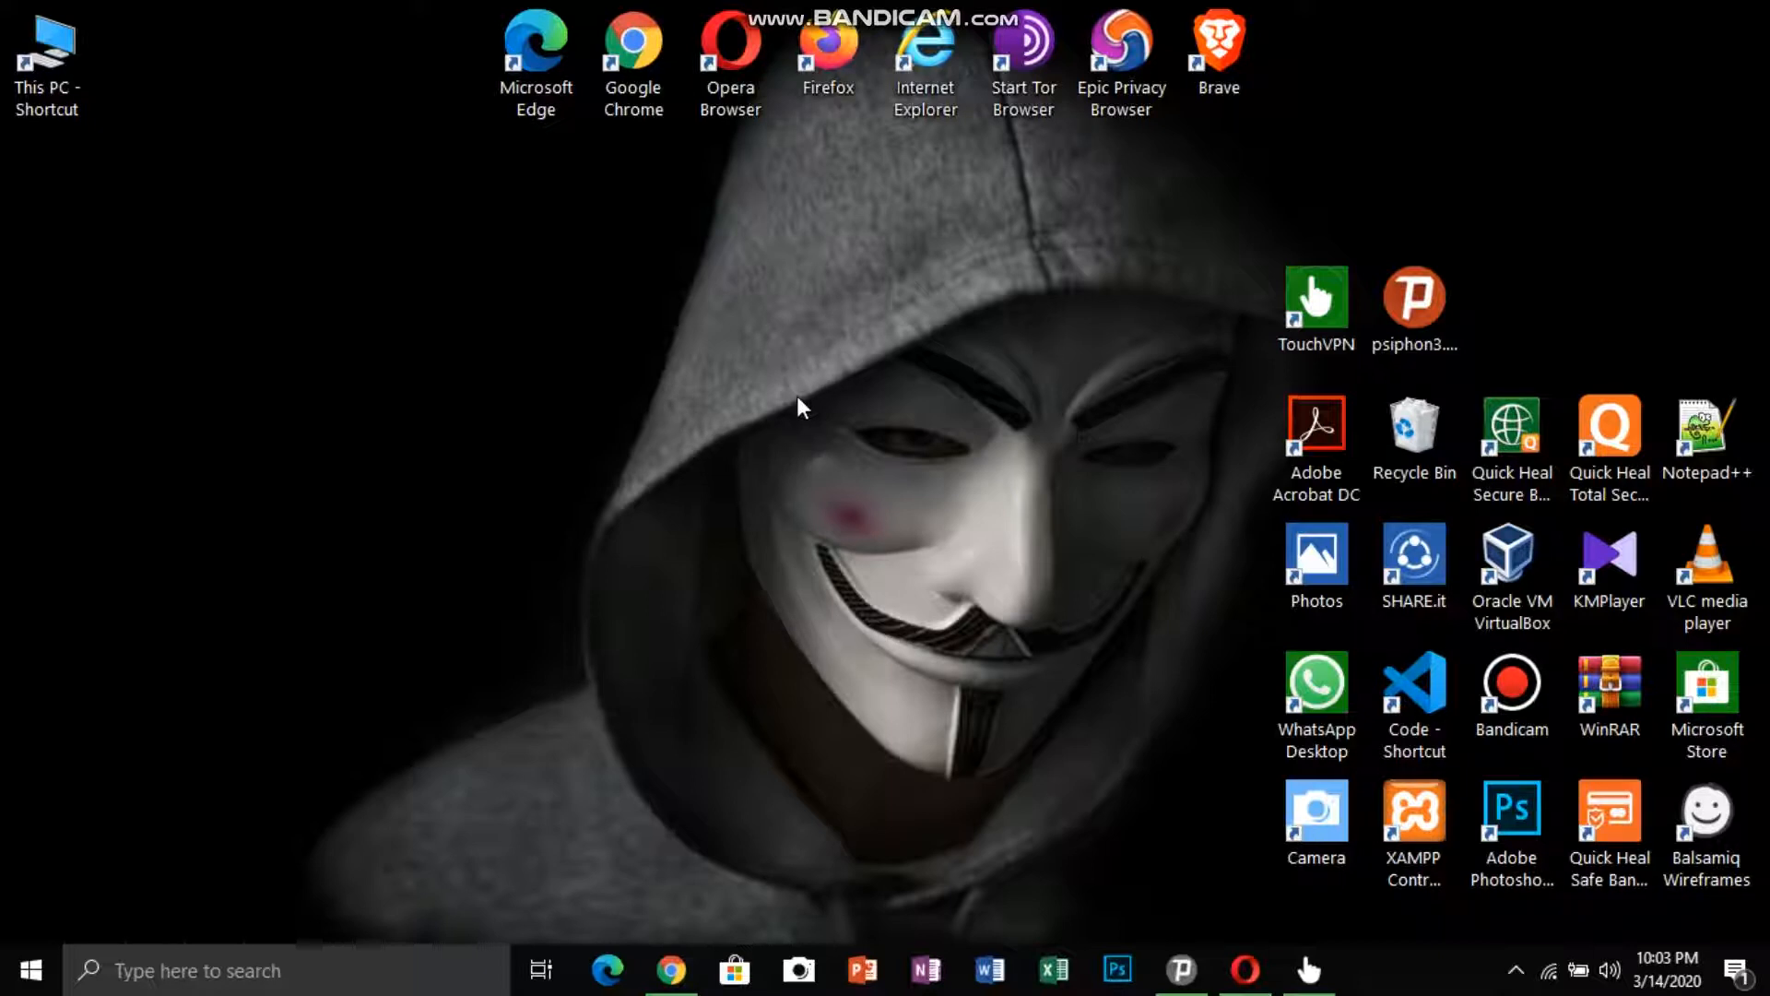
pyautogui.moveTo(925, 299)
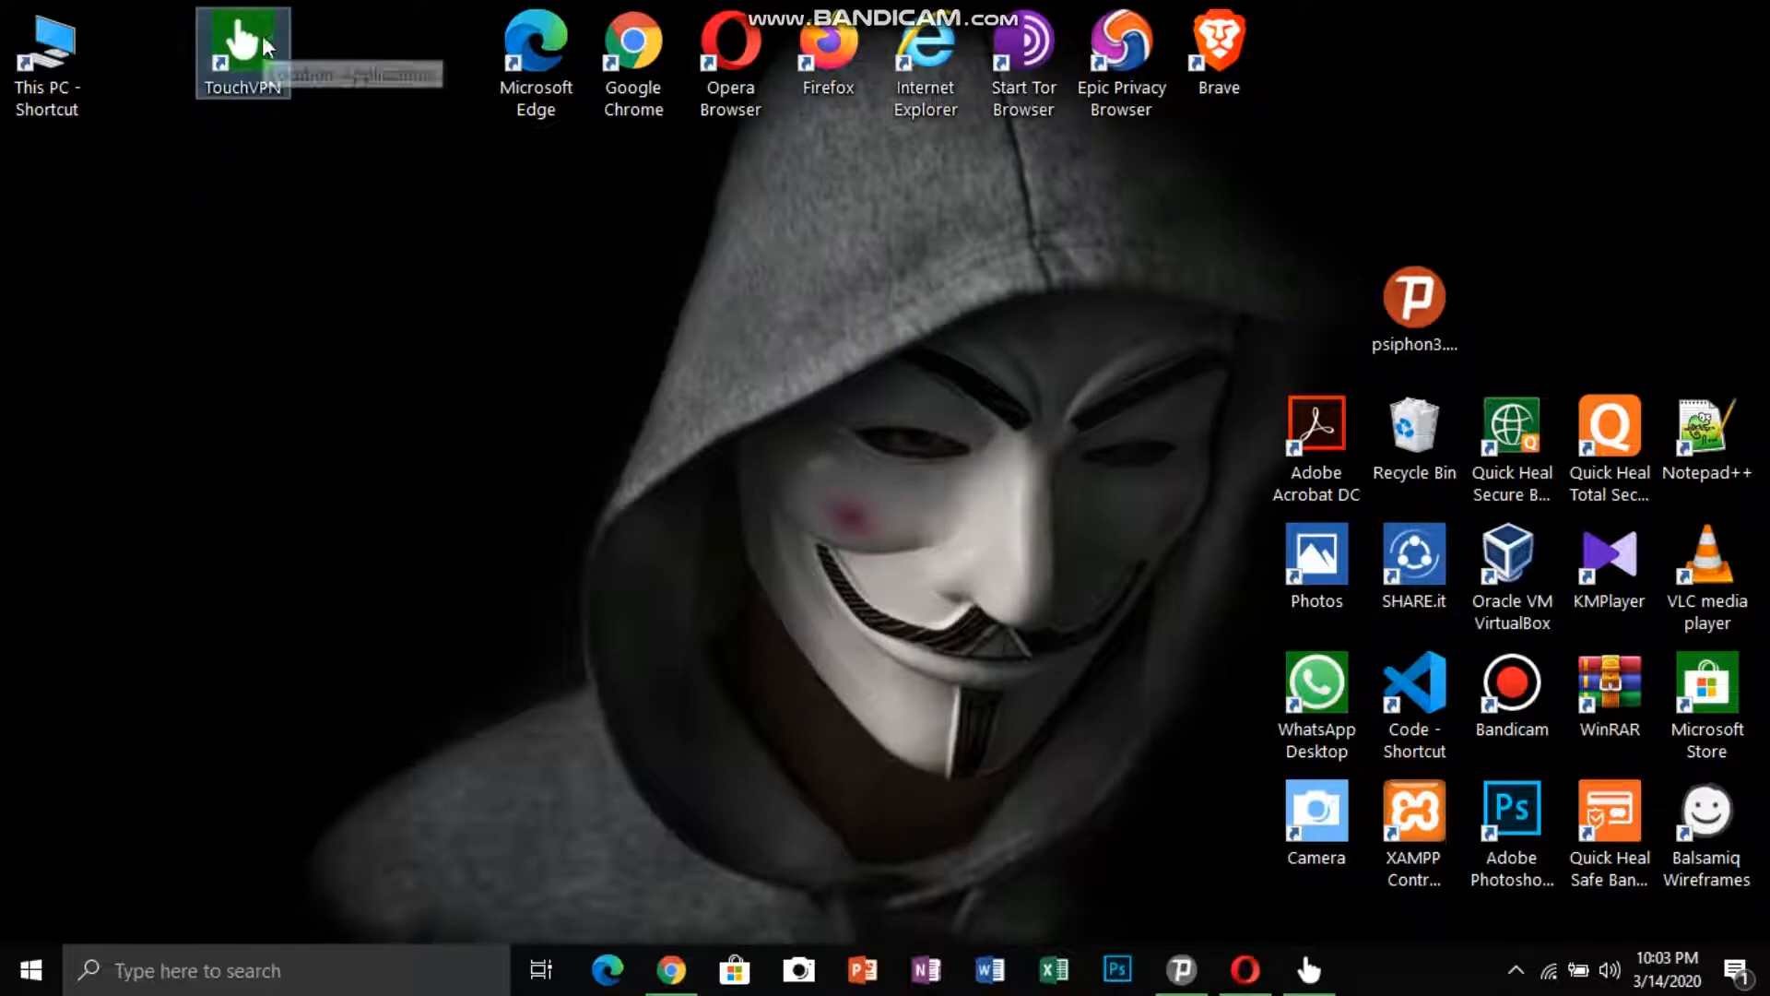
# Launch TouchVPN and connect on the Automatic location, cancelling the Quick Heal firewall prompt
pyautogui.doubleClick(242, 48)
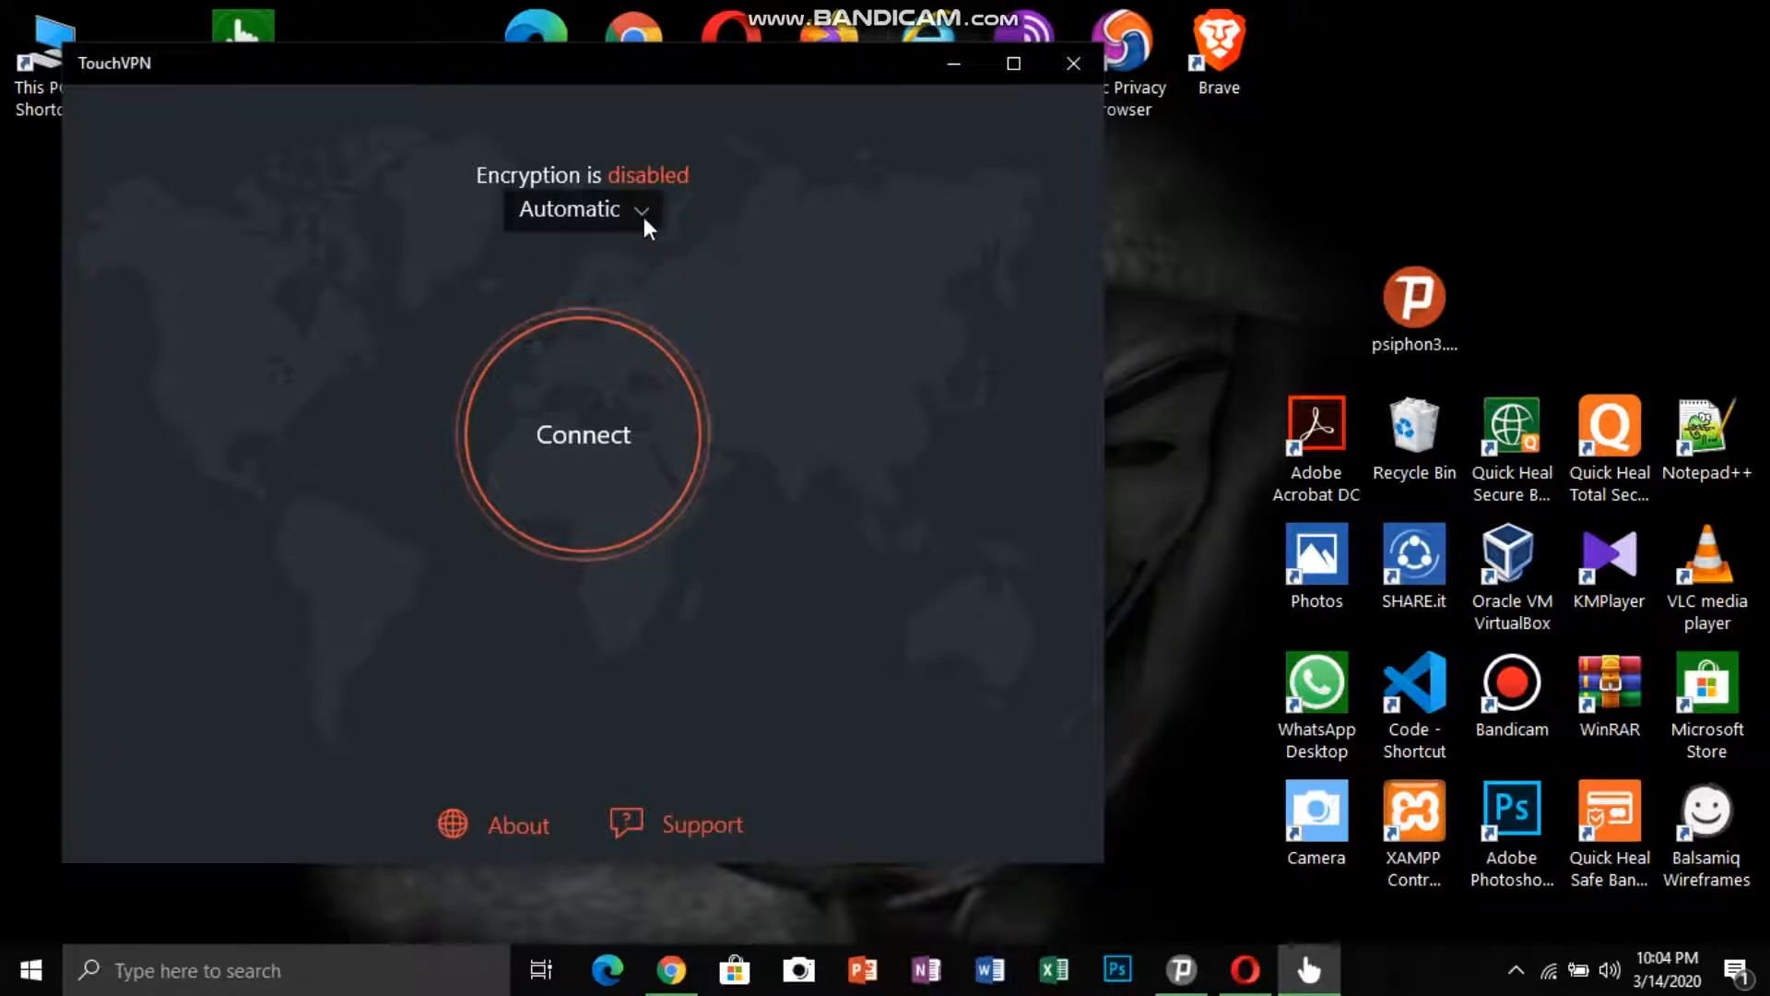
pyautogui.click(583, 208)
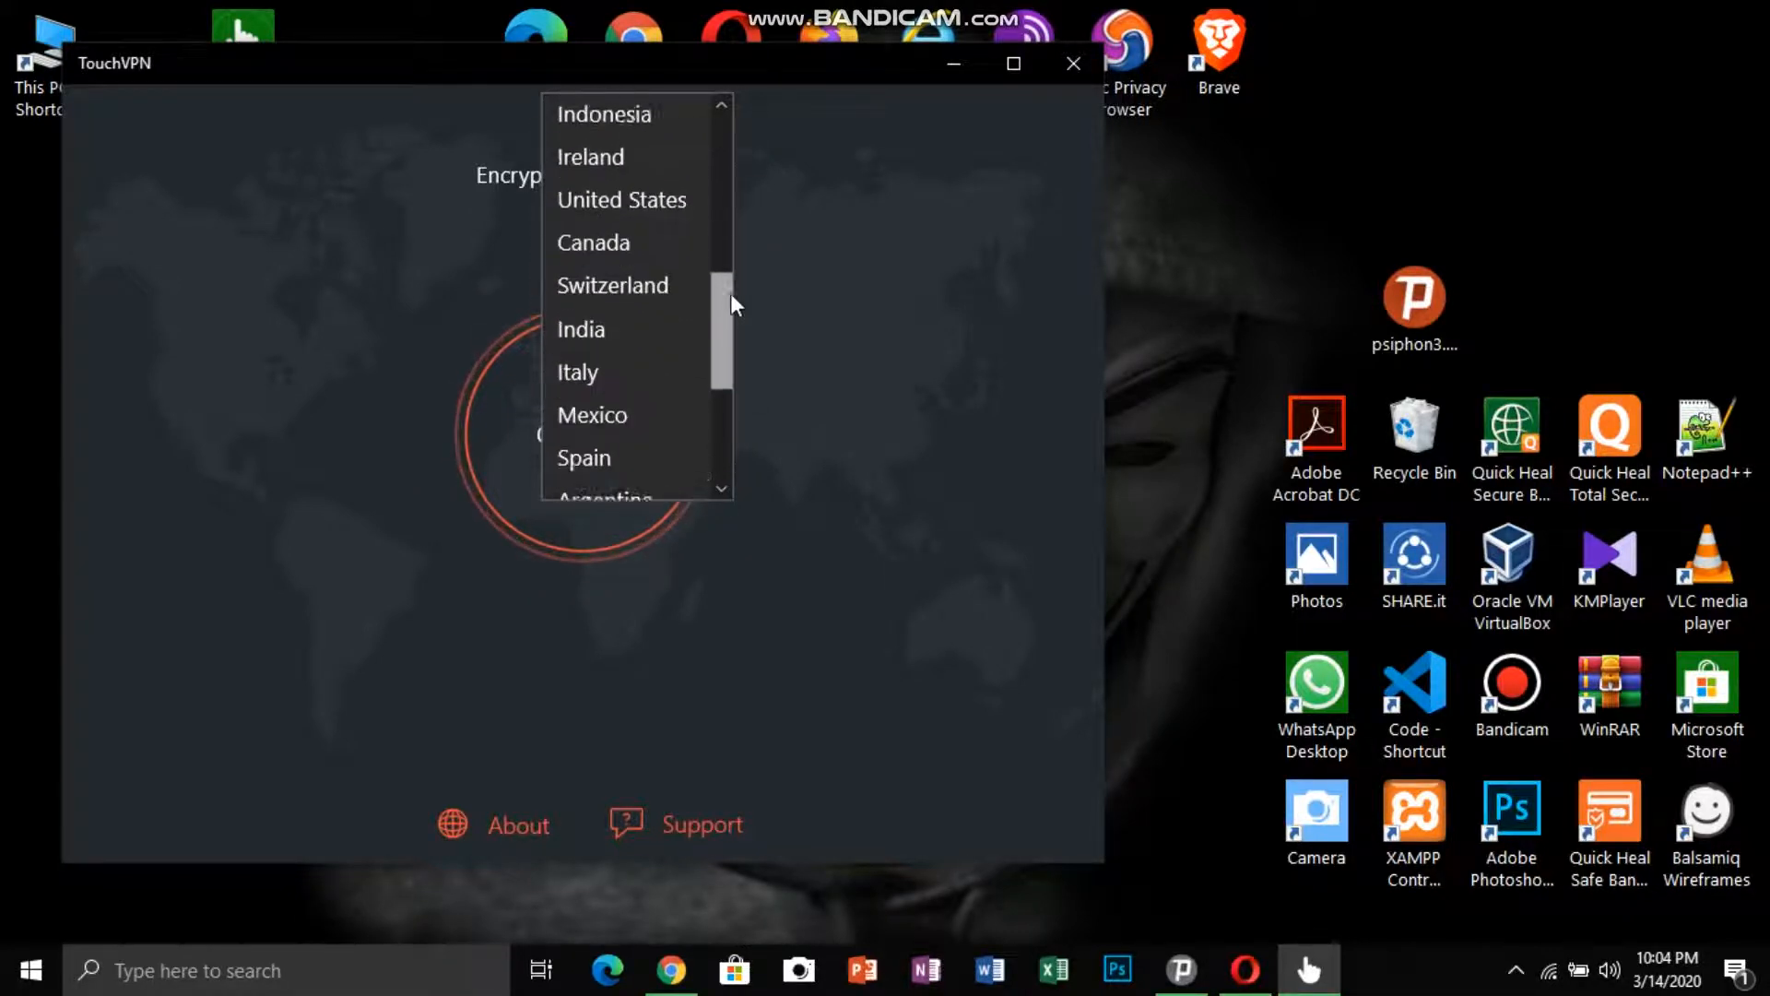
pyautogui.scroll(-3)
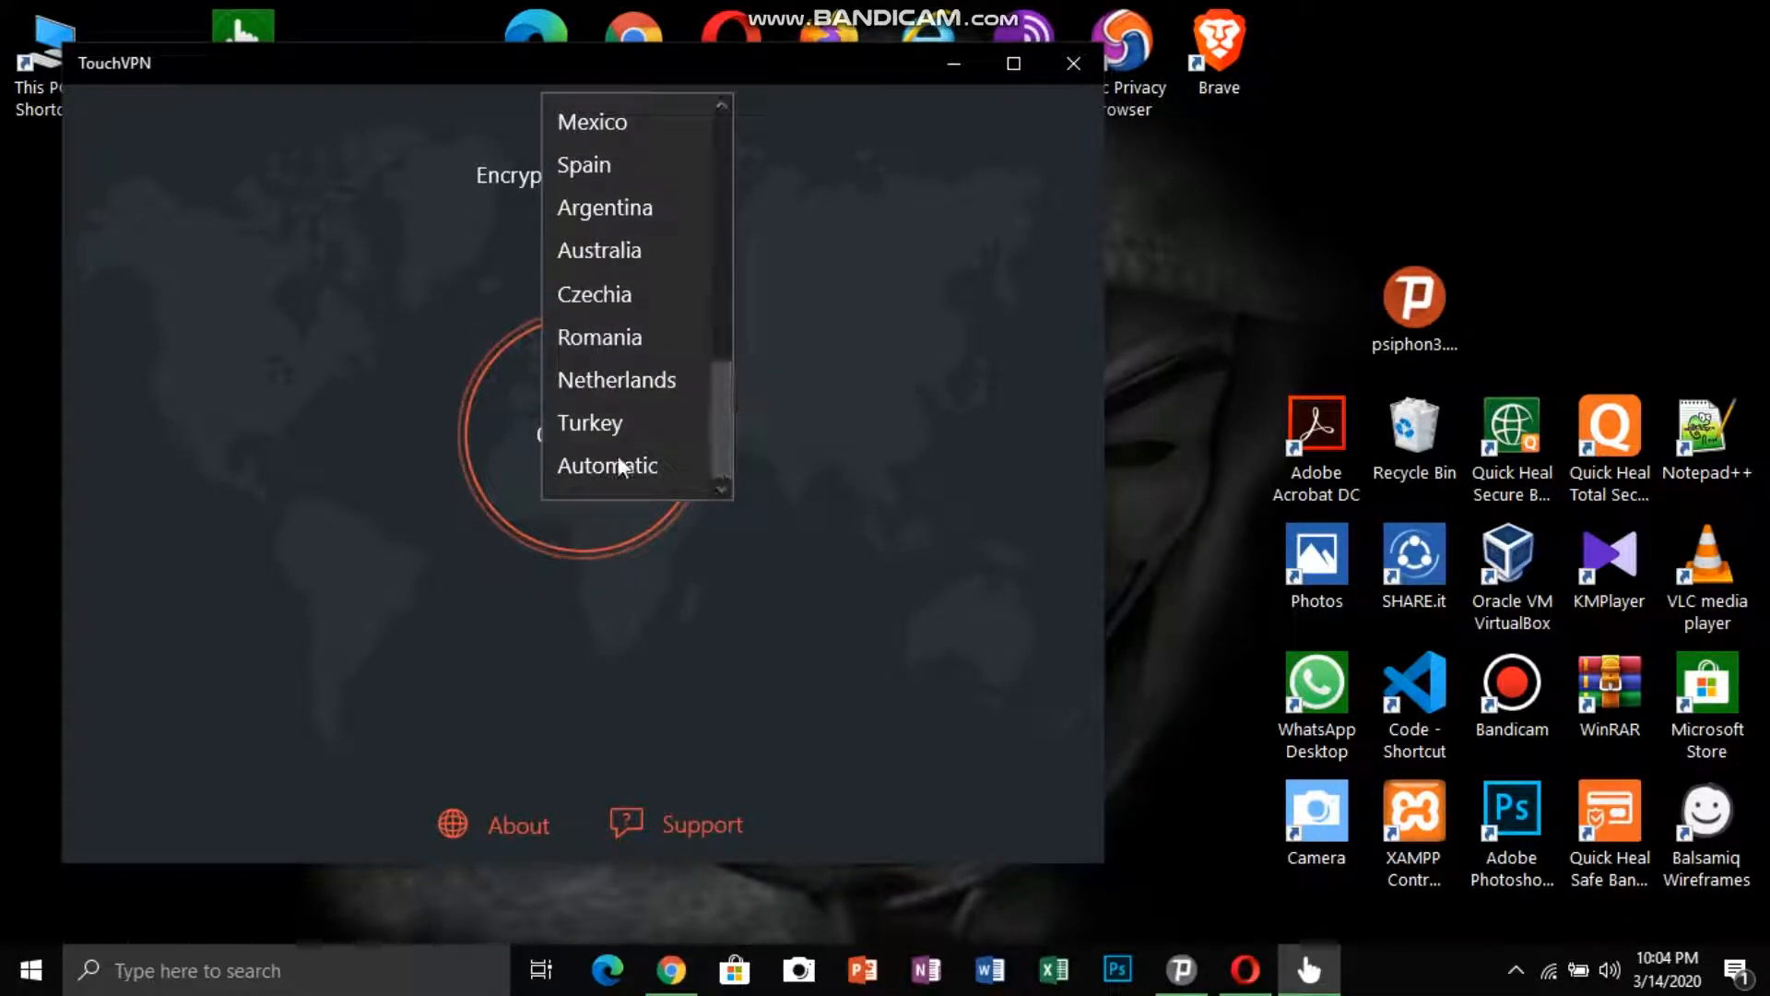
pyautogui.click(607, 464)
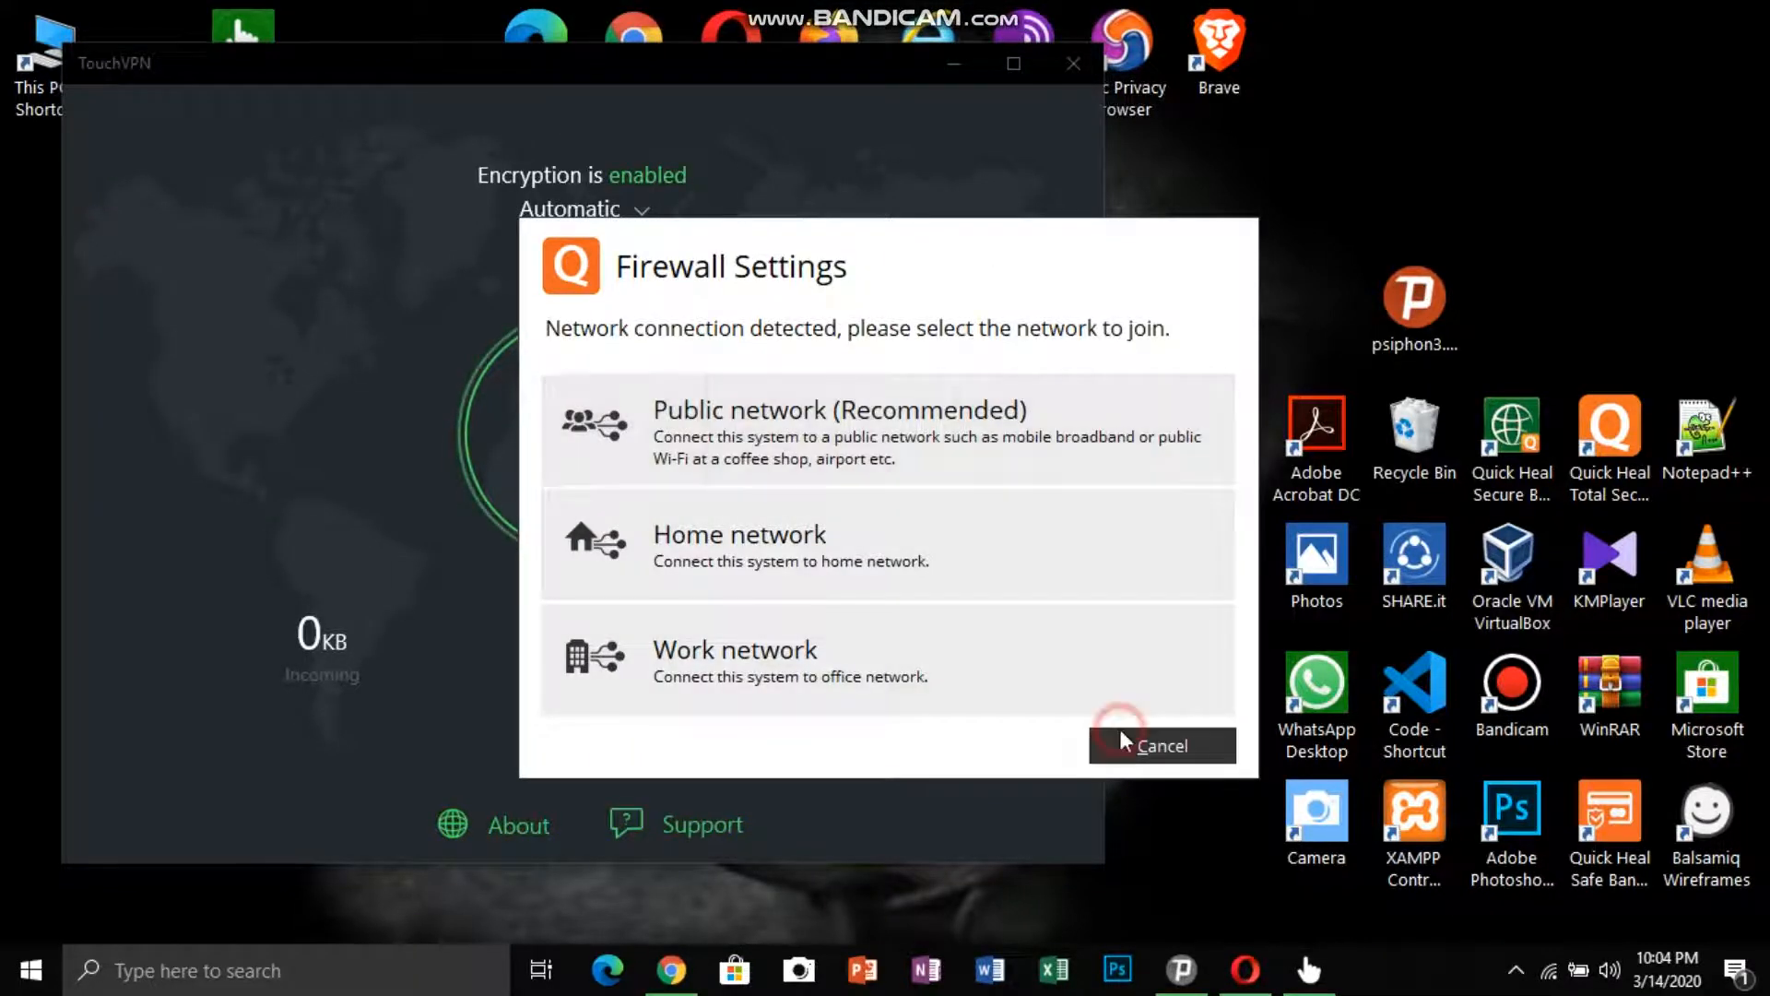
pyautogui.click(1160, 745)
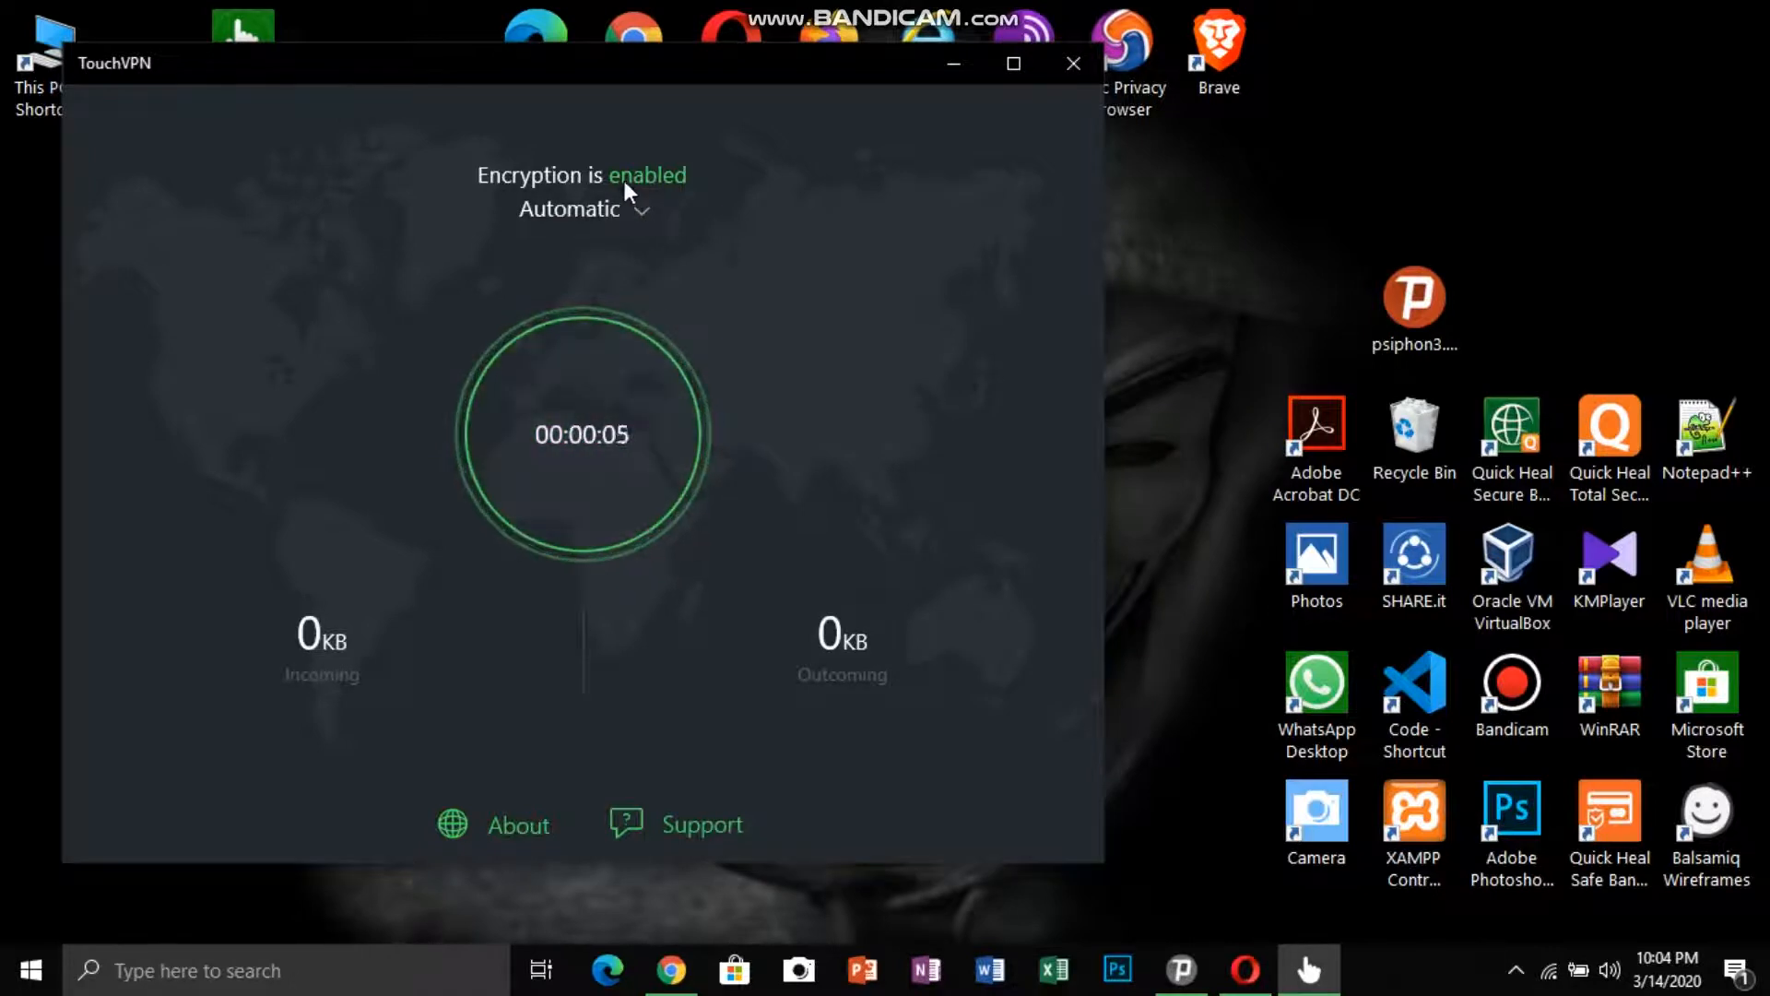
pyautogui.moveTo(671, 970)
pyautogui.write('what')
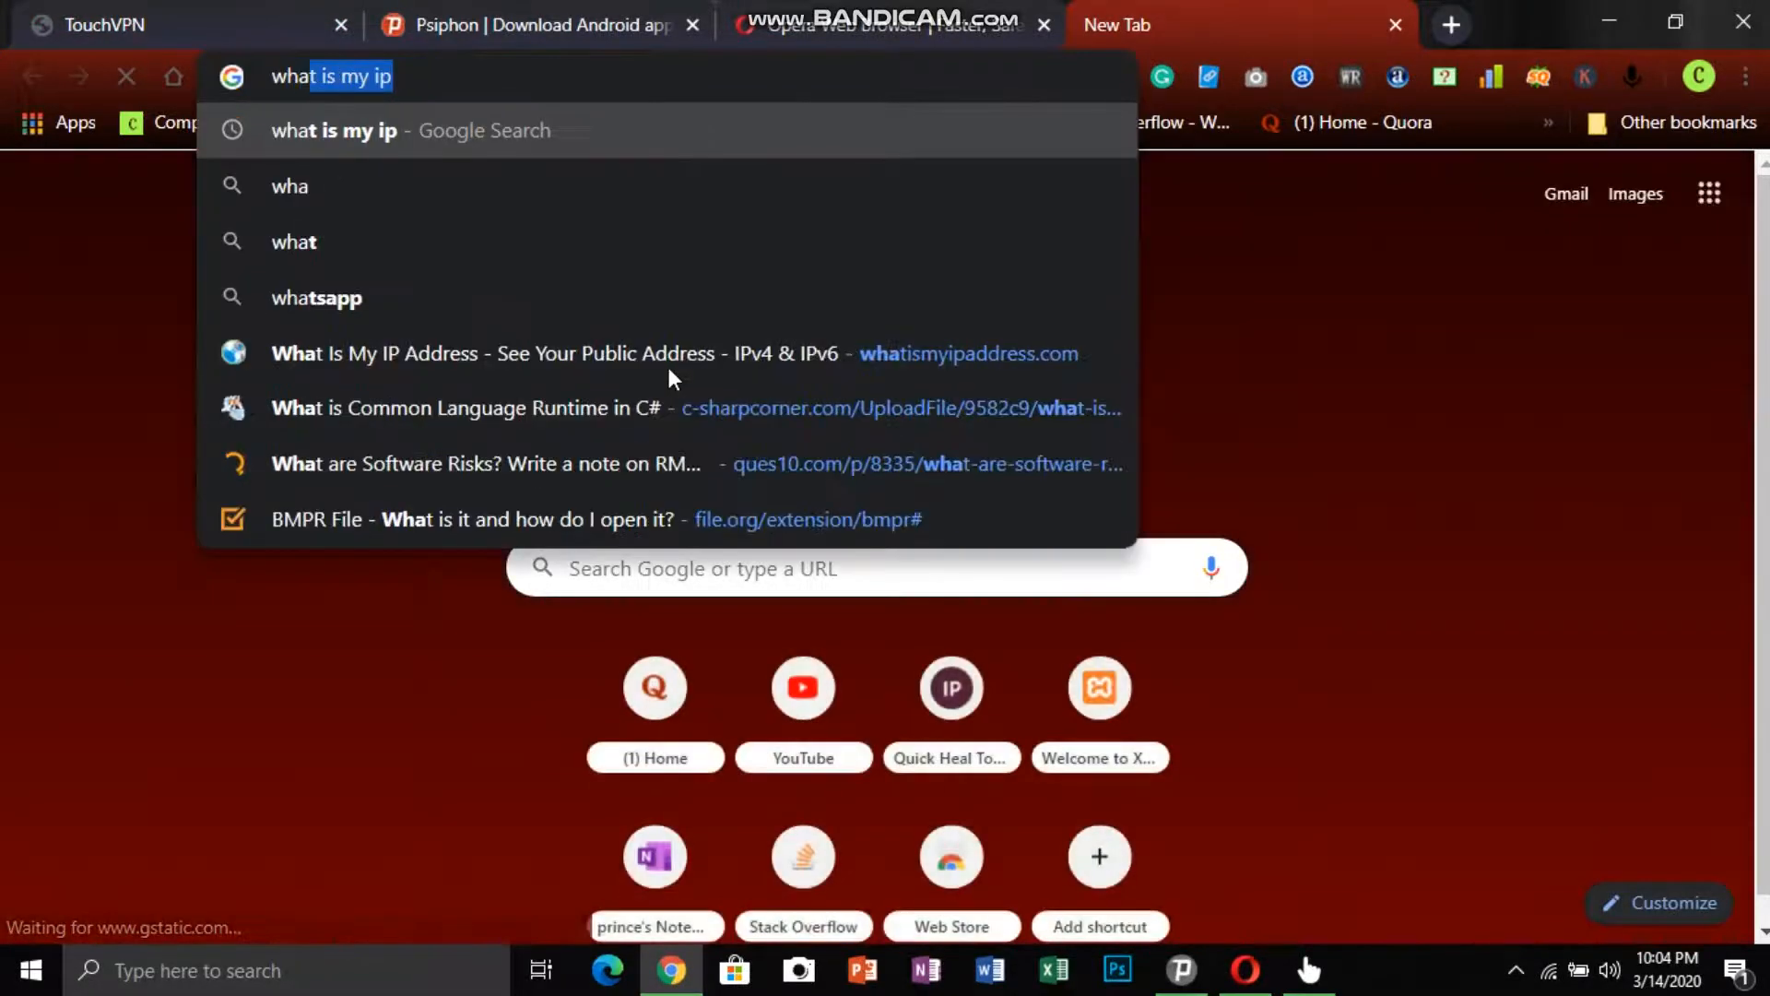
# Check the IP on whatismyipaddress.com (185.225.211.119, Germany), then close that tab
pyautogui.press('Return')
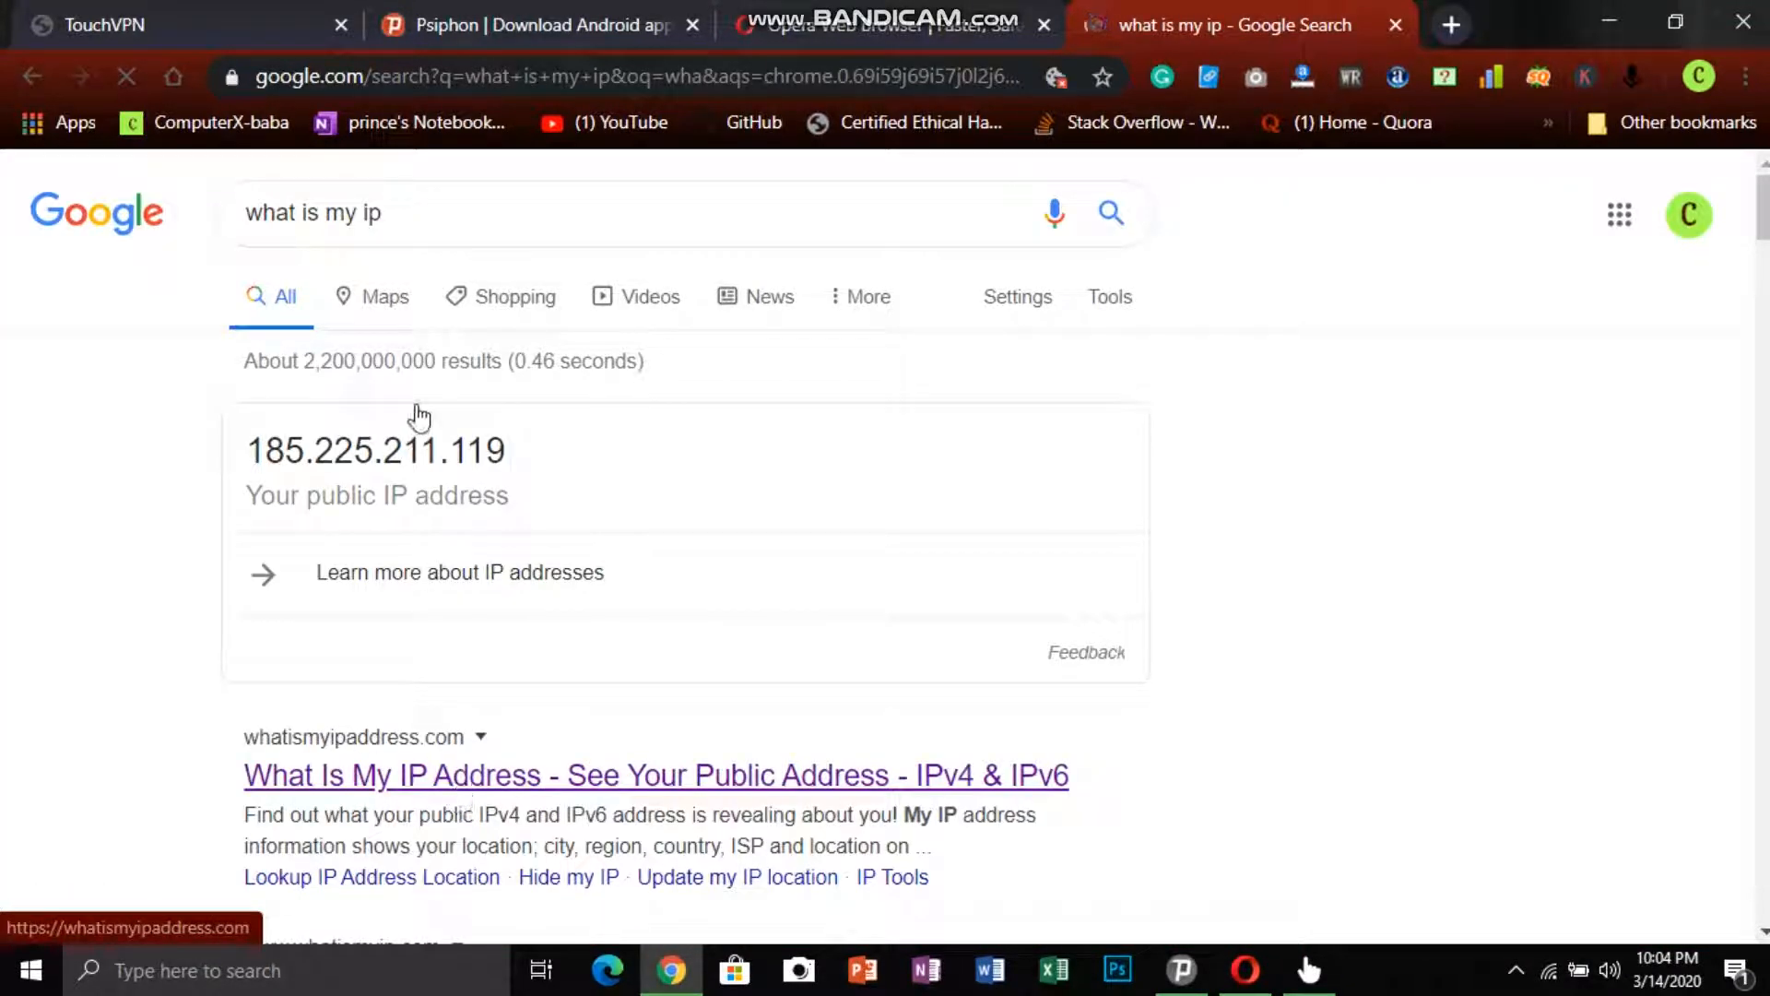
pyautogui.moveTo(372, 785)
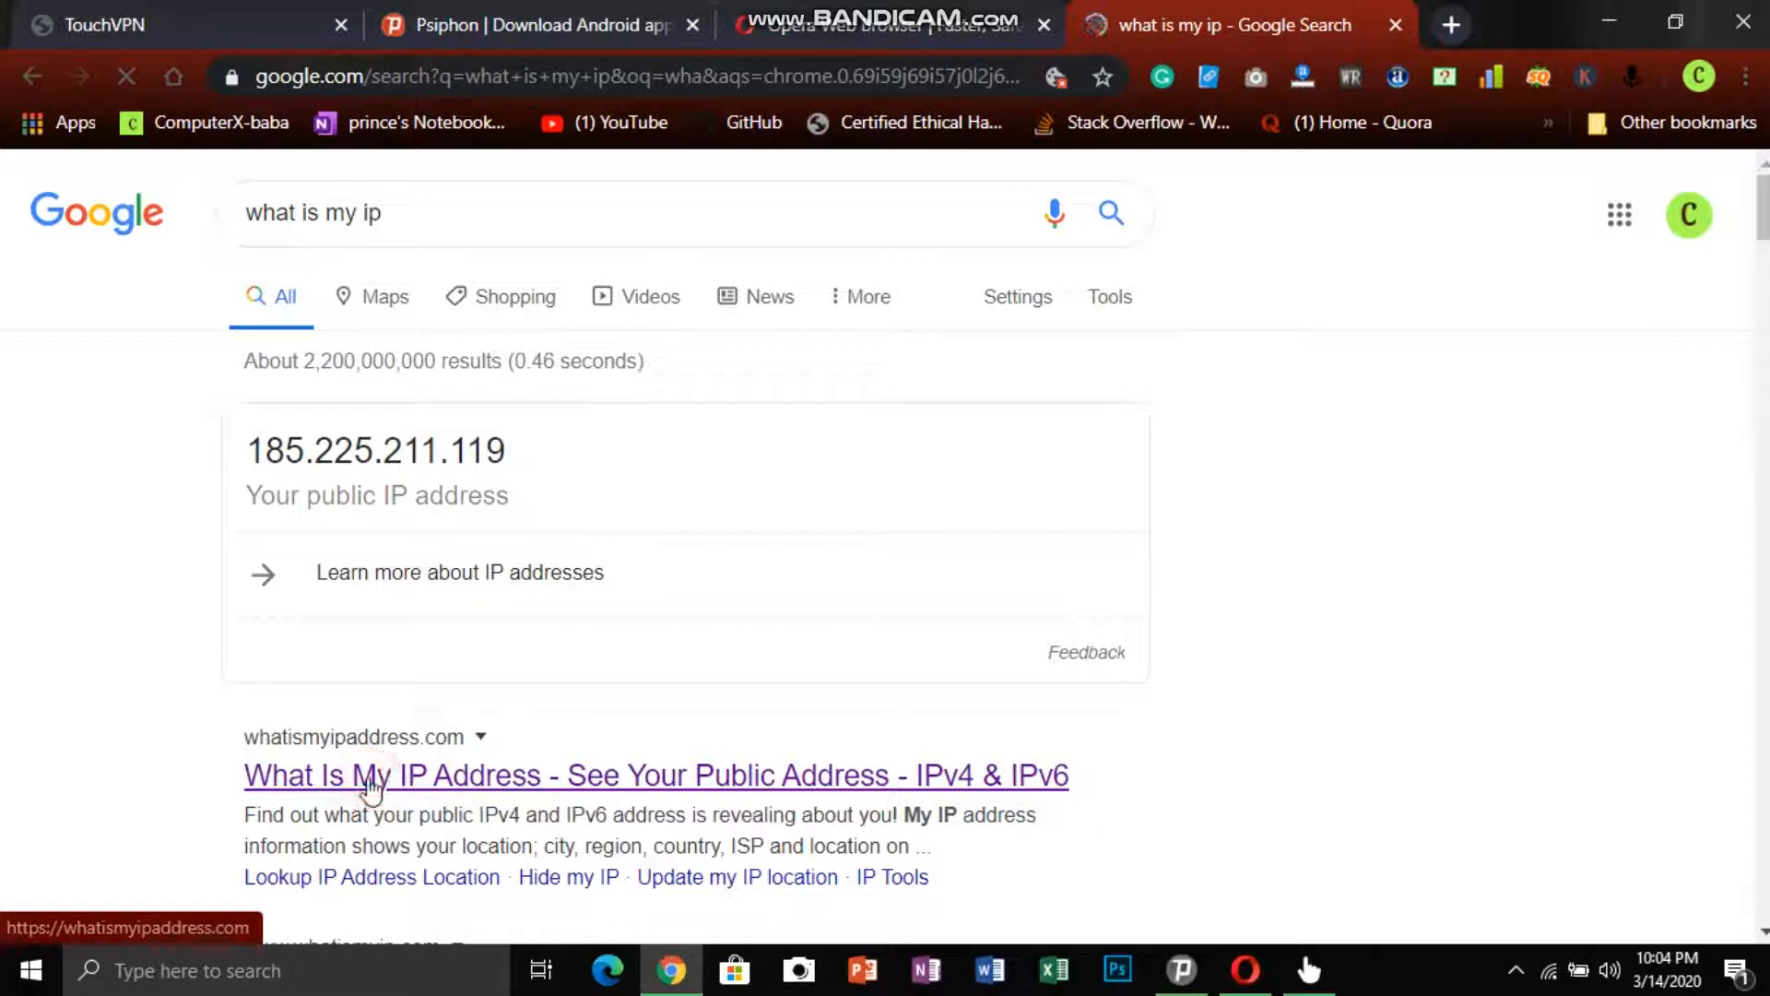
pyautogui.click(373, 778)
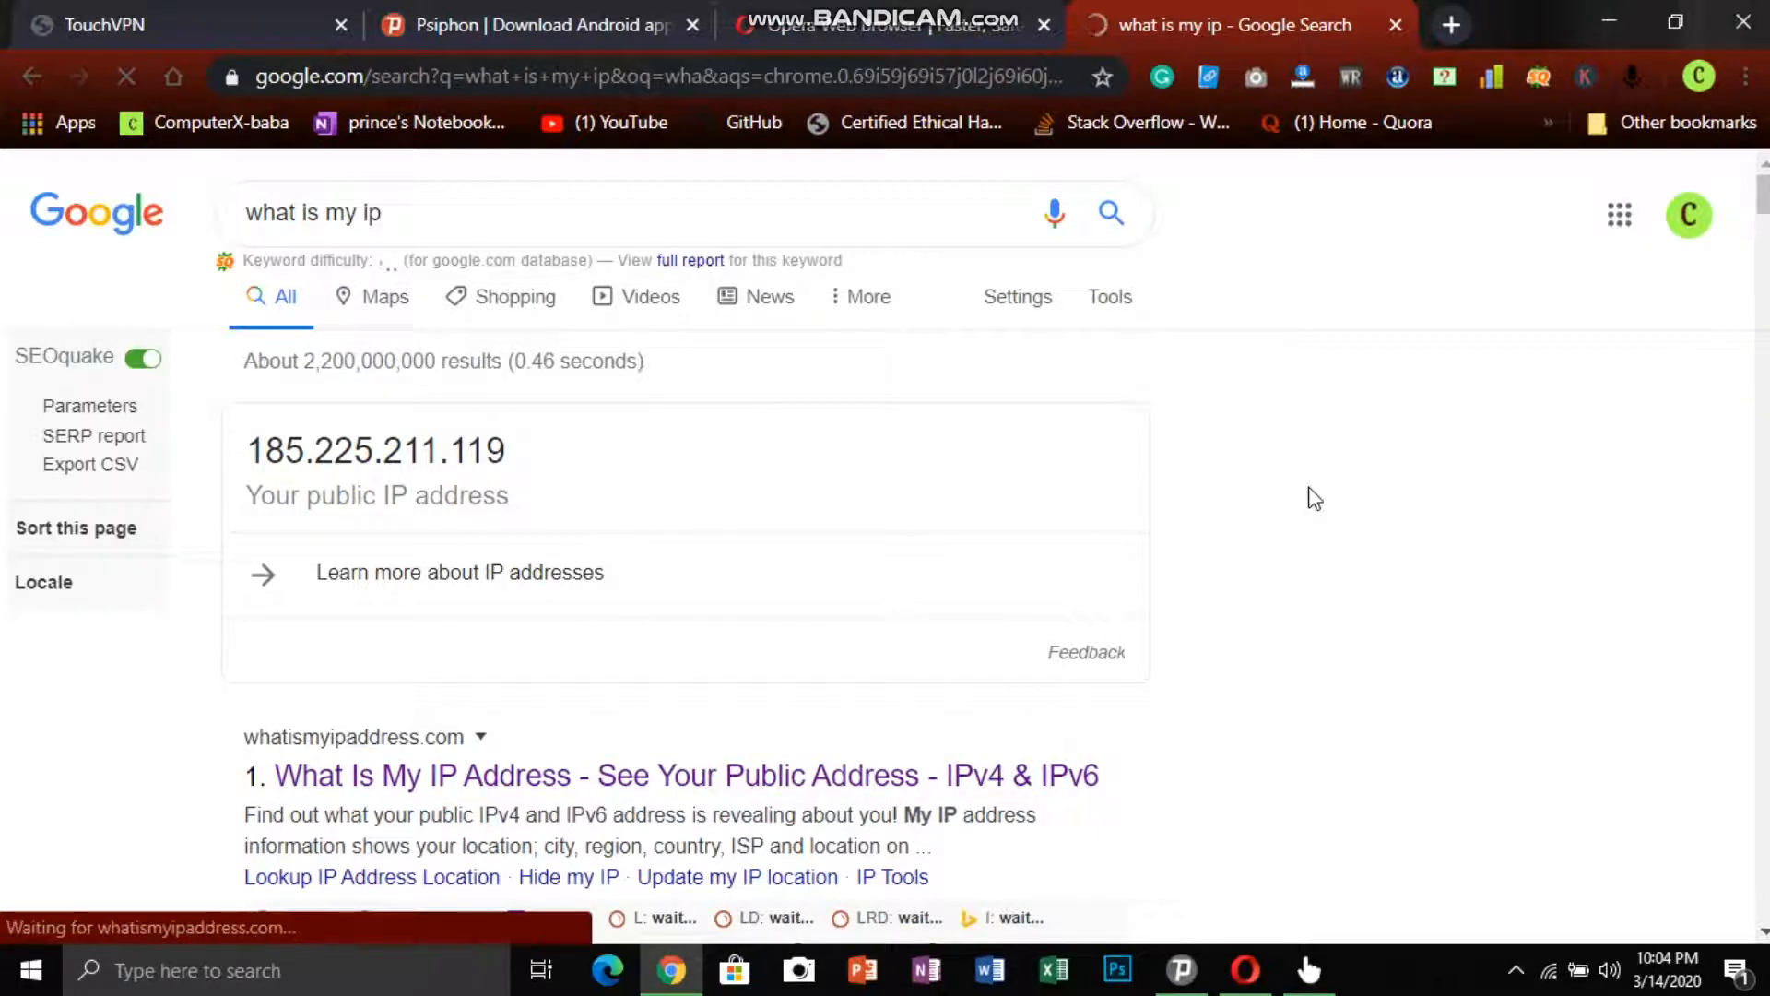
pyautogui.click(686, 774)
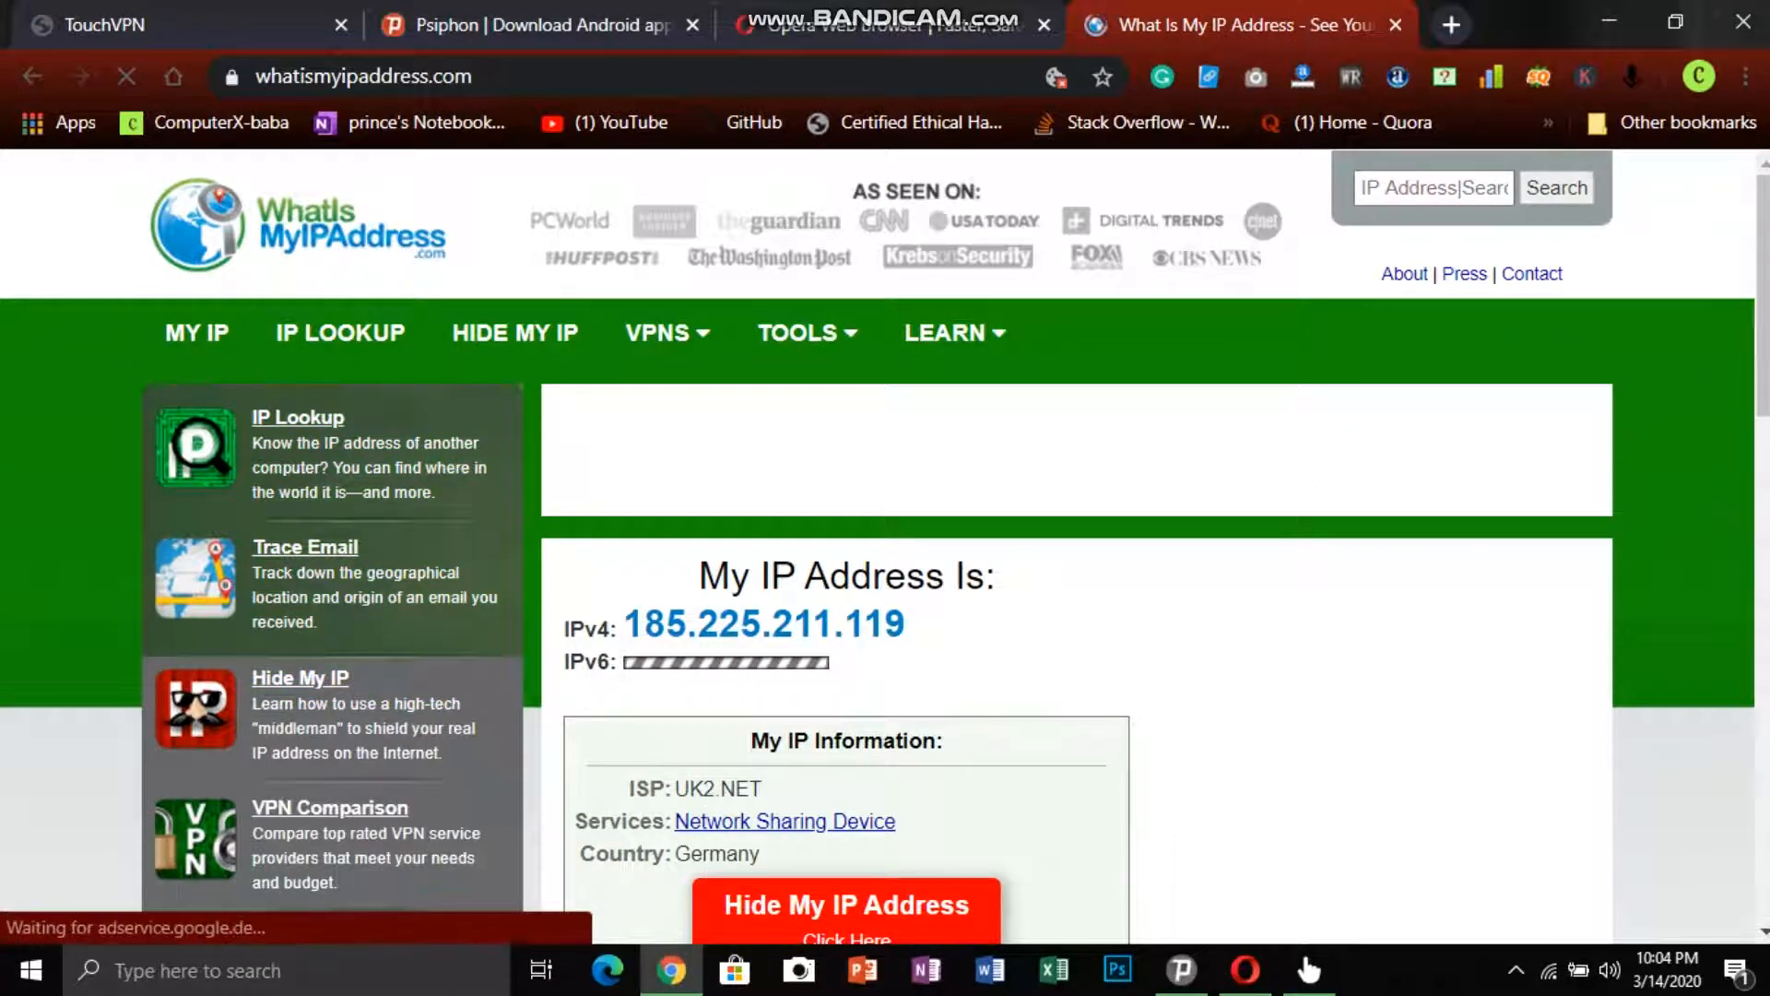
pyautogui.scroll(-3)
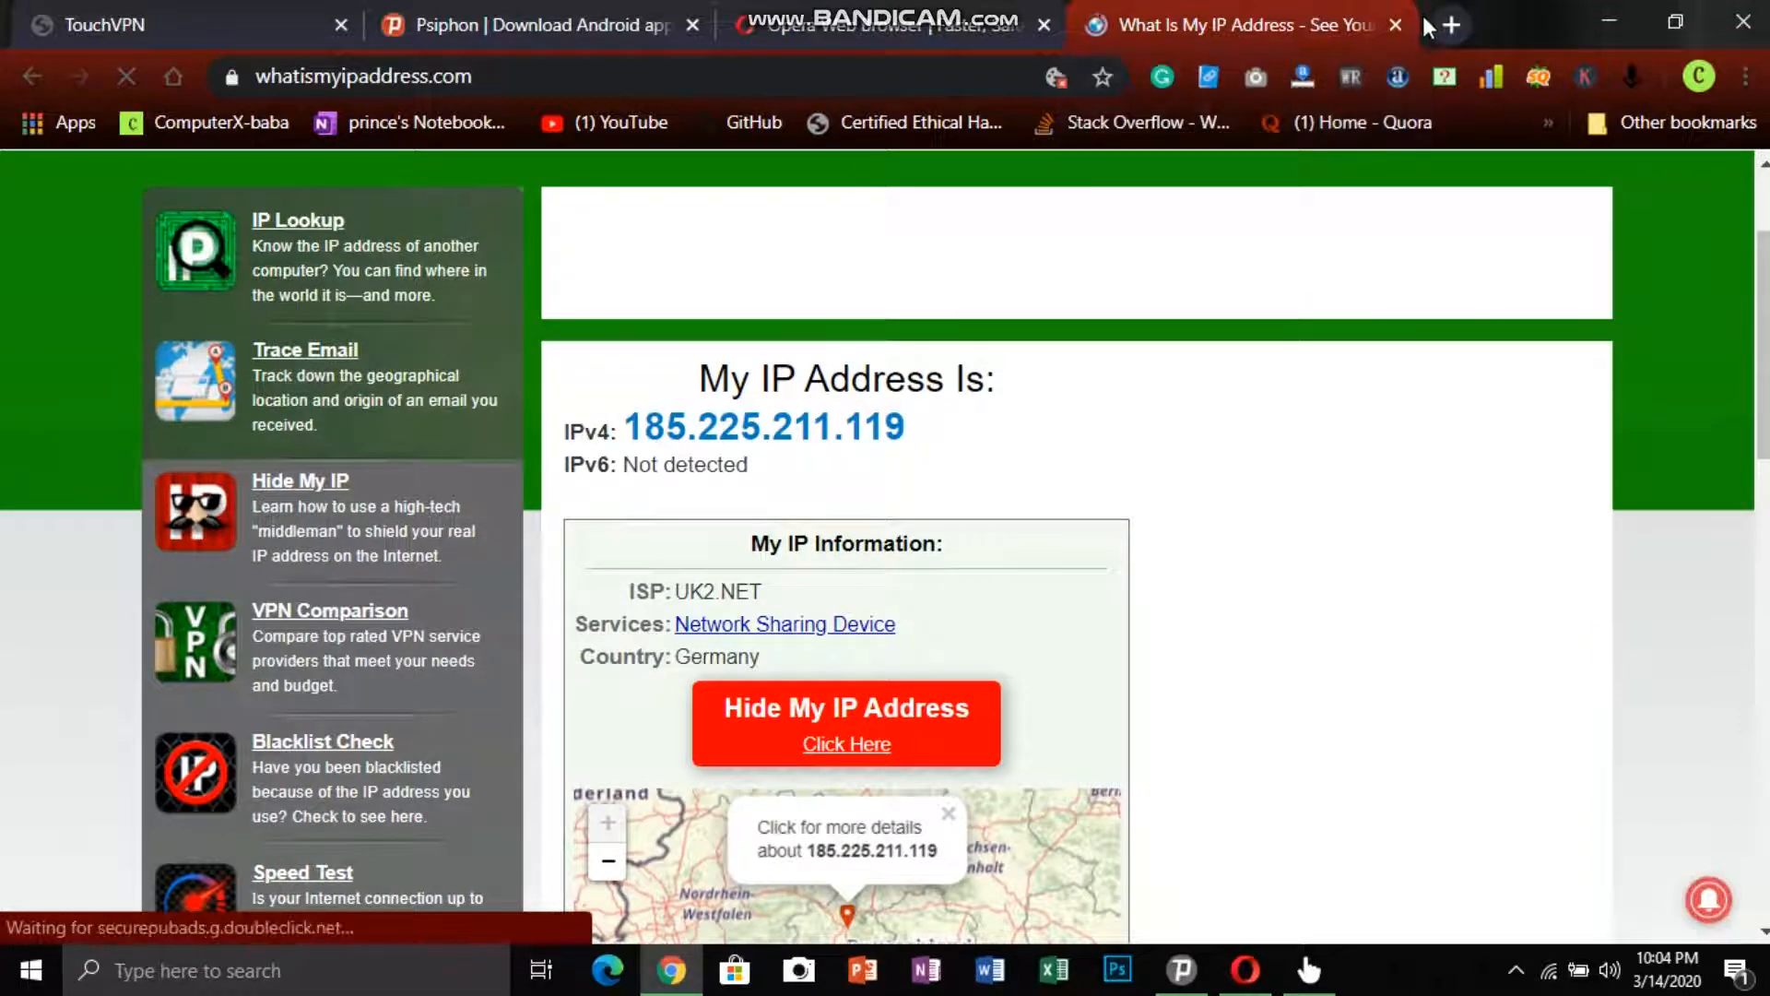
pyautogui.click(1393, 24)
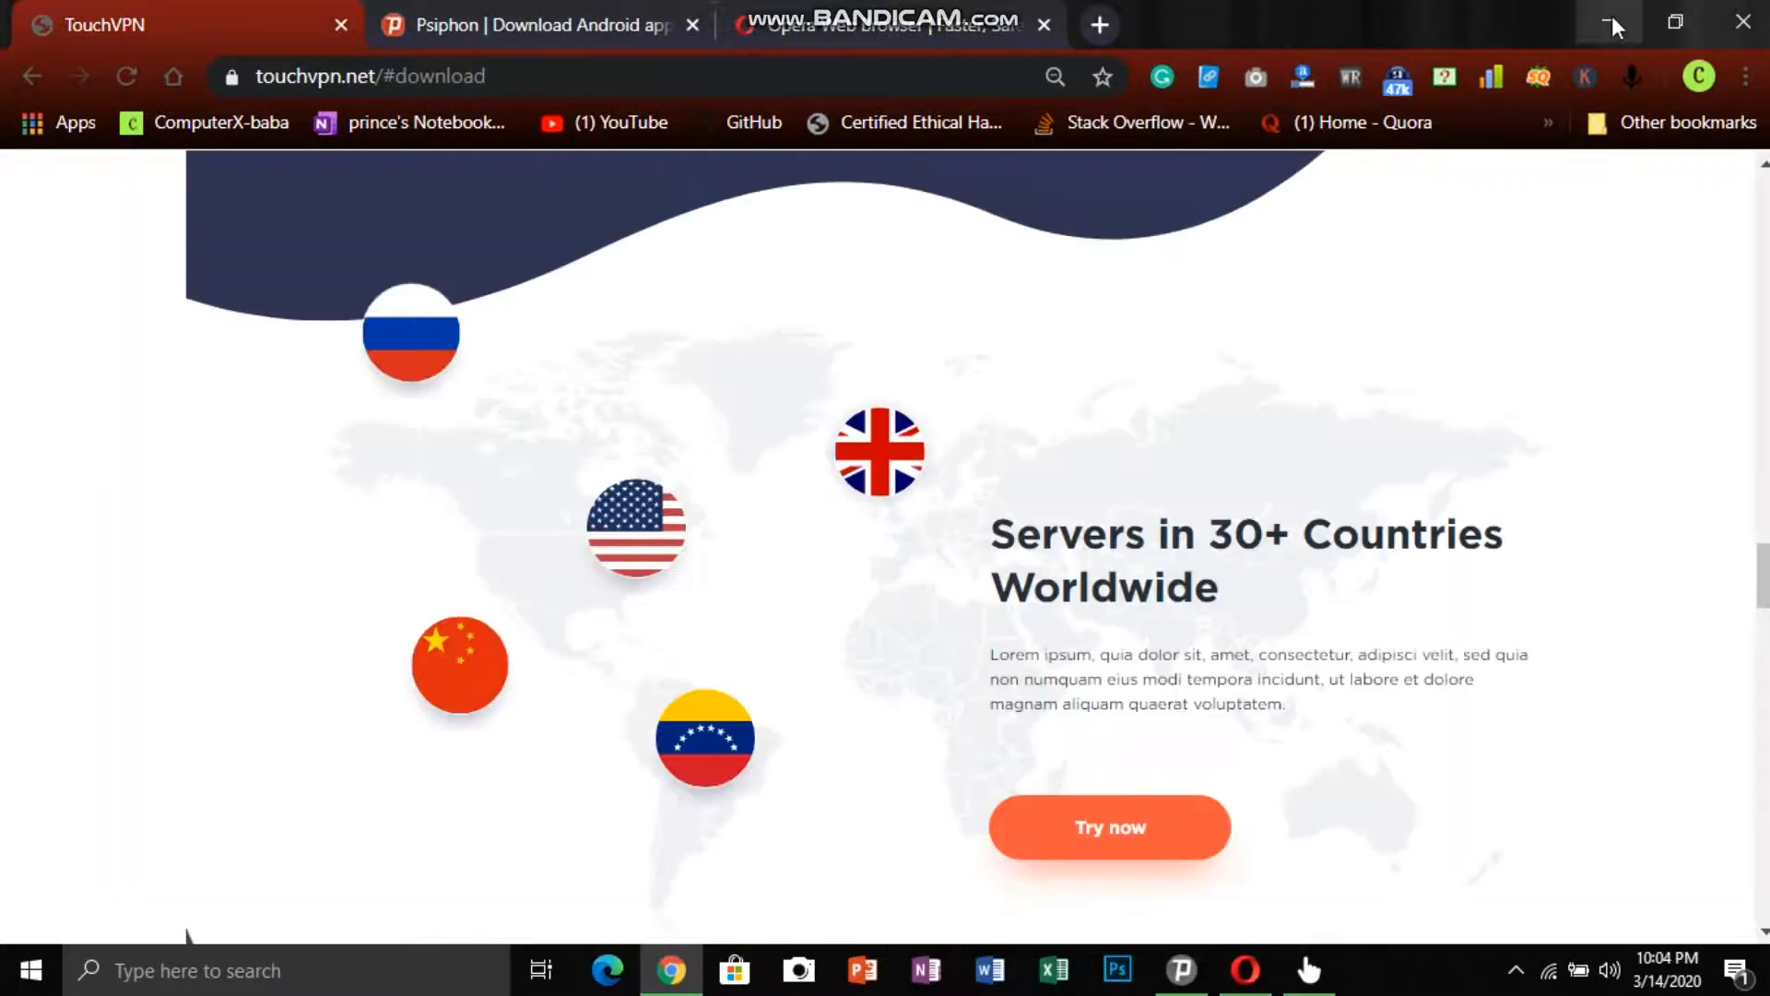
# Minimise Chrome and quit the connected TouchVPN window
pyautogui.click(1616, 22)
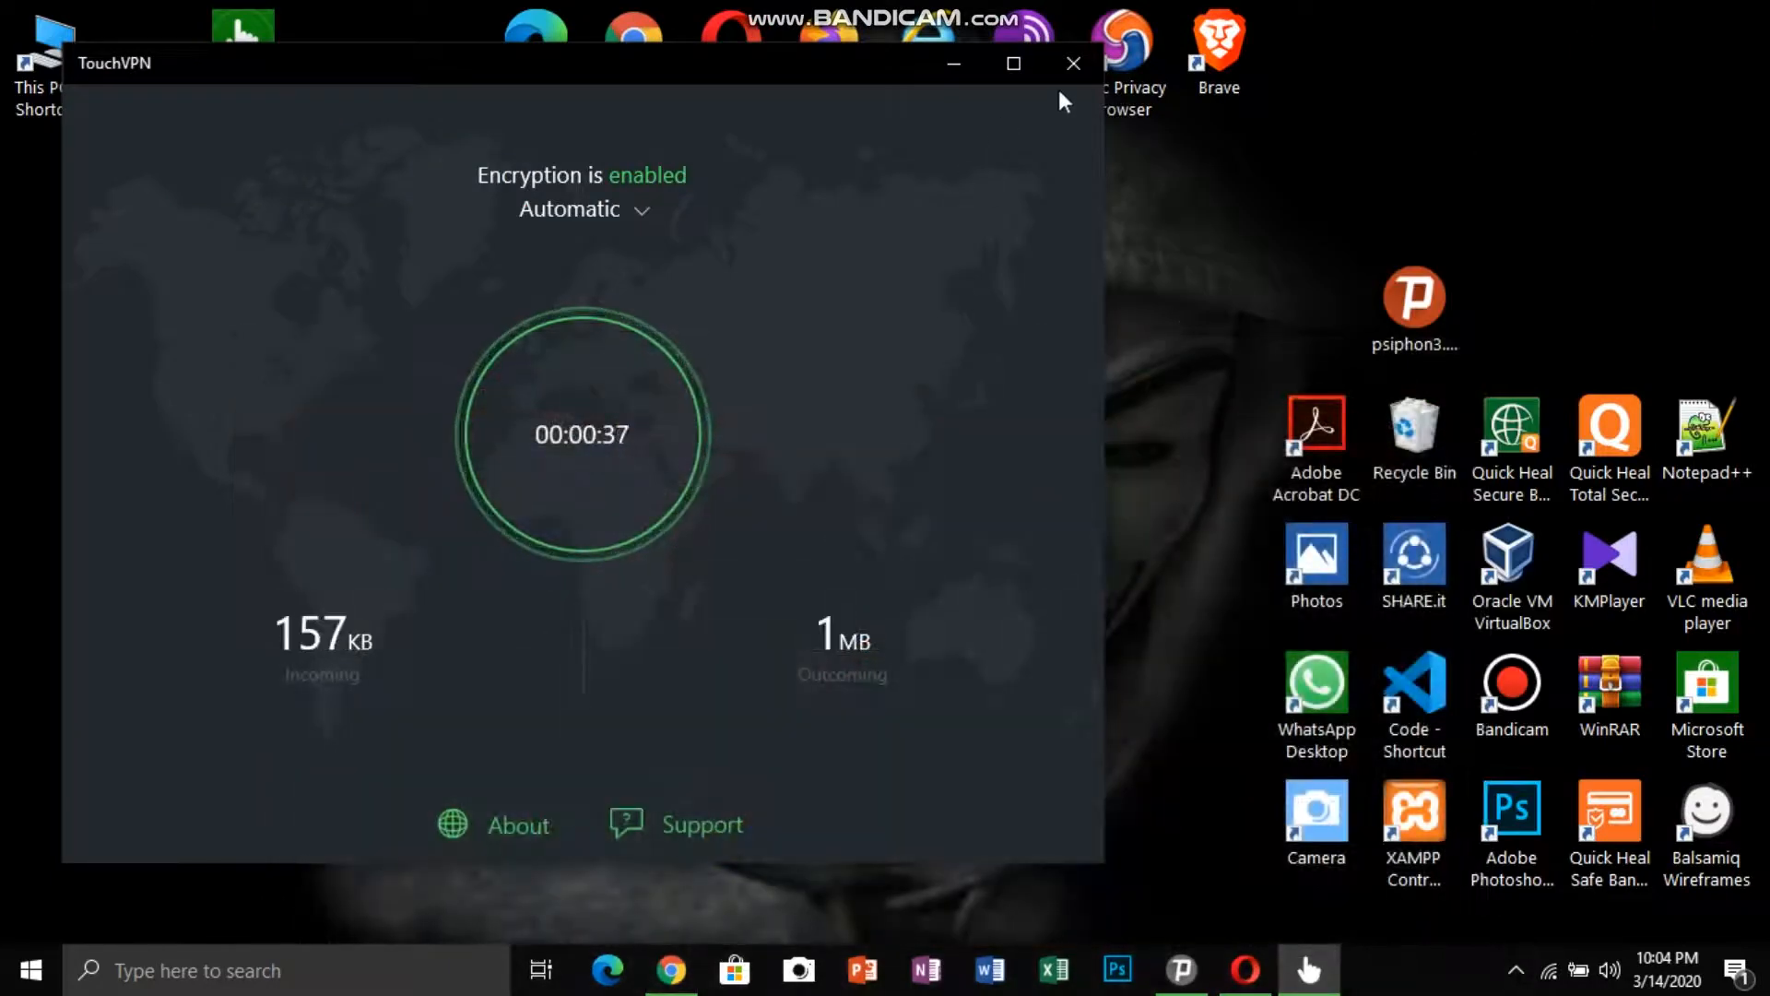
pyautogui.click(1073, 62)
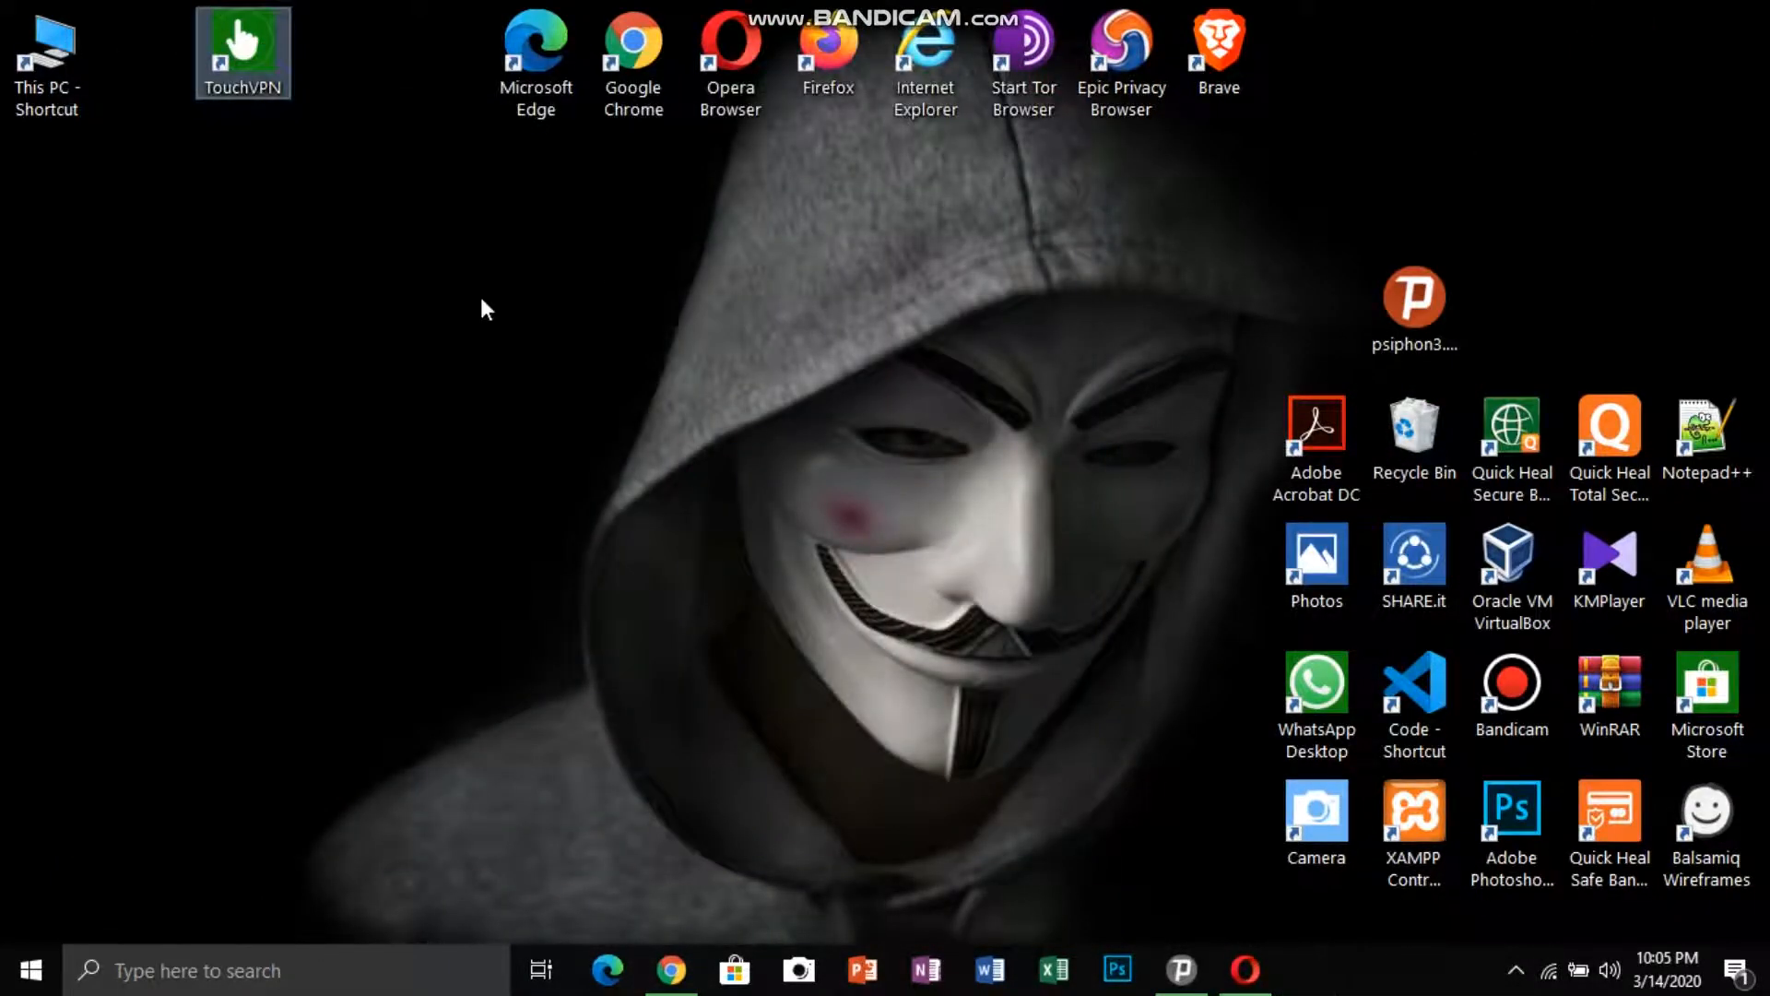
pyautogui.moveTo(1538, 35)
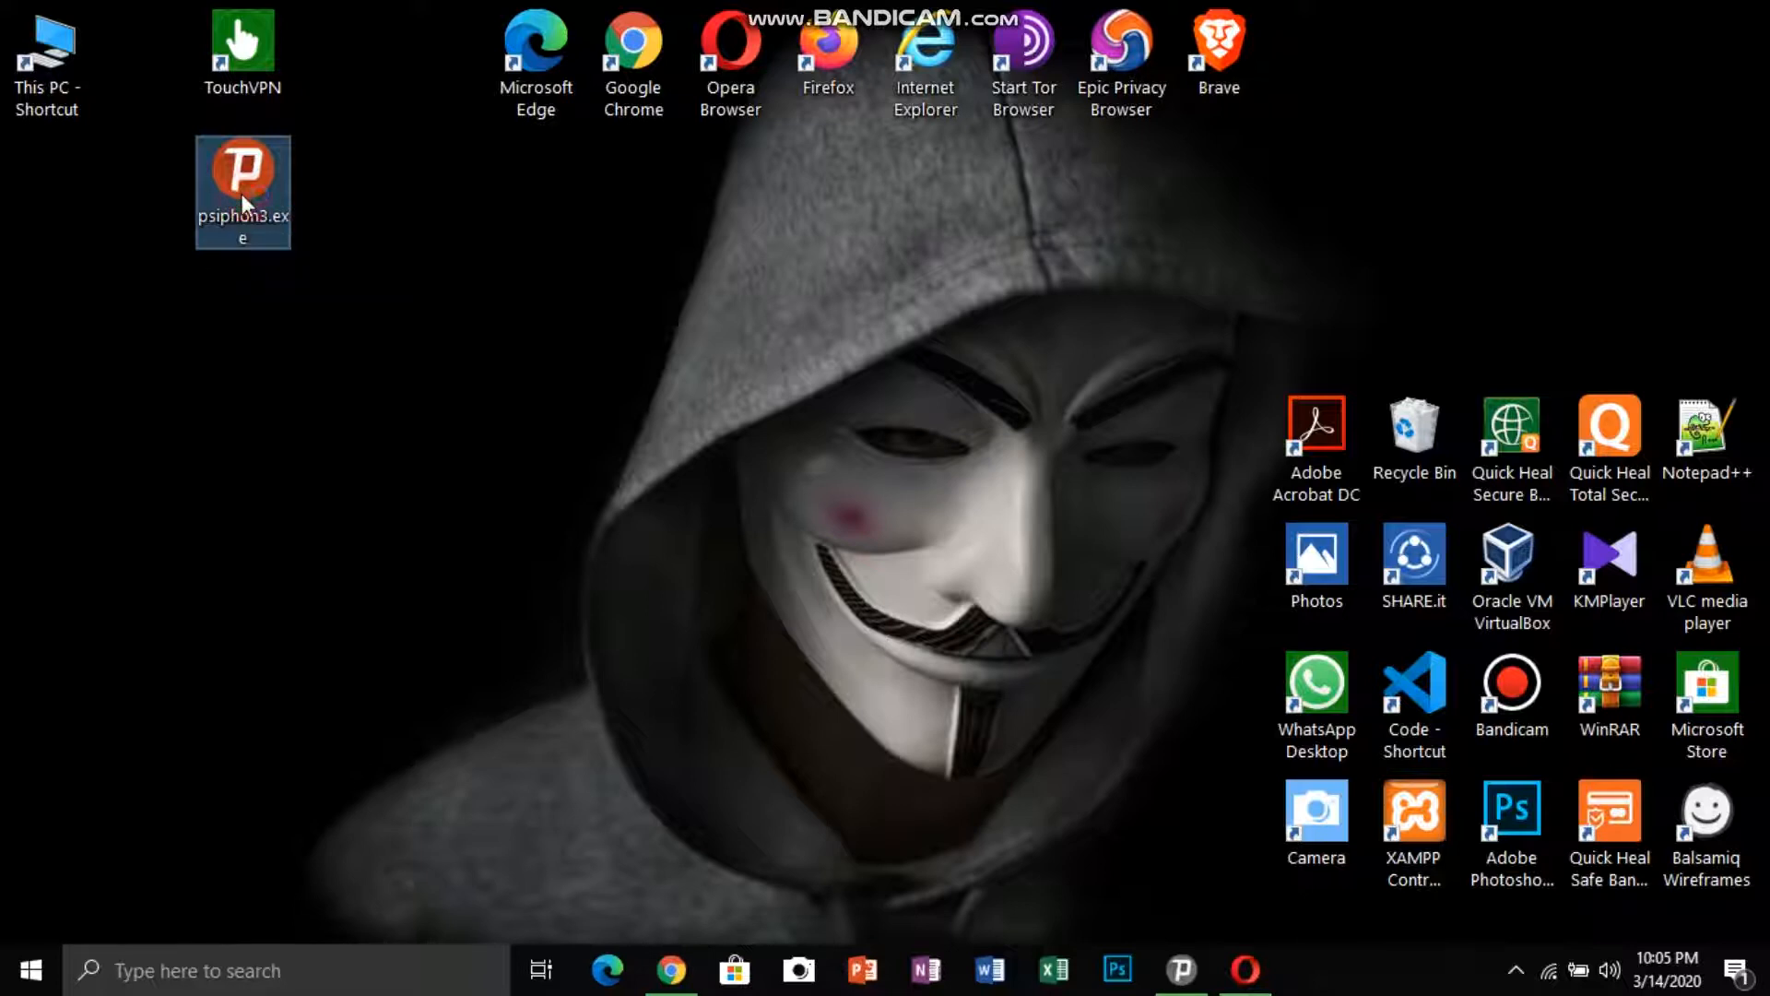
# Launch Psiphon 3, connect via the Singapore region, then minimise its window
pyautogui.doubleClick(242, 191)
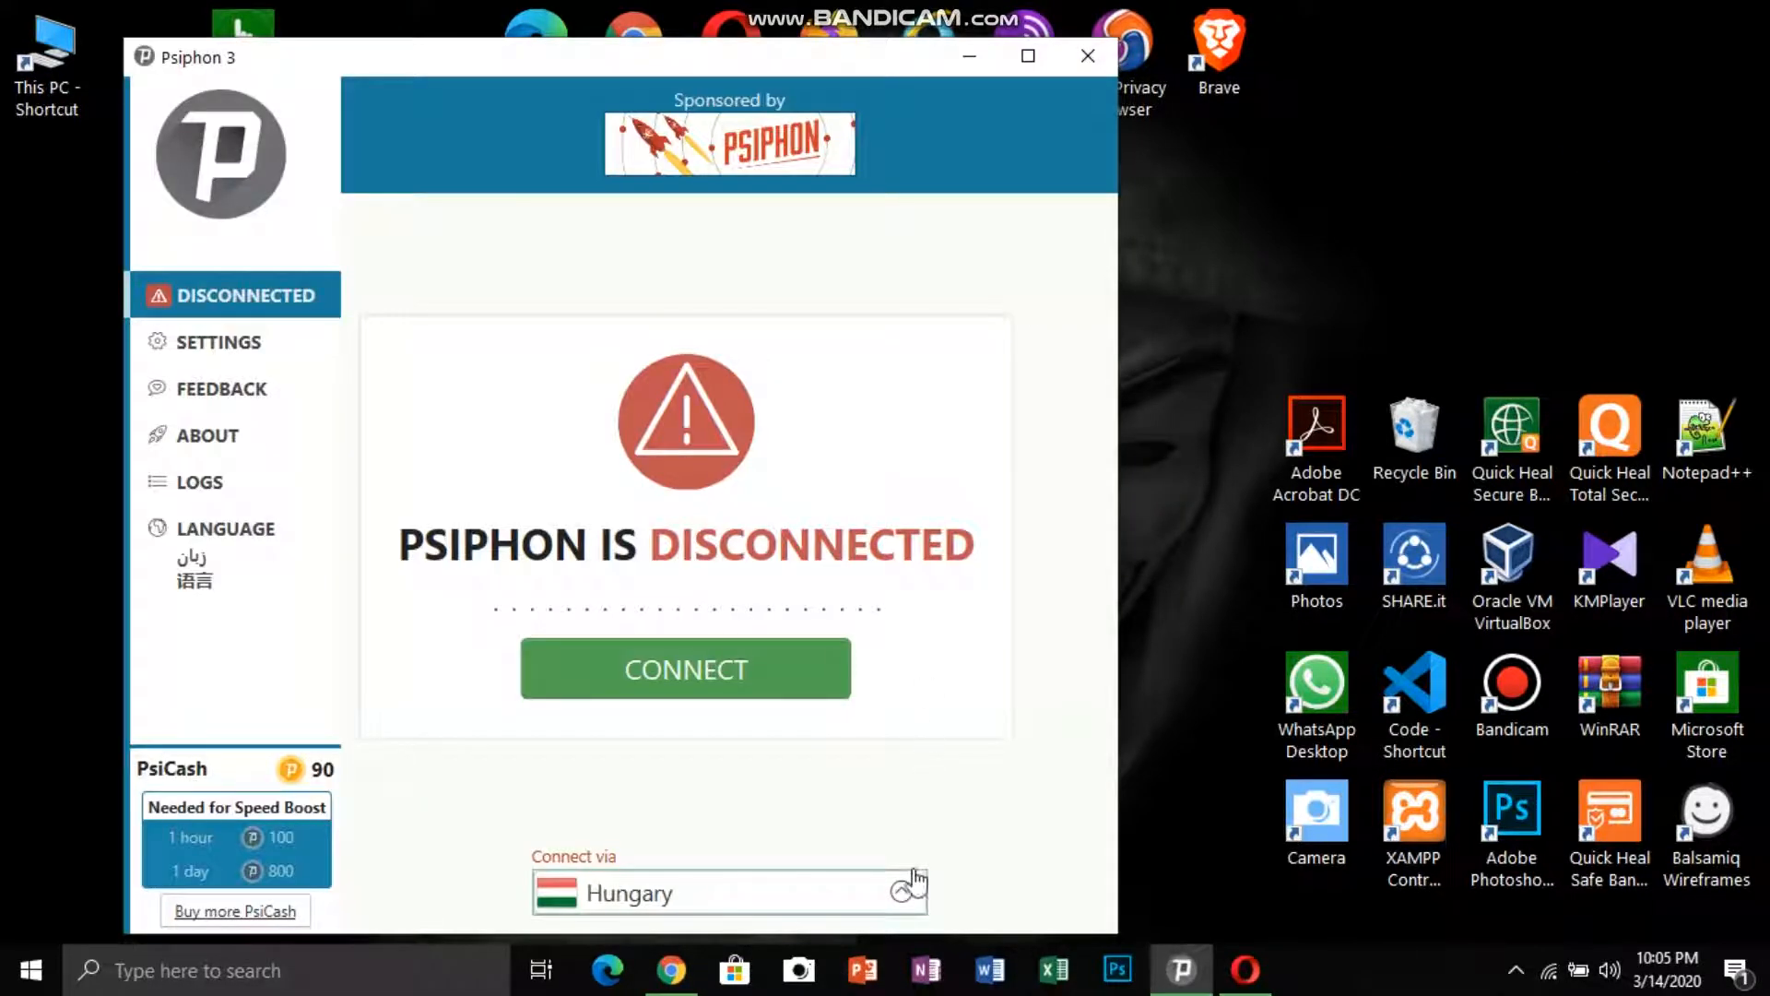
pyautogui.click(903, 893)
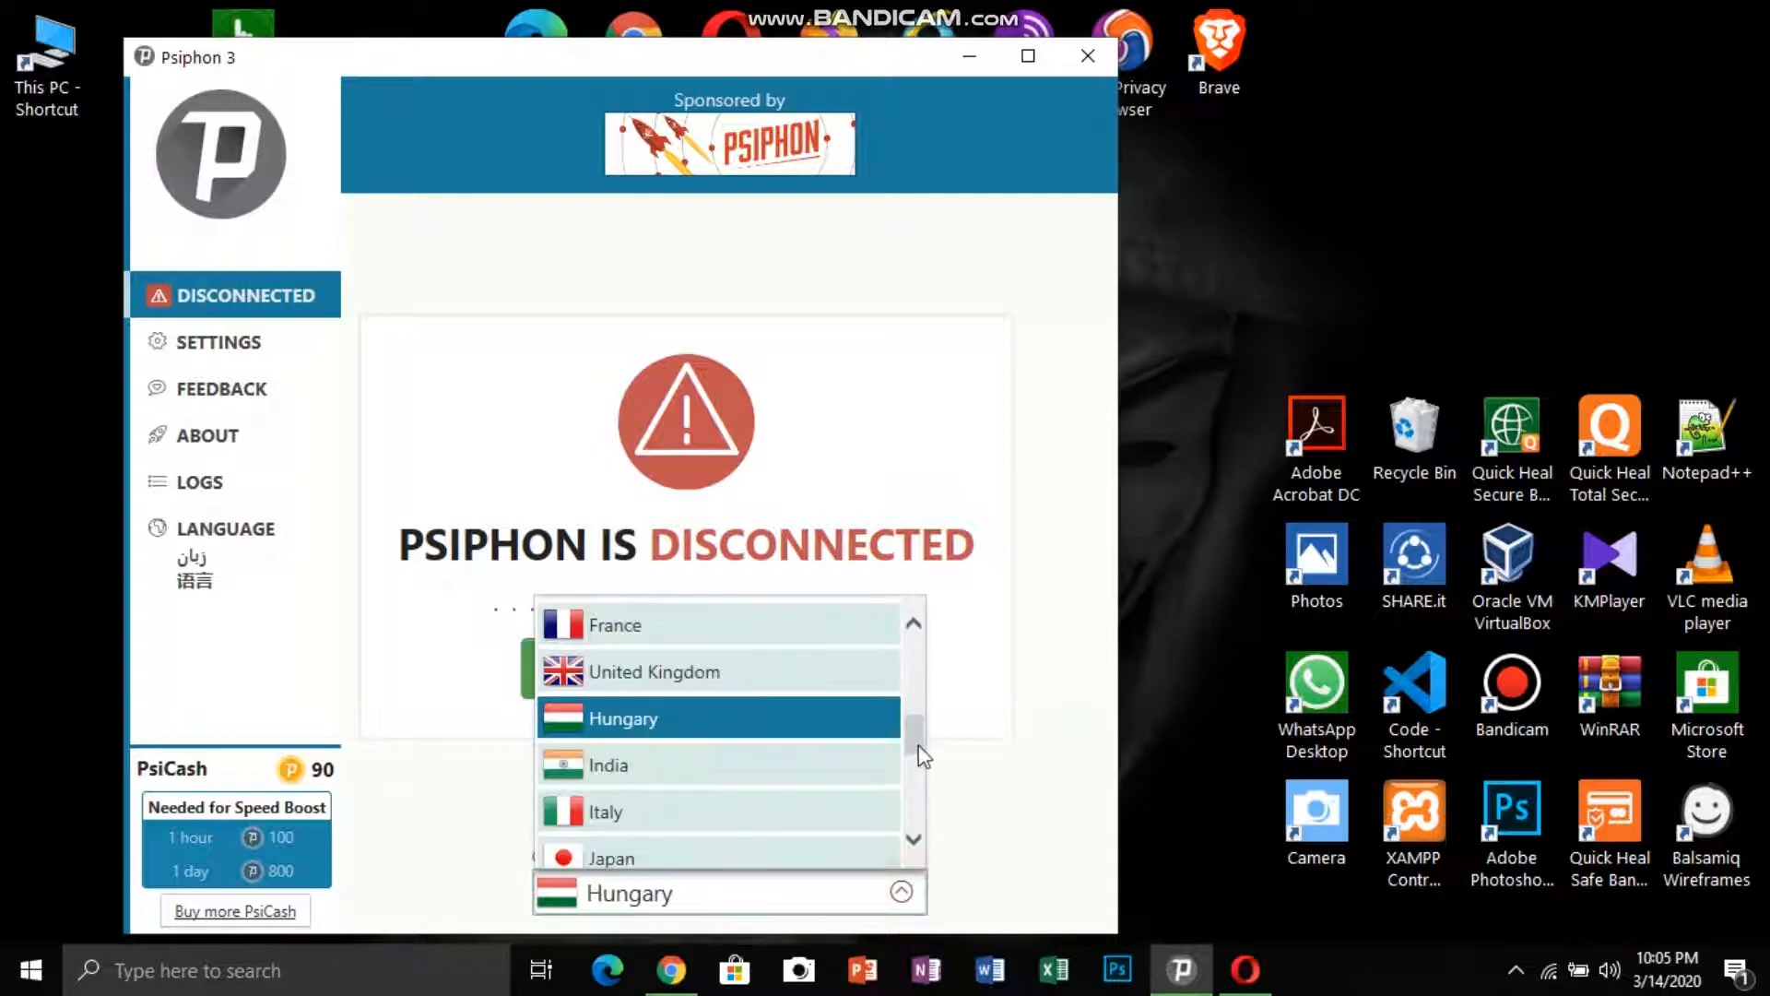
pyautogui.scroll(-3)
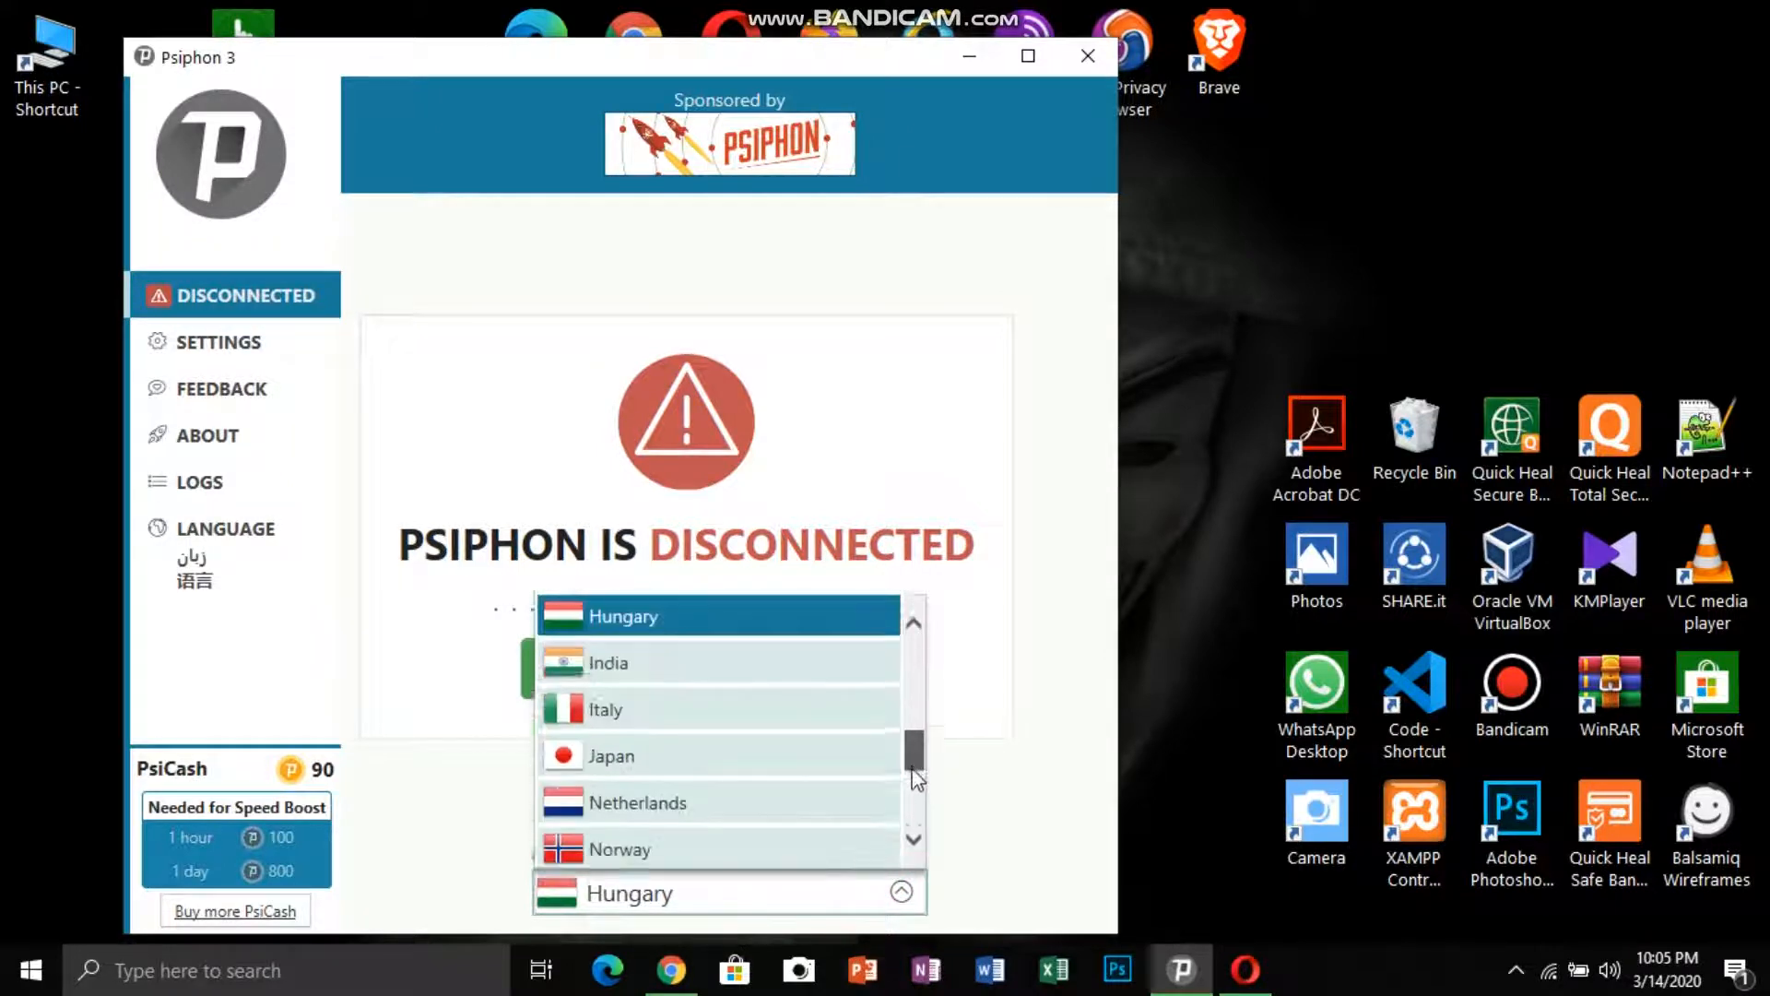
pyautogui.scroll(-3)
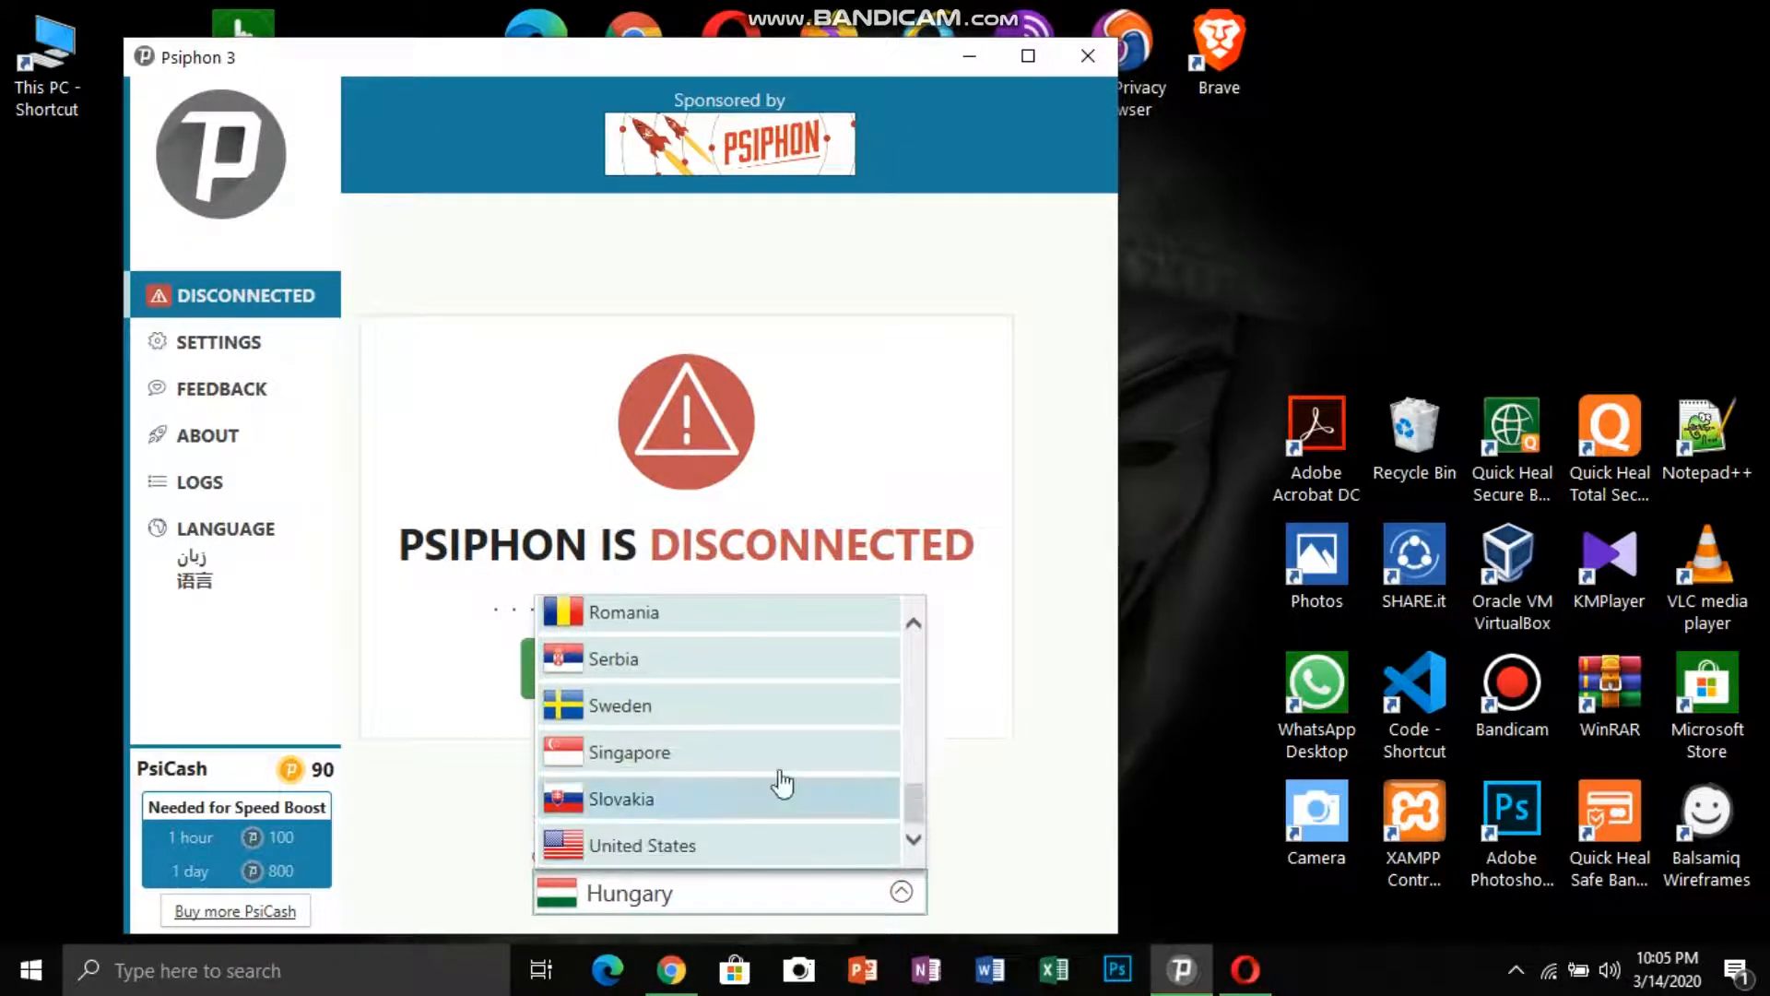
pyautogui.click(628, 753)
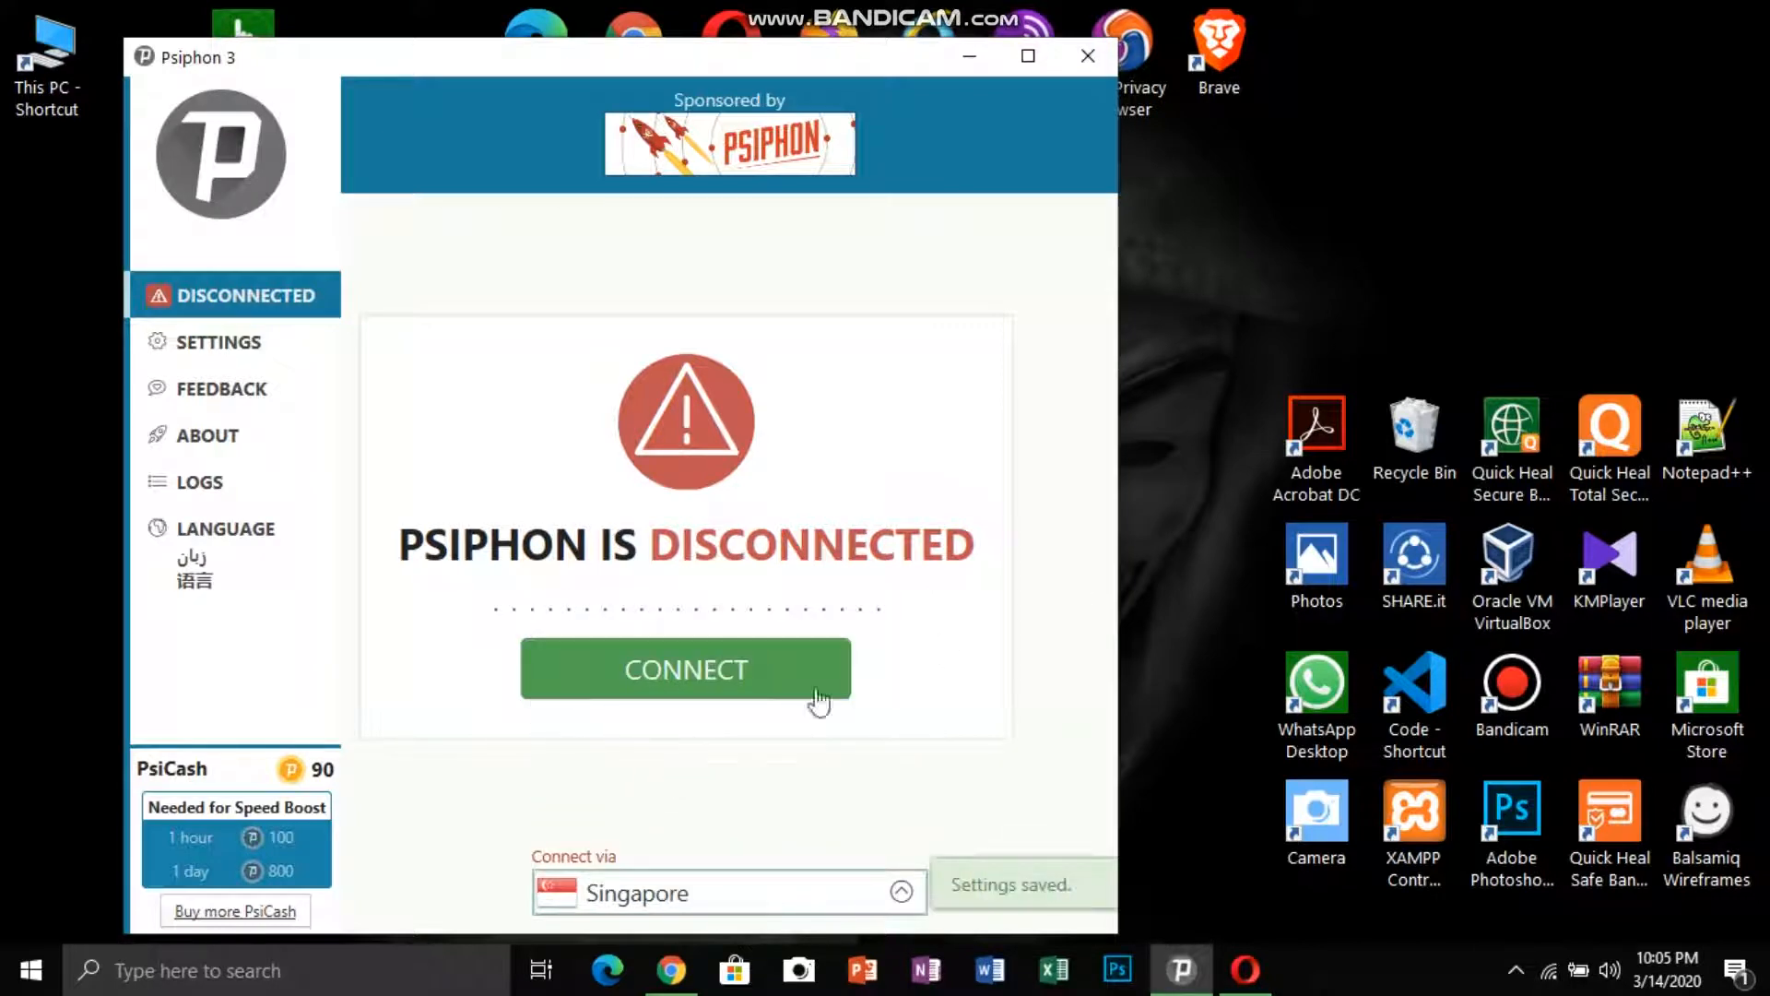
pyautogui.click(684, 668)
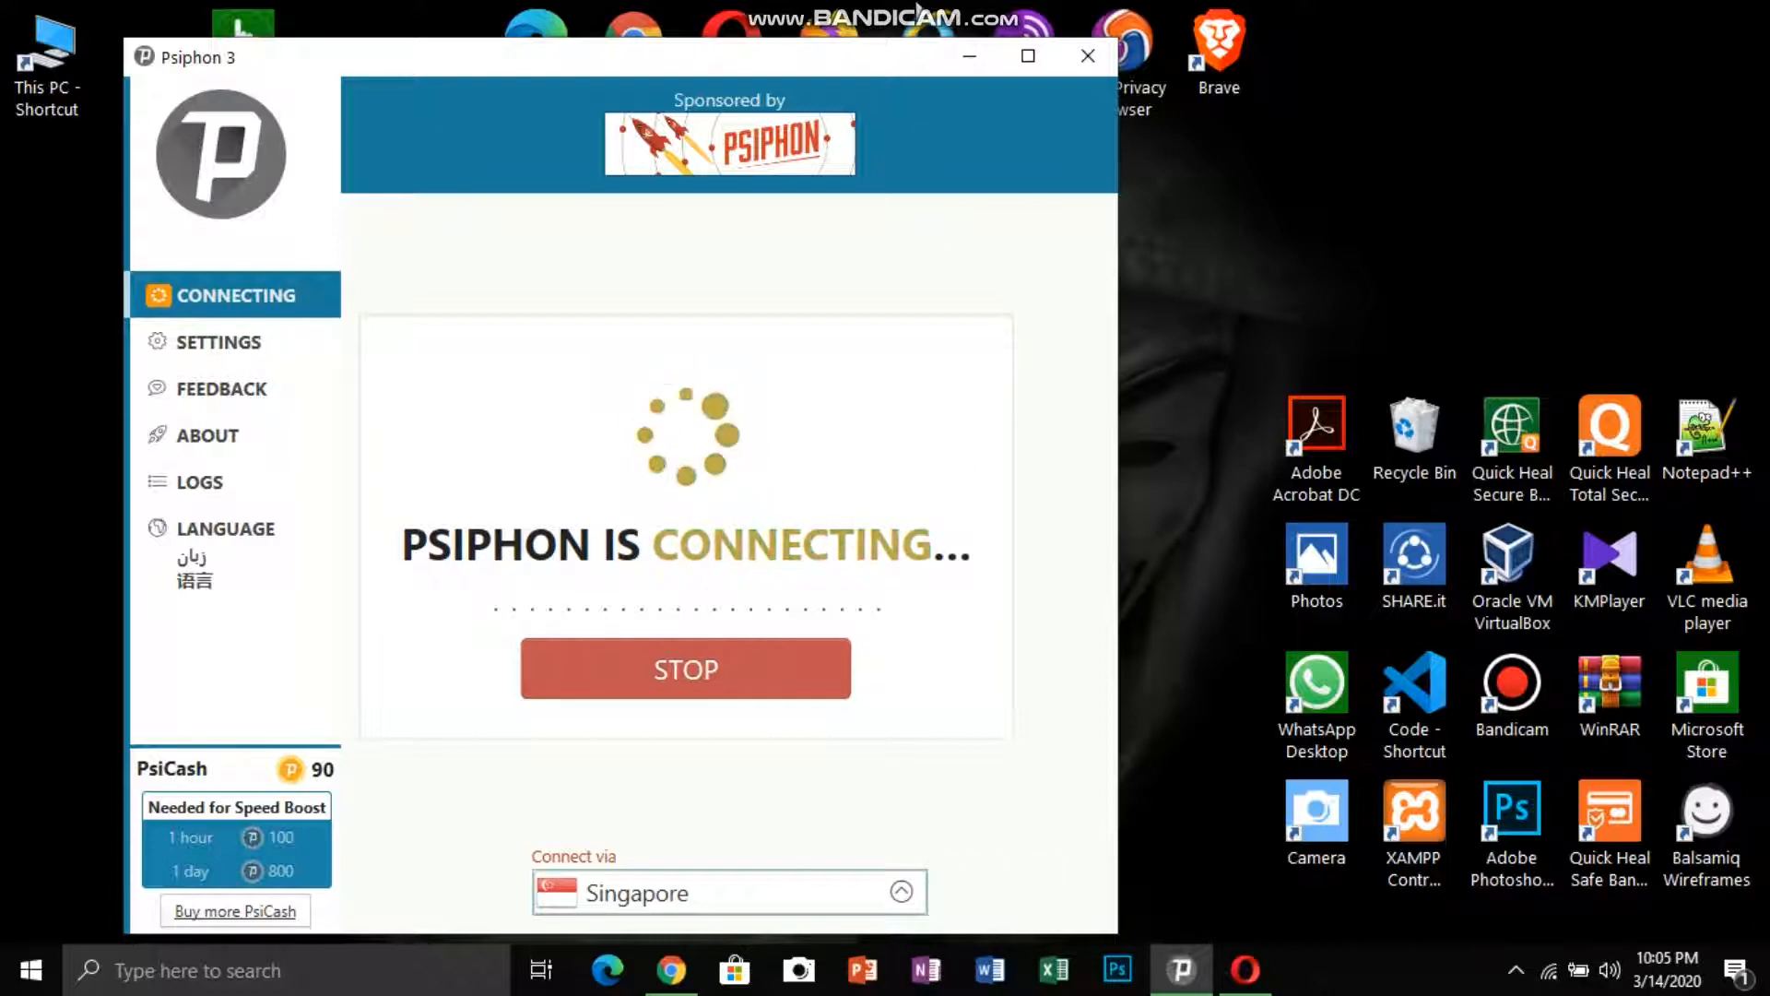
pyautogui.moveTo(868, 328)
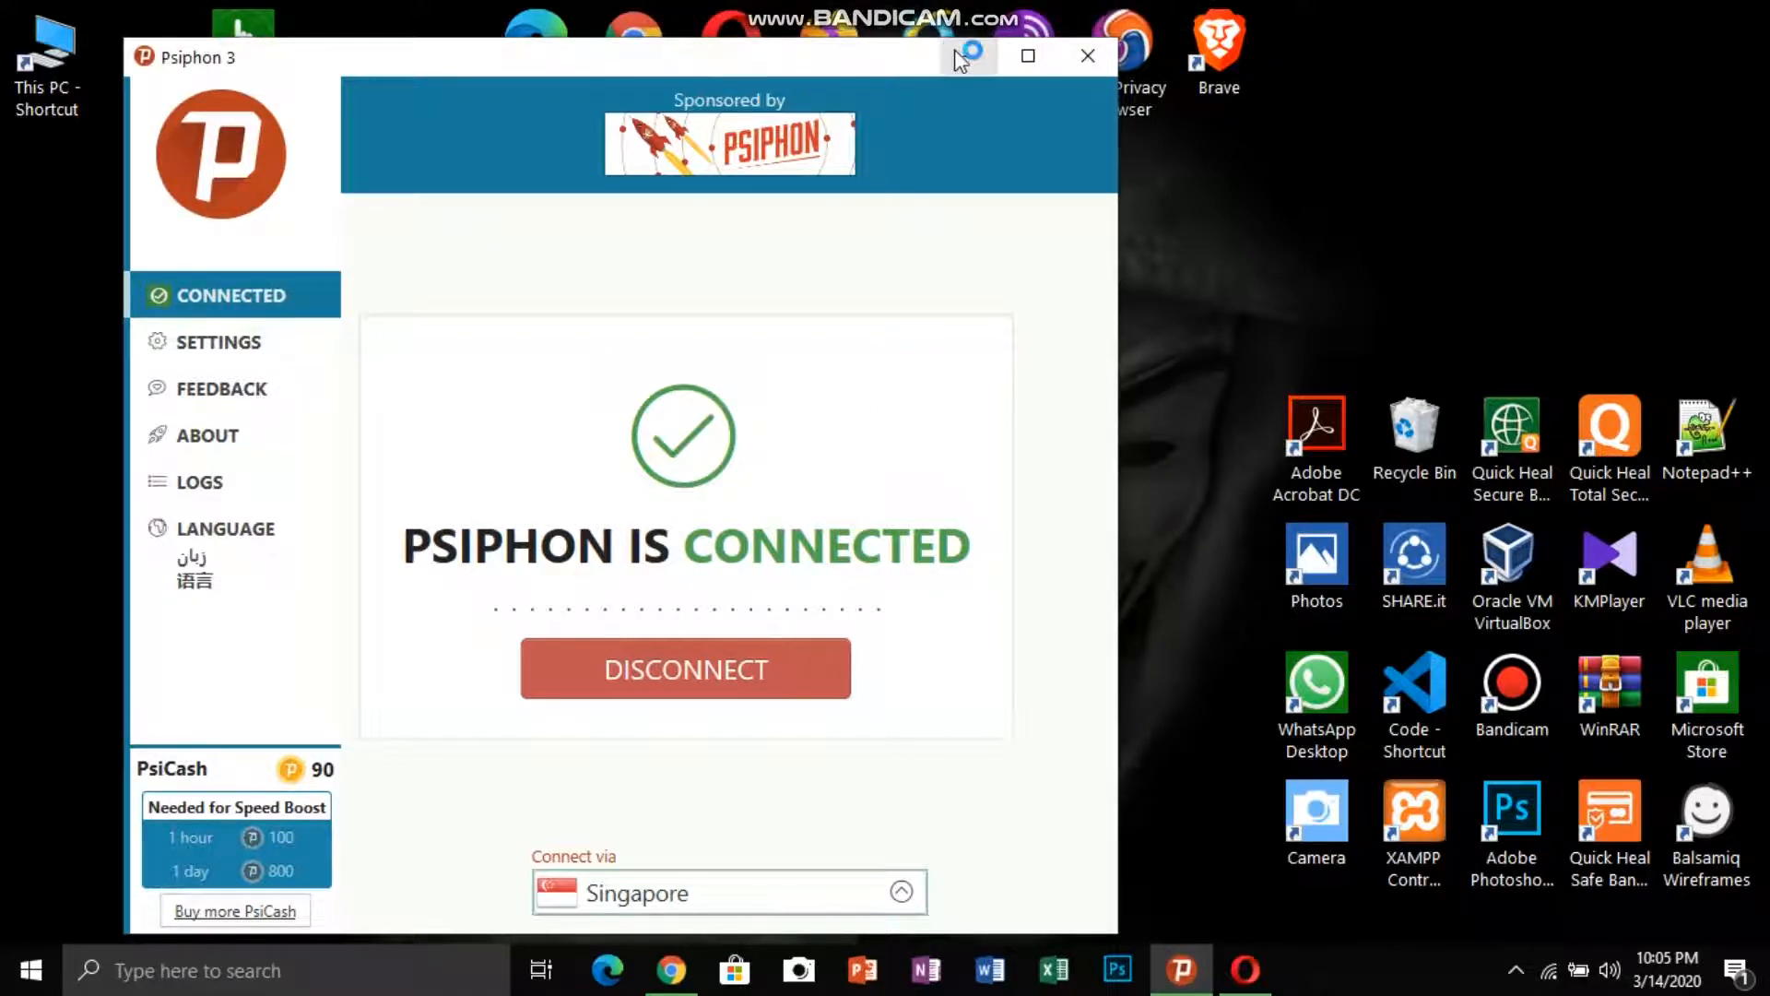
pyautogui.click(1084, 56)
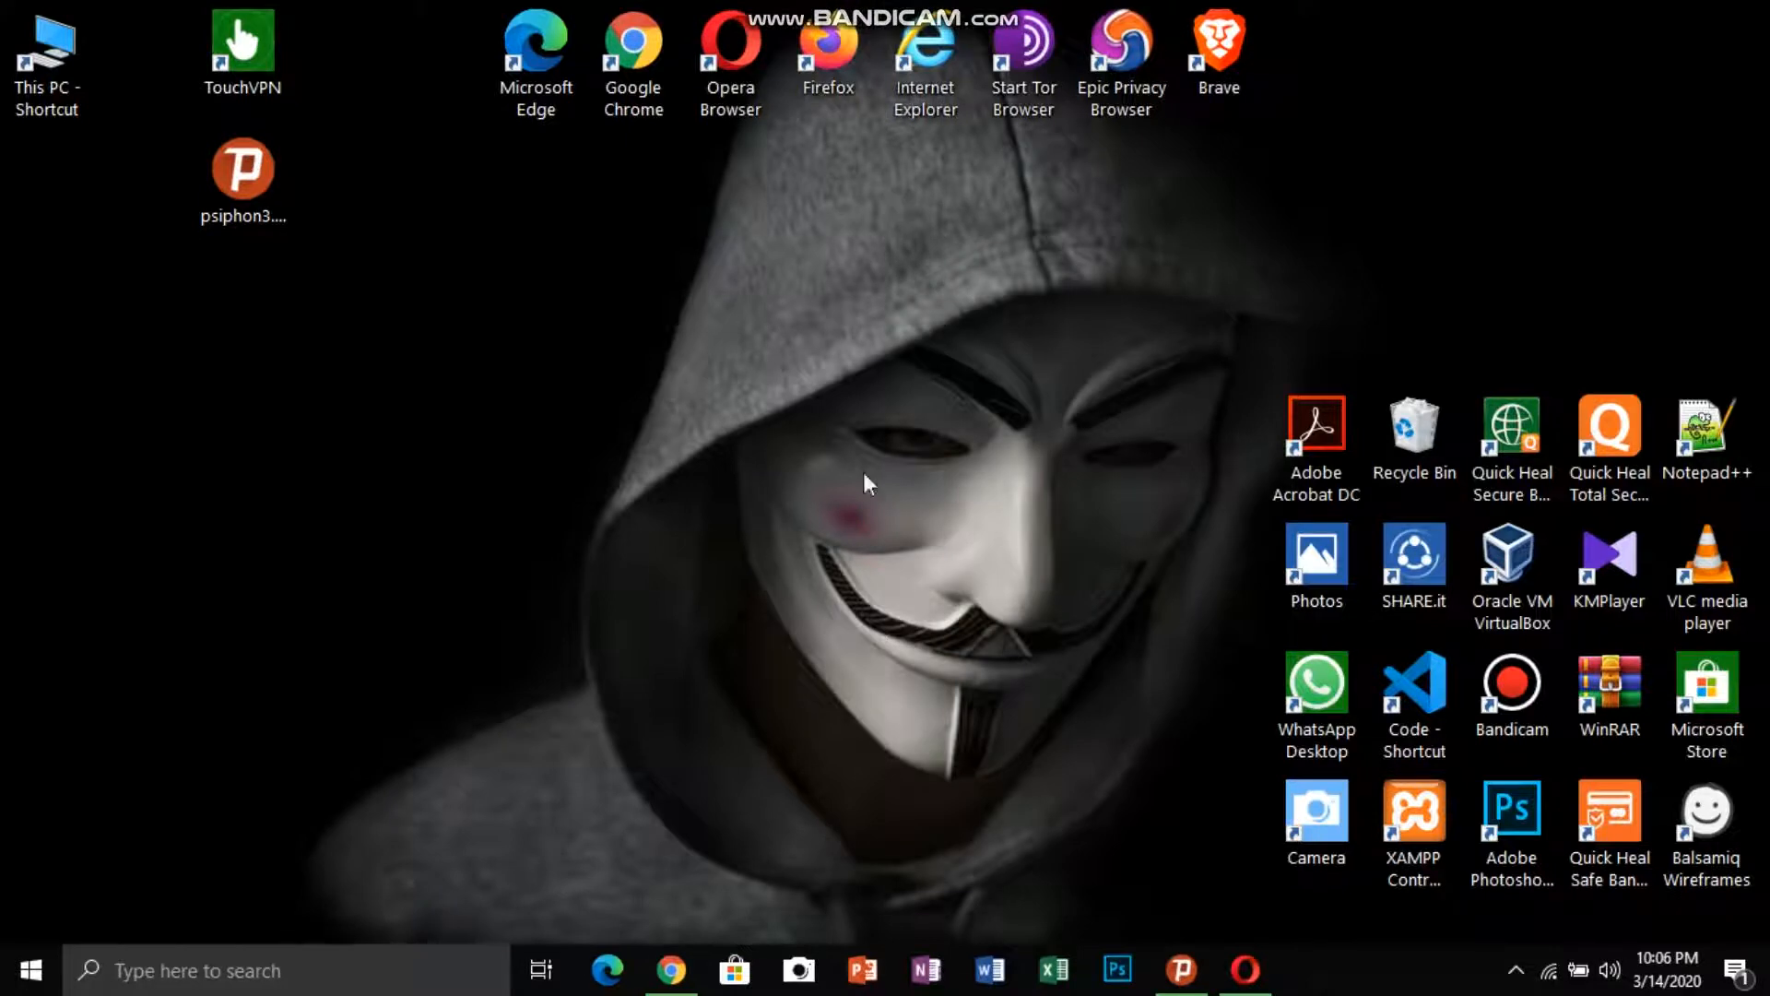
pyautogui.moveTo(673, 972)
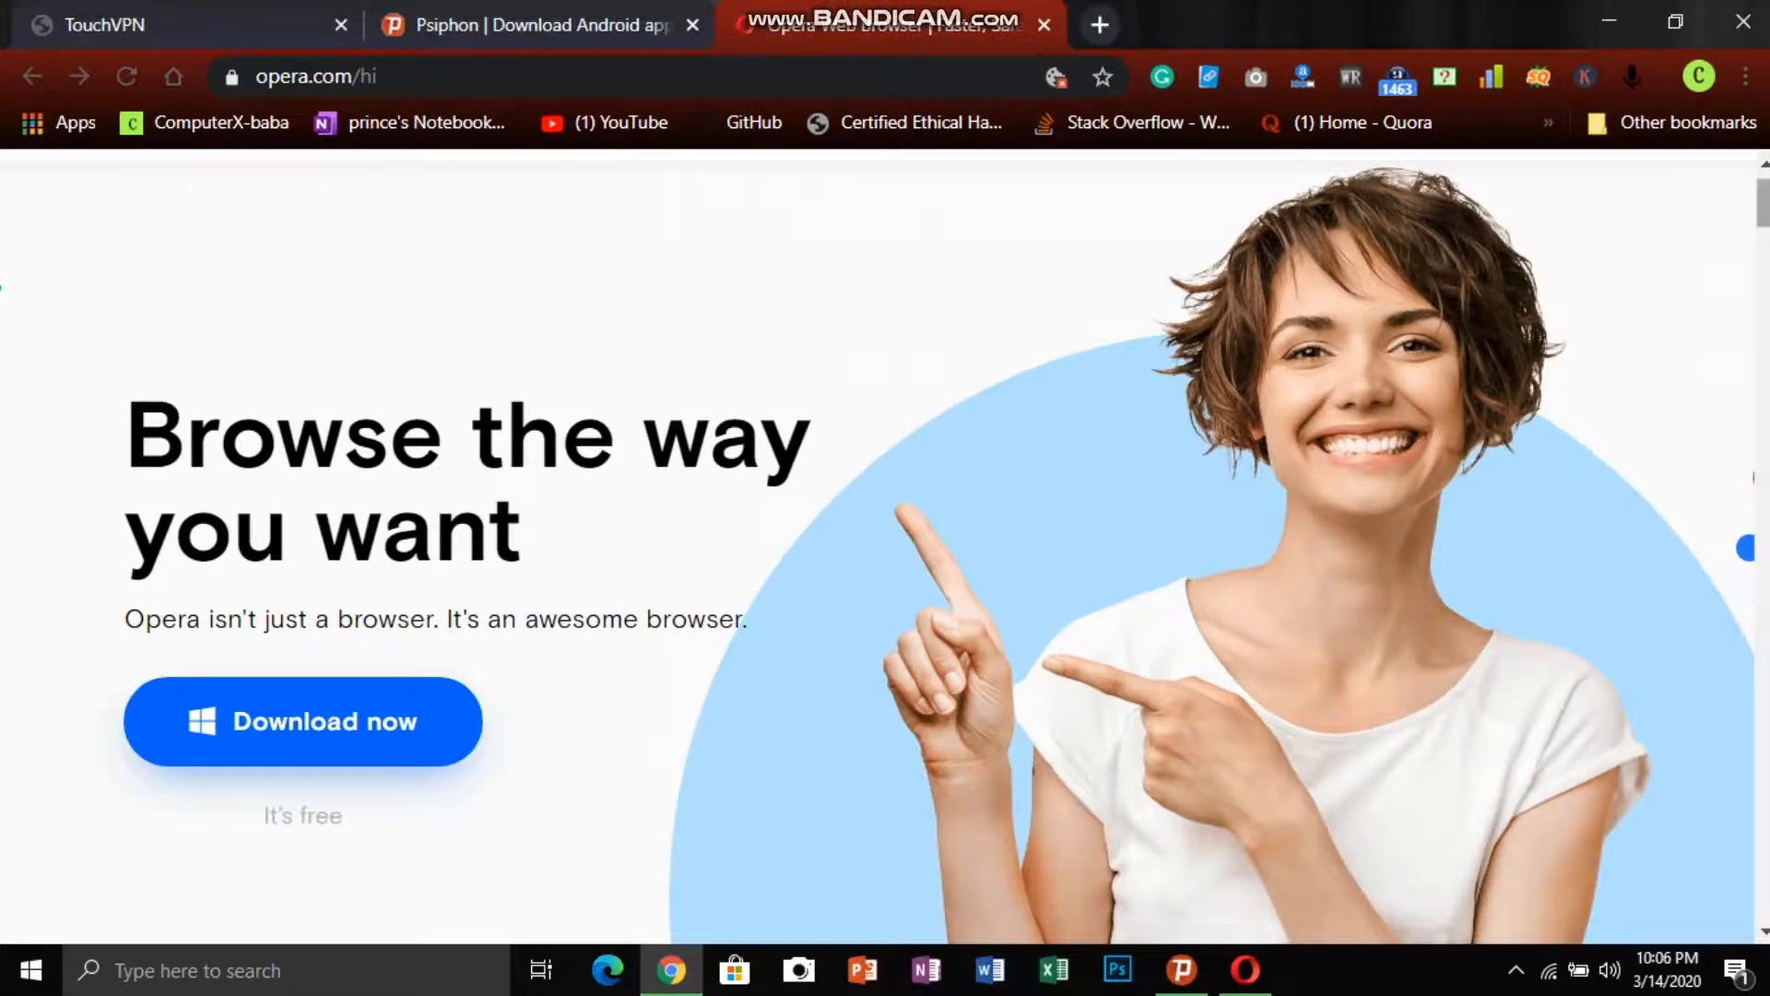
pyautogui.scroll(-3)
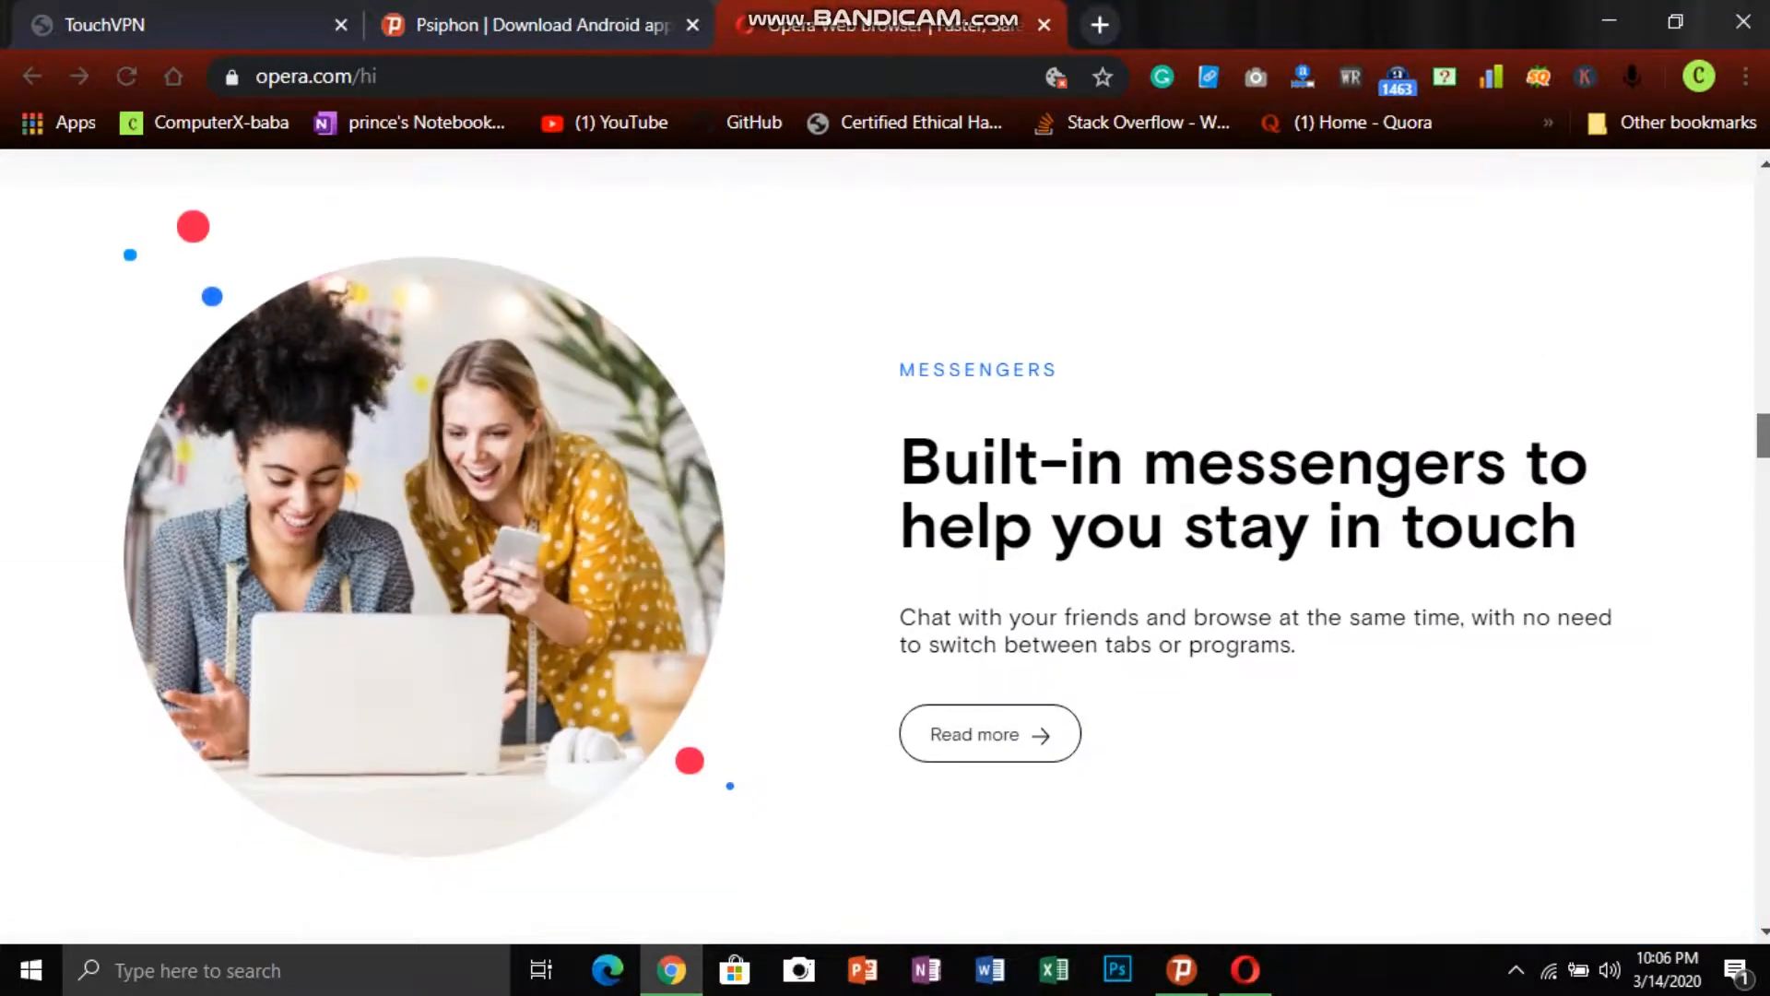
pyautogui.scroll(3)
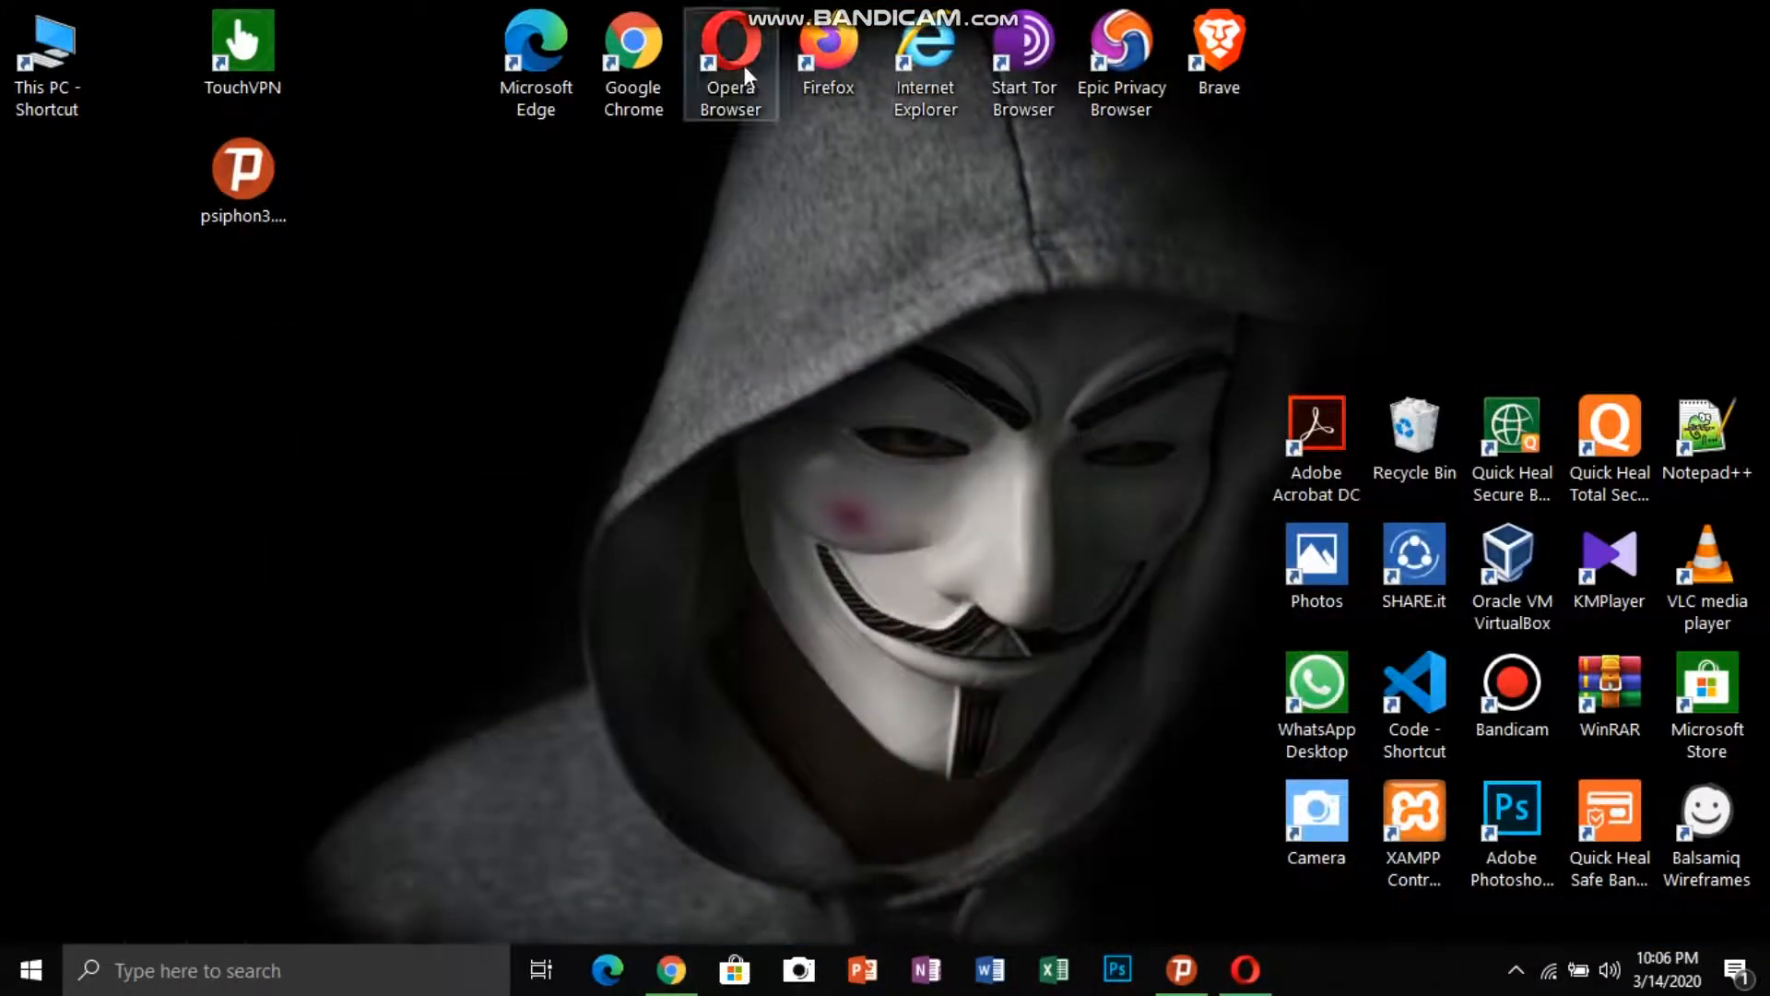
# Move the Opera Browser shortcut below psiphon3 and launch Opera
pyautogui.moveTo(730, 51); pyautogui.dragTo(170, 181)
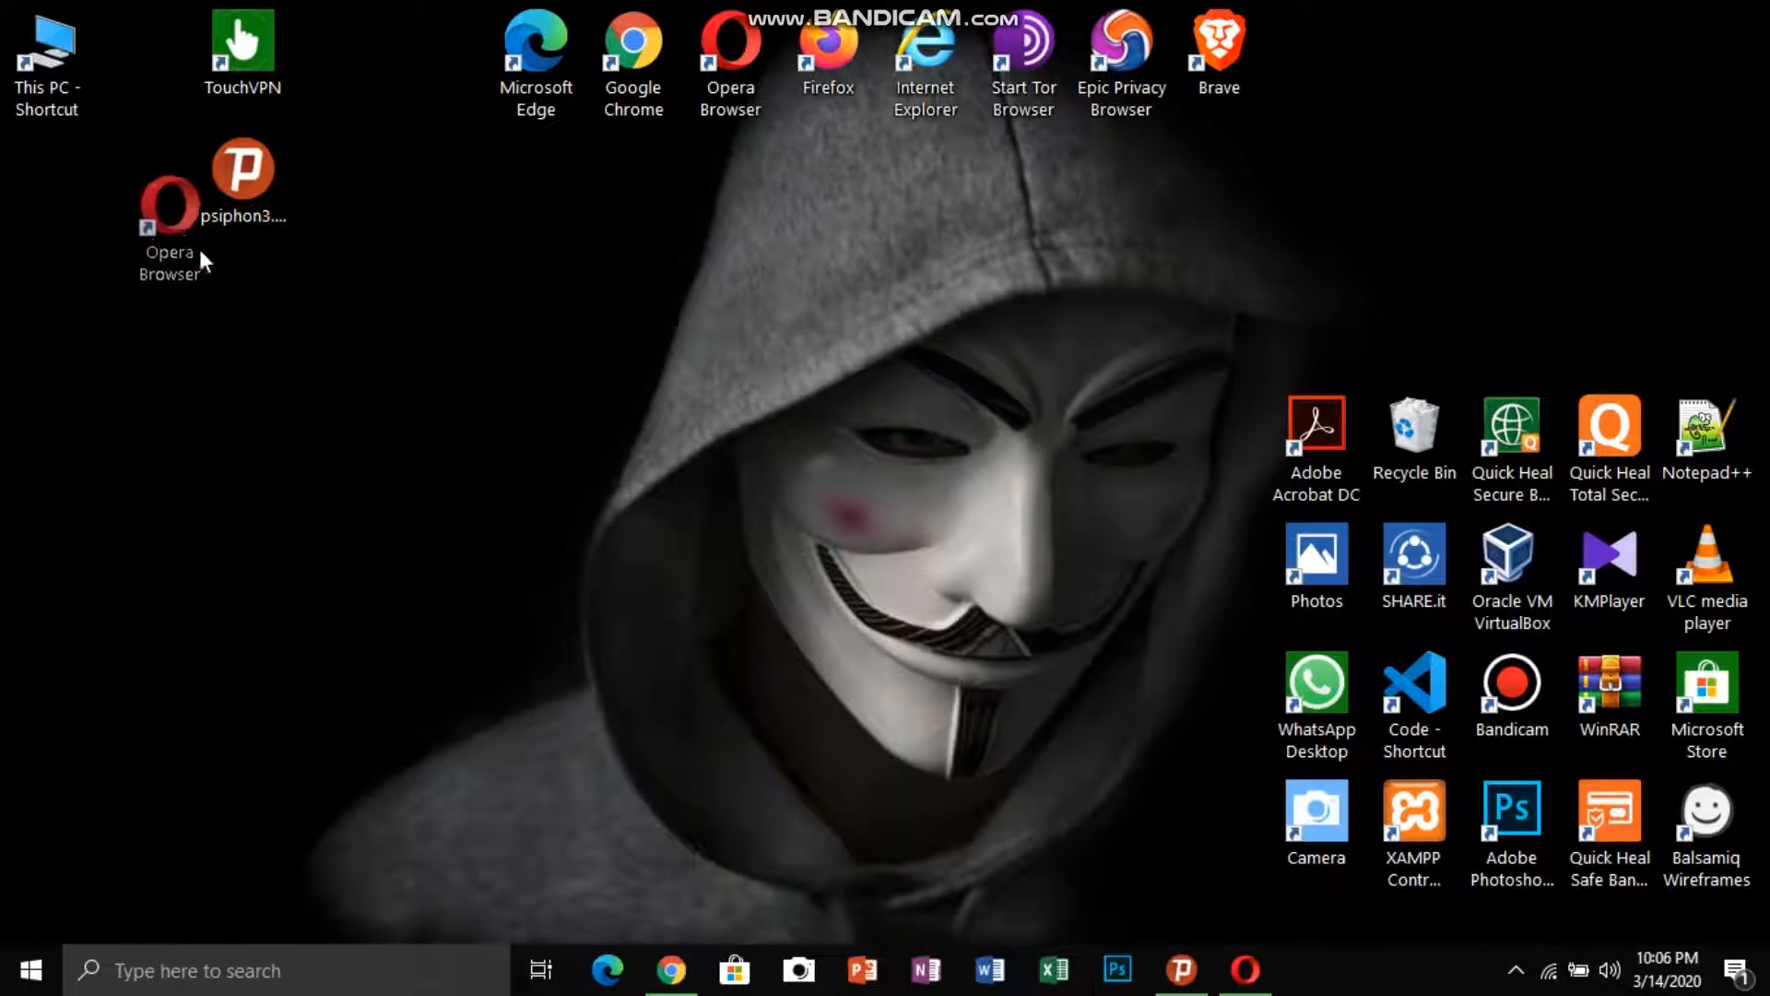
pyautogui.moveTo(169, 197); pyautogui.dragTo(243, 321)
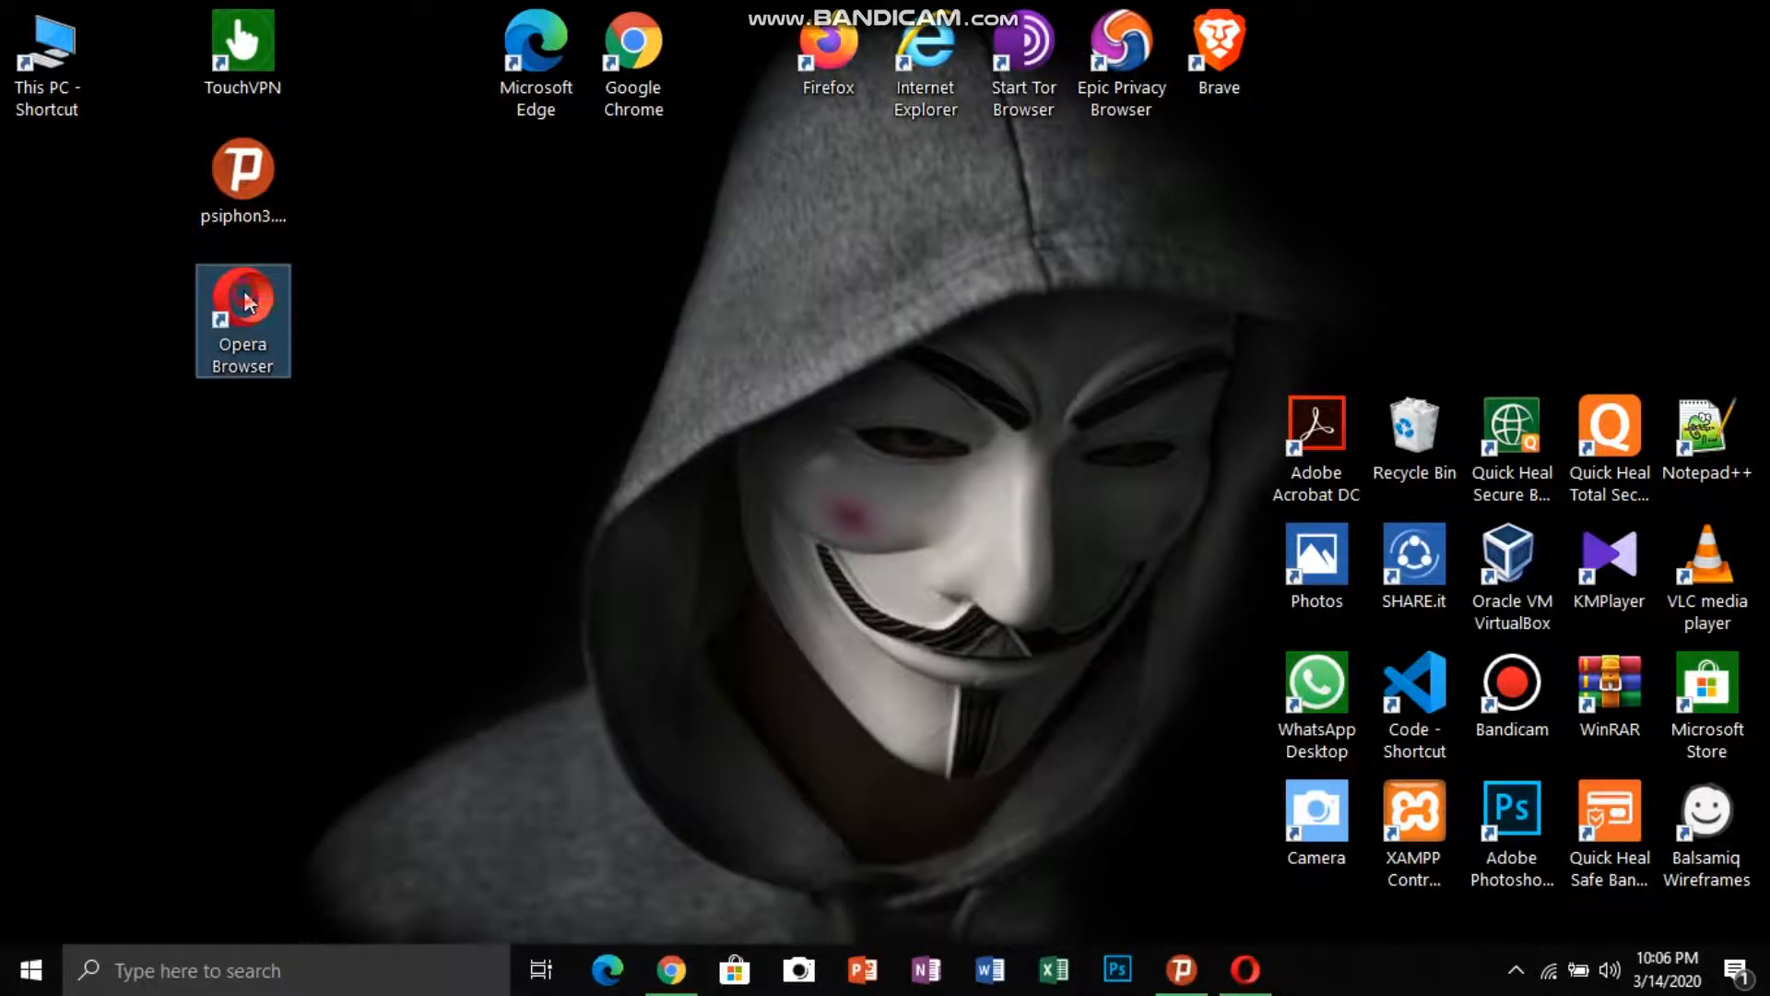
pyautogui.doubleClick(241, 319)
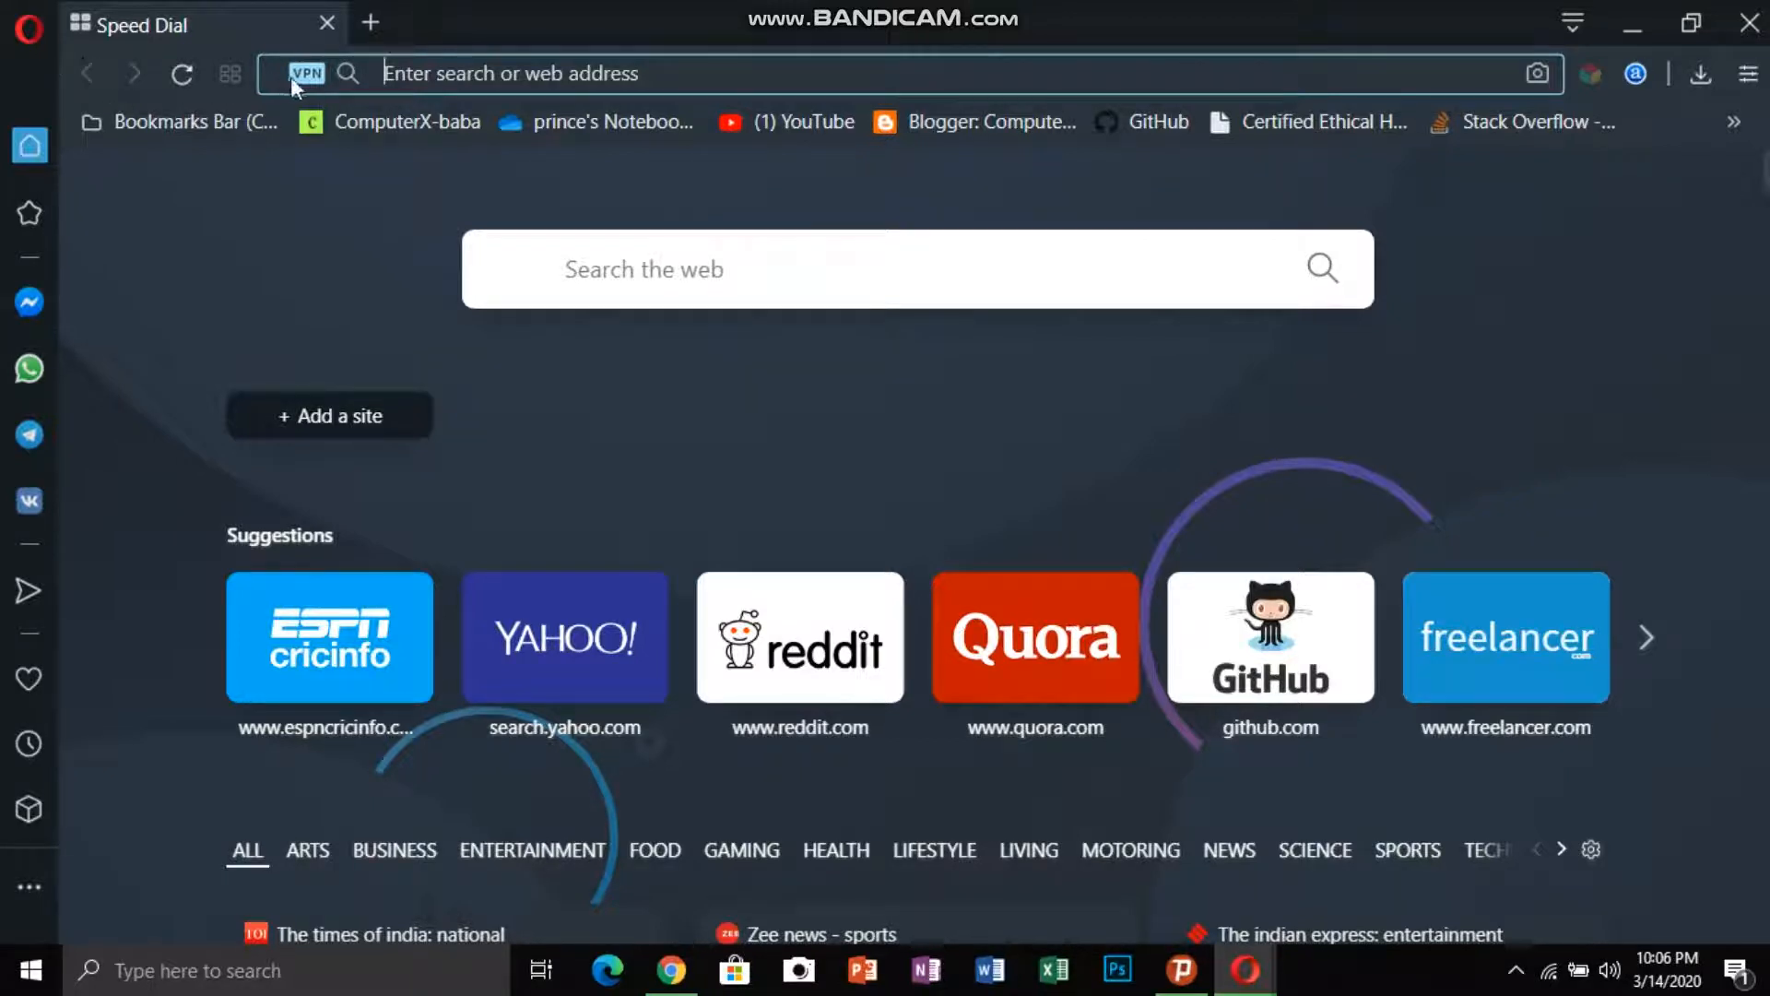
# Reach Opera's Settings page from the Opera logo main menu
pyautogui.click(28, 30)
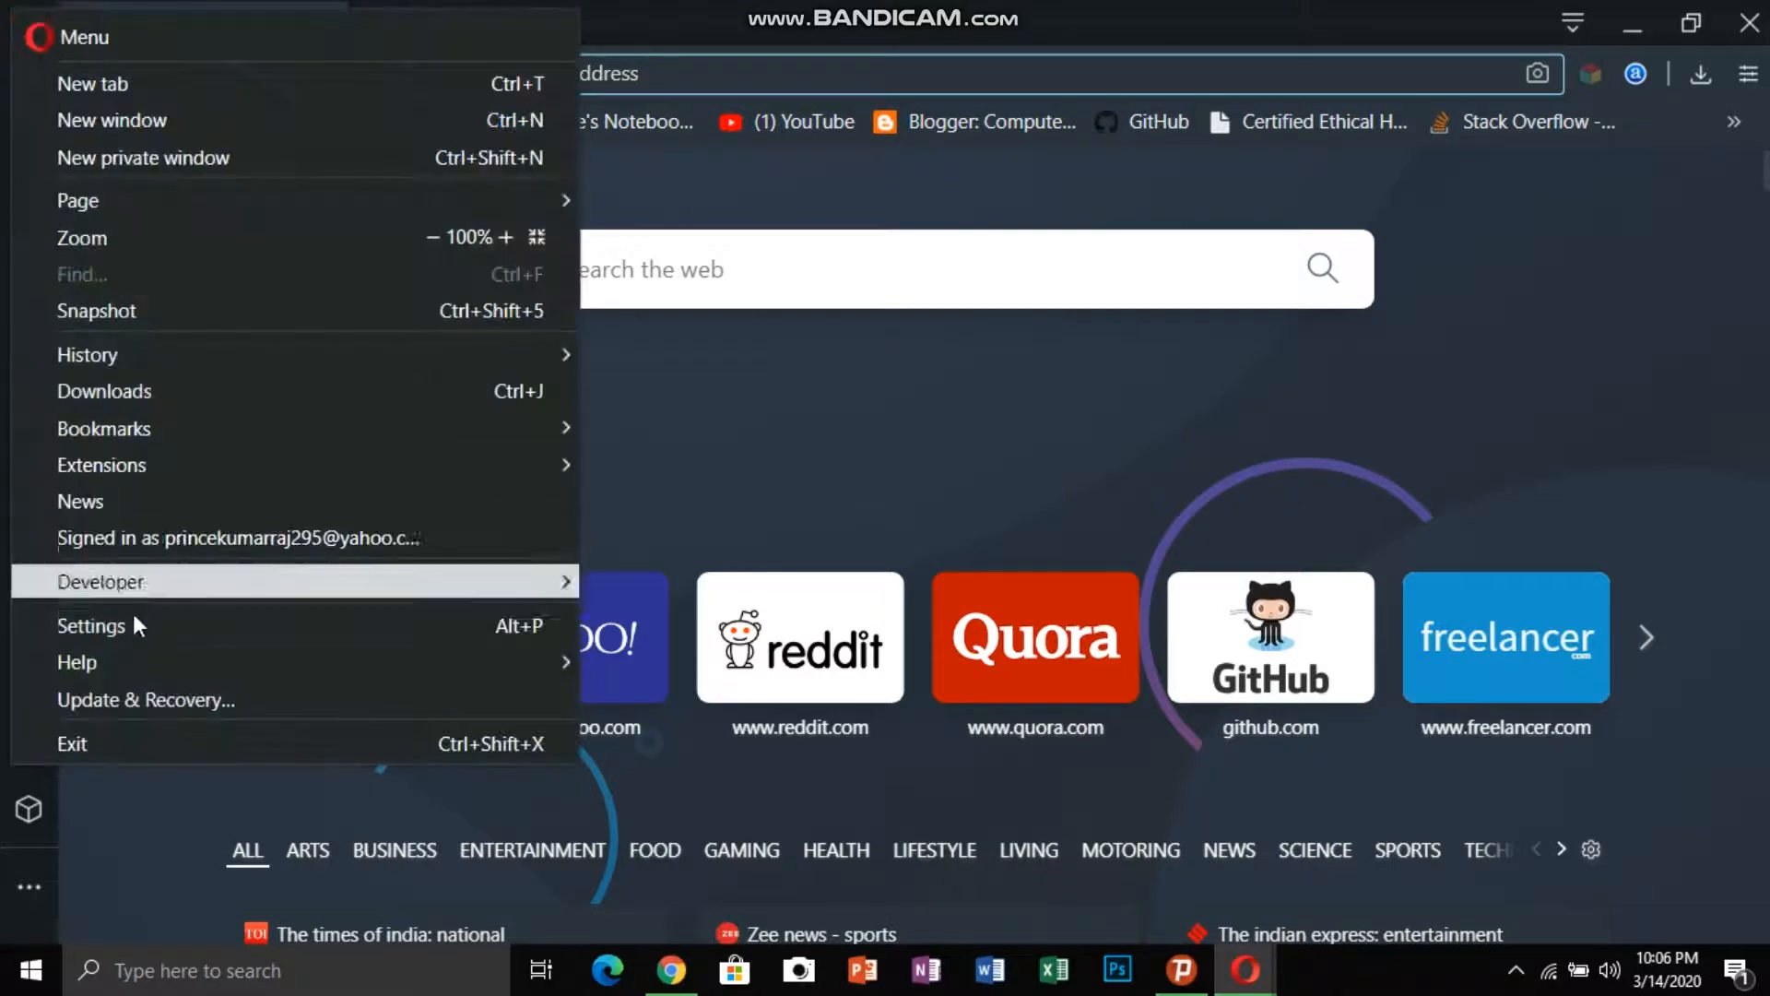
pyautogui.click(90, 626)
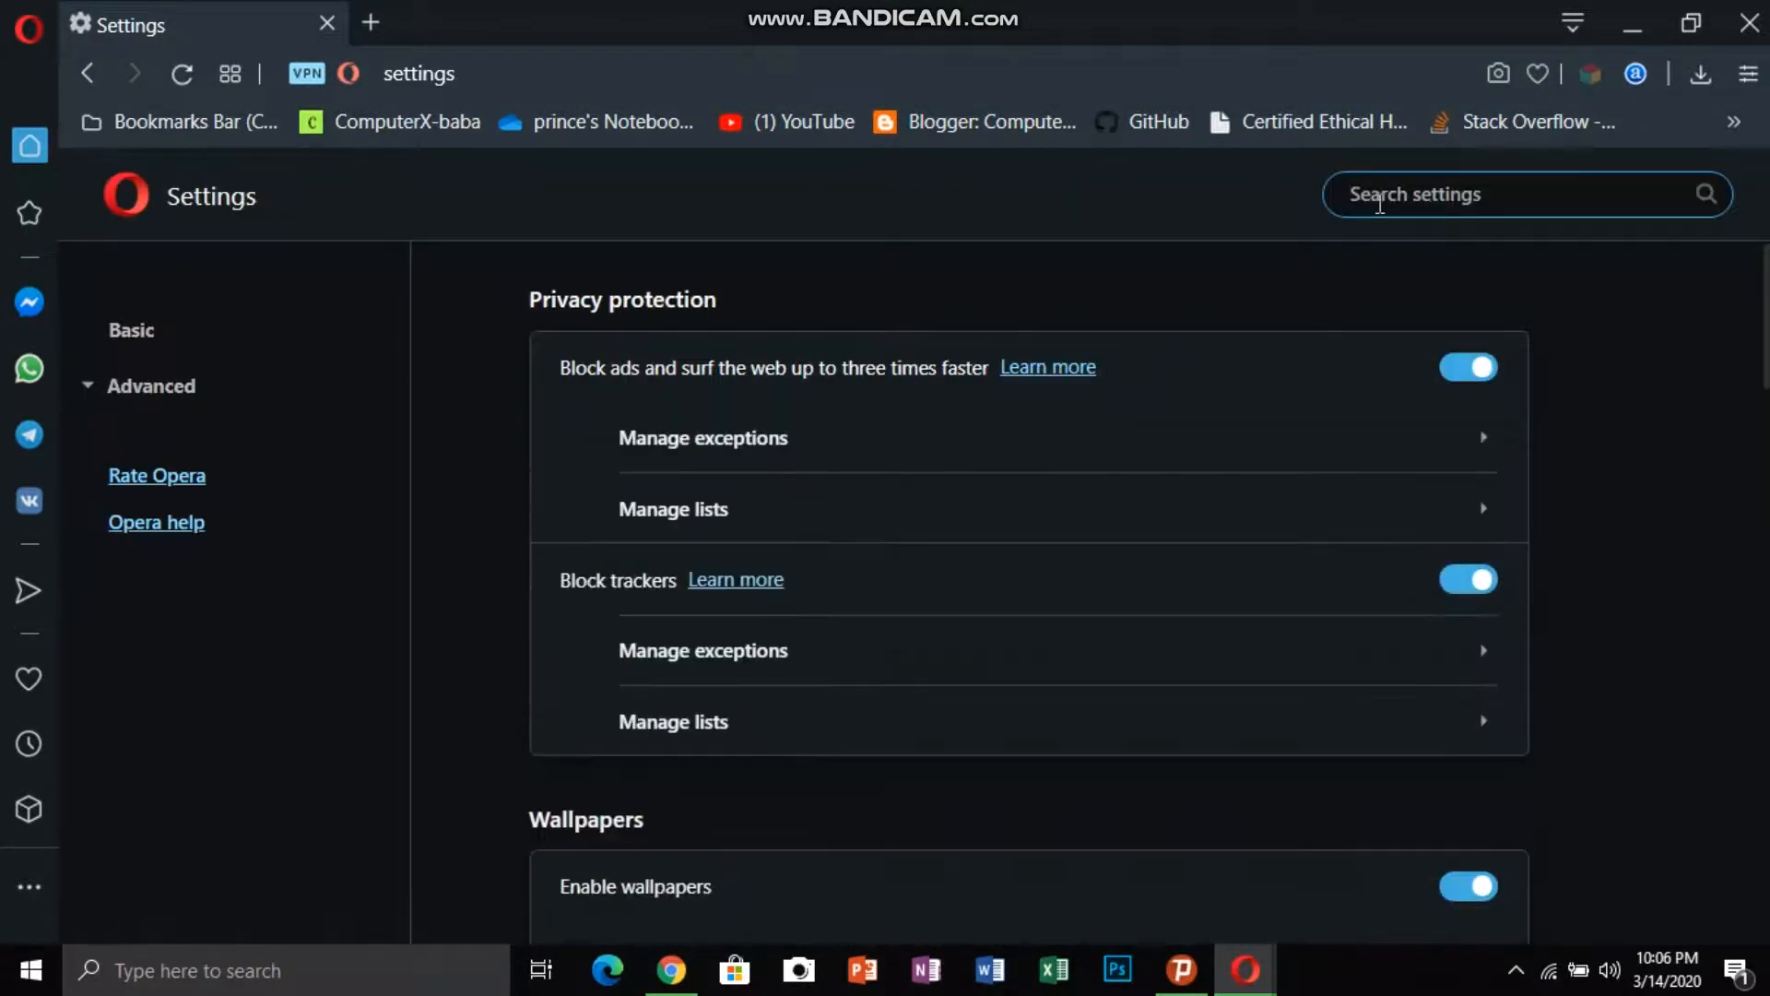
# Filter settings by 'vpn', leaving Enable VPN on and Bypass VPN for default search engines on
pyautogui.write('vpn')
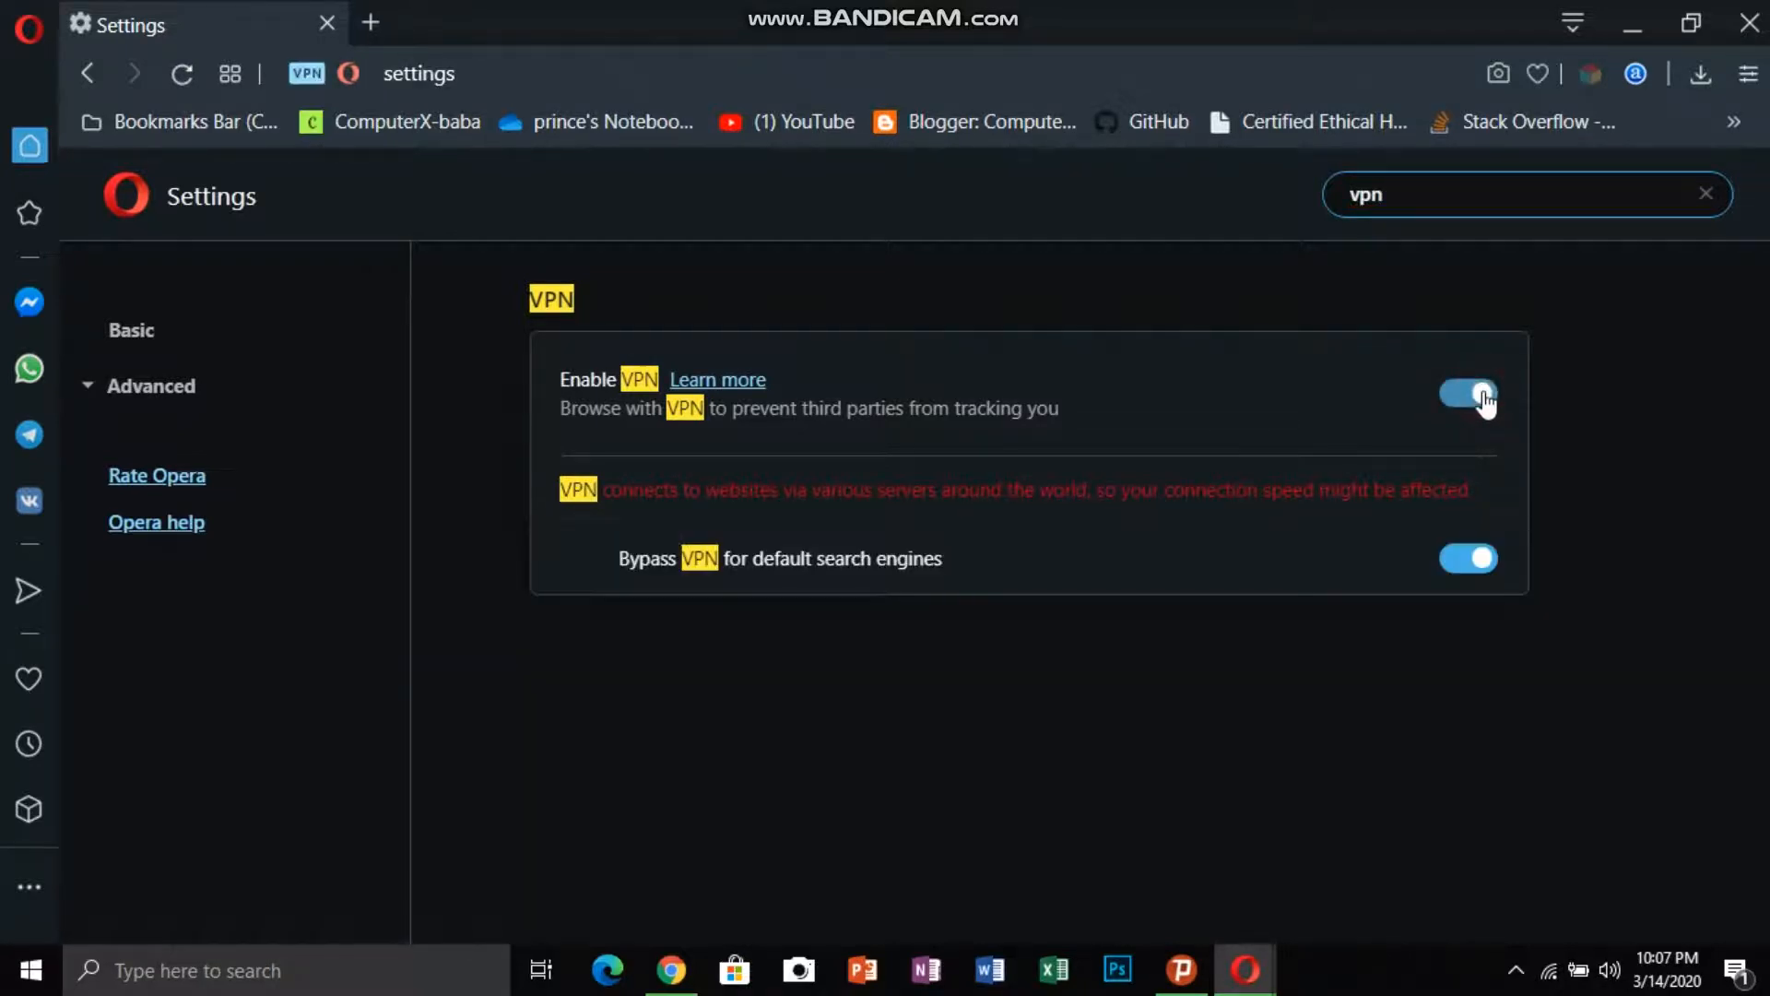
pyautogui.click(1468, 396)
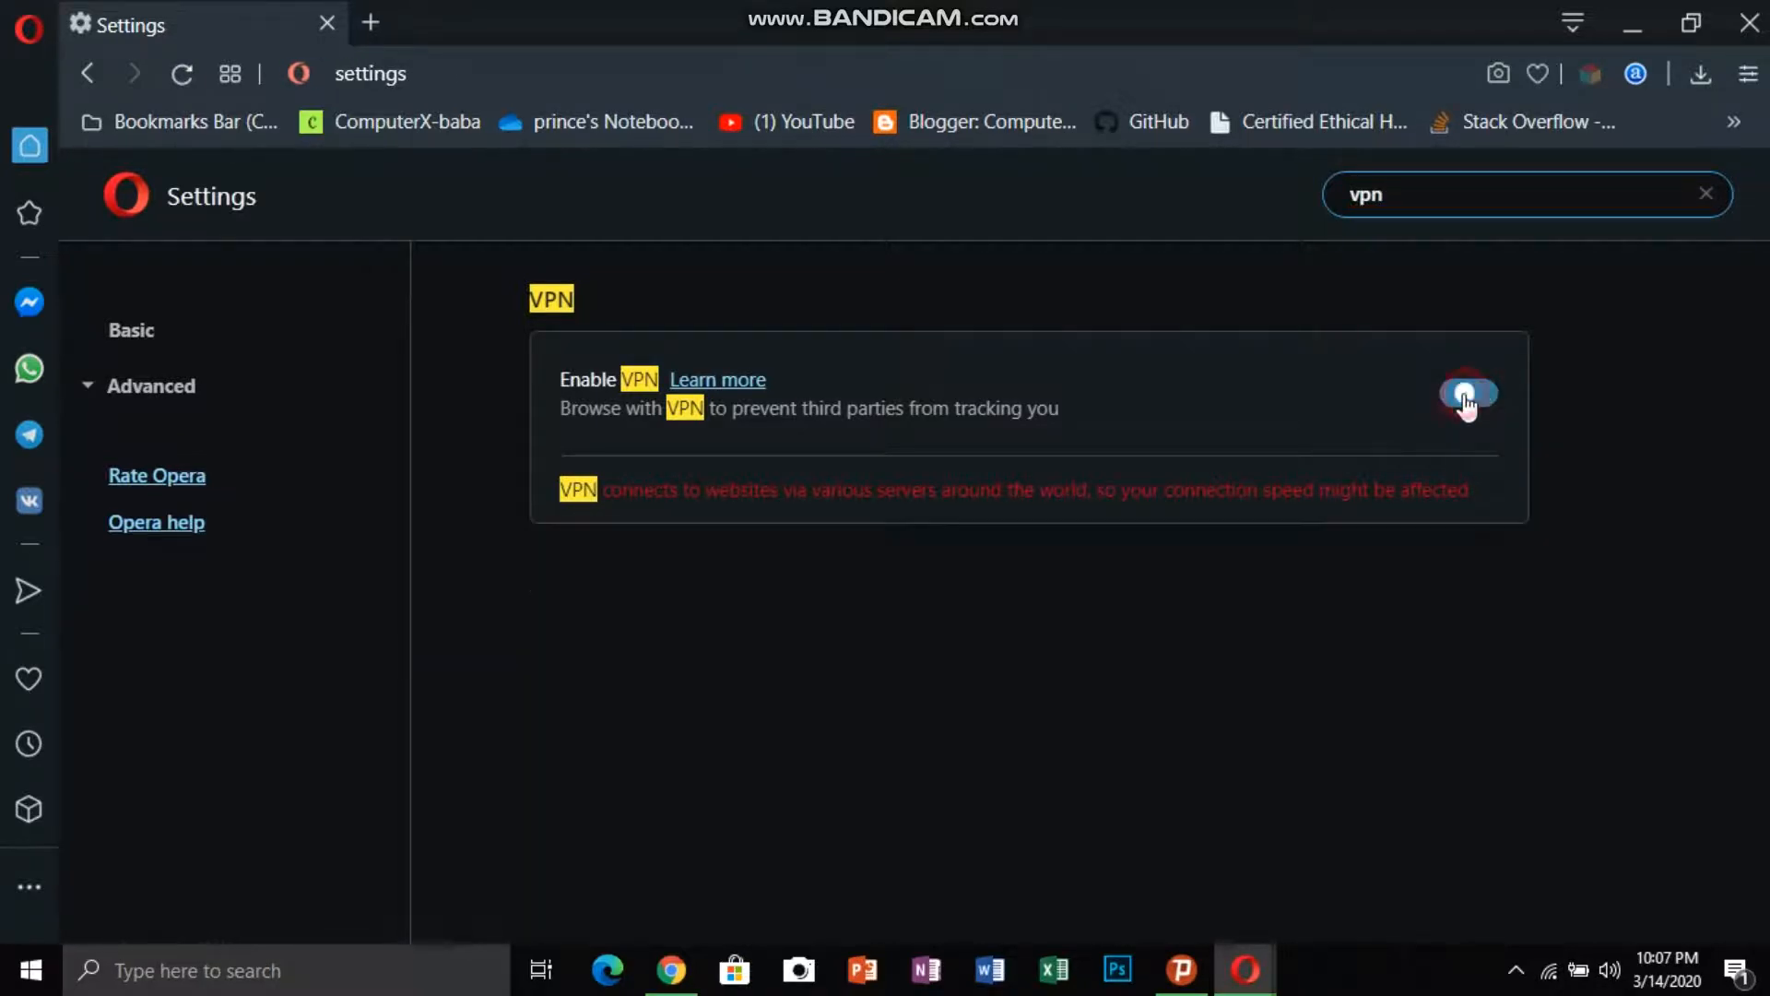
pyautogui.click(1467, 393)
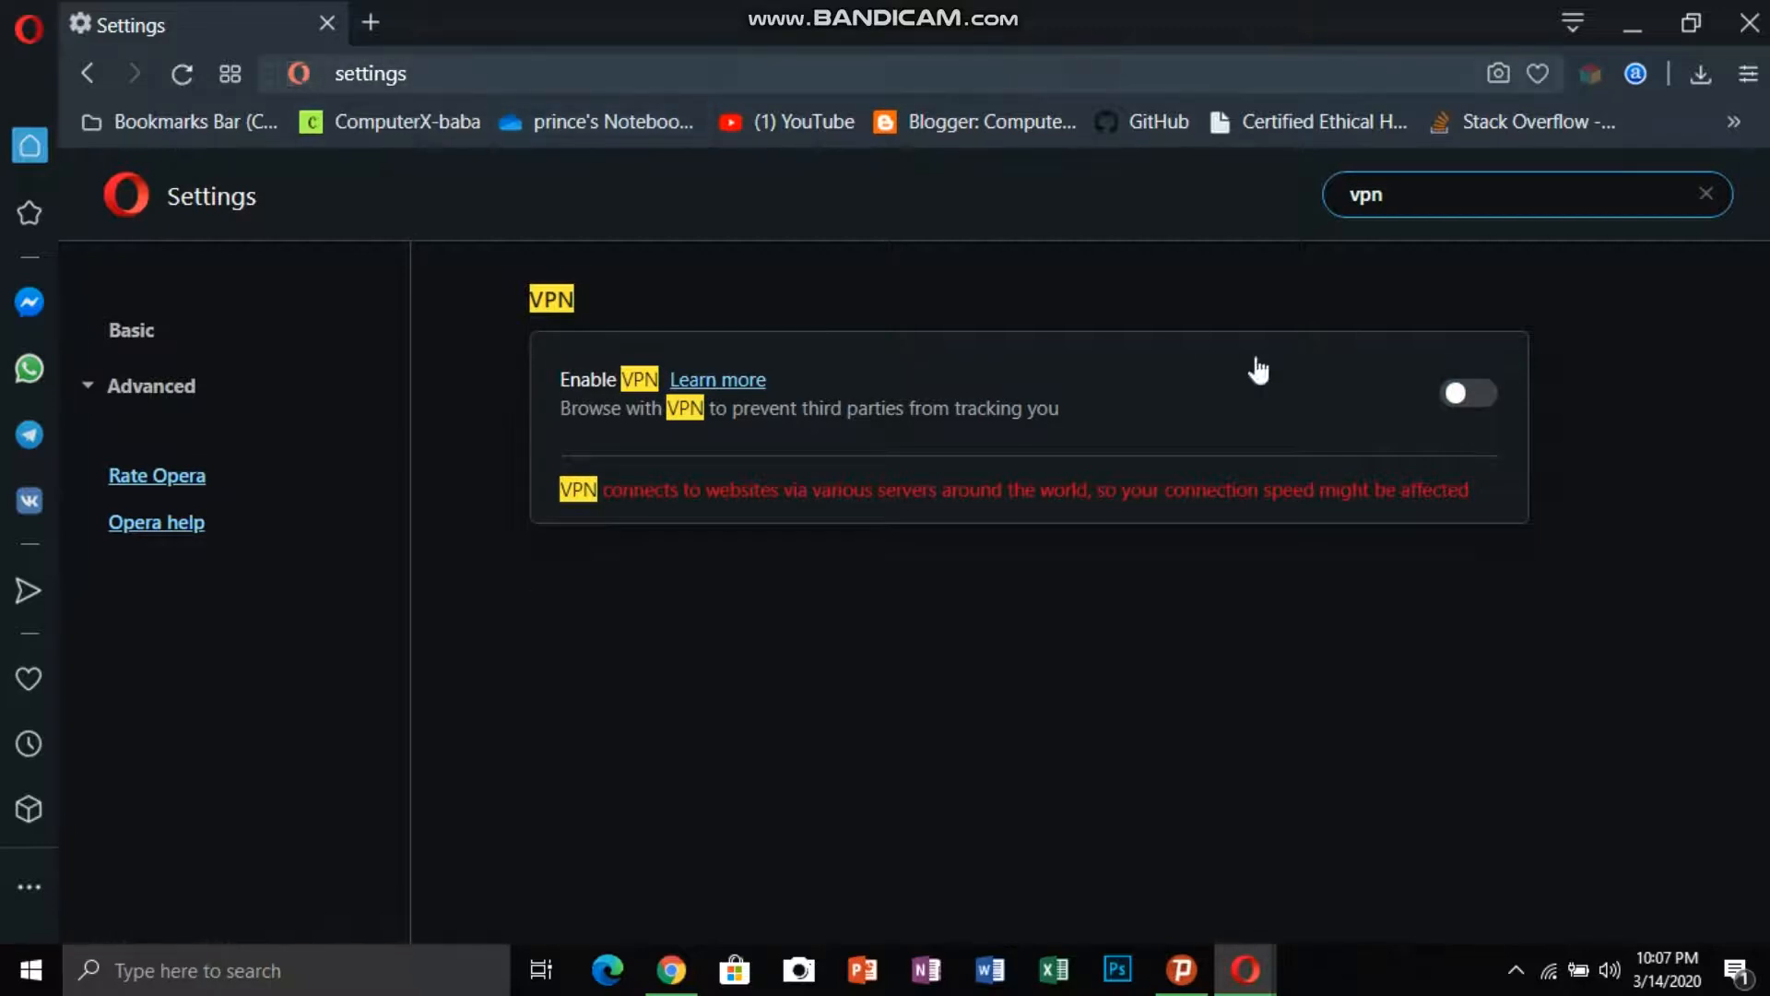
pyautogui.click(1468, 391)
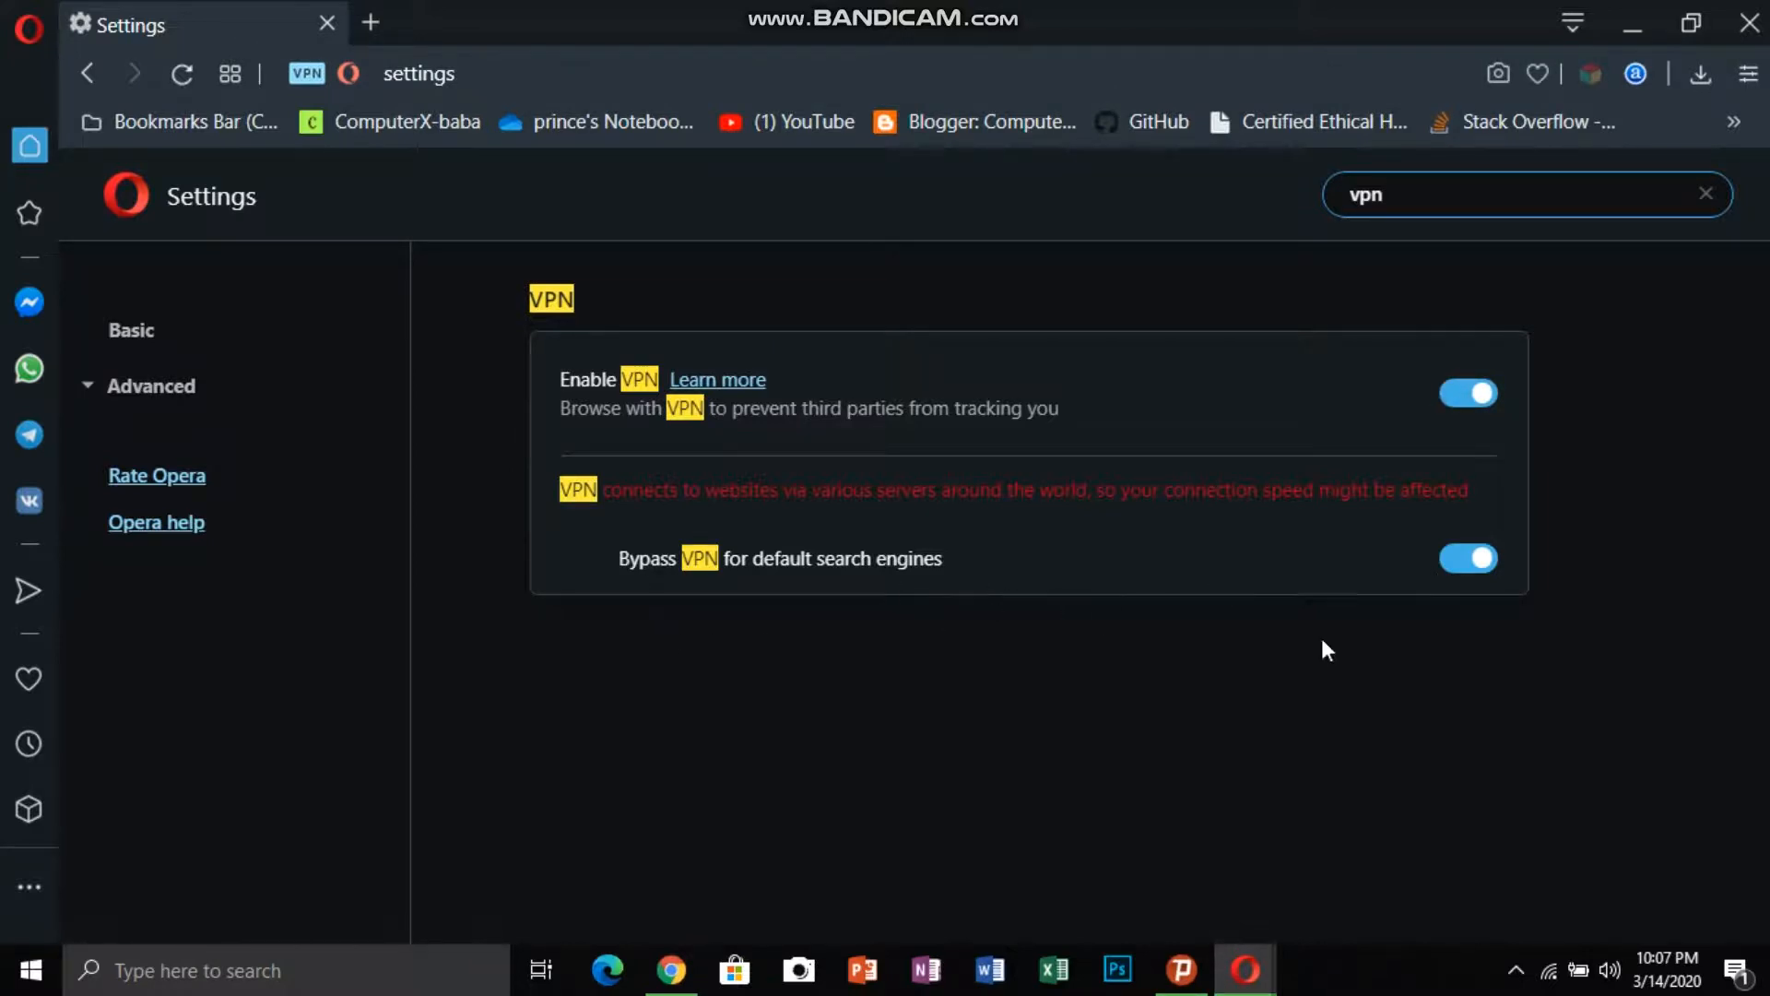
pyautogui.click(1467, 557)
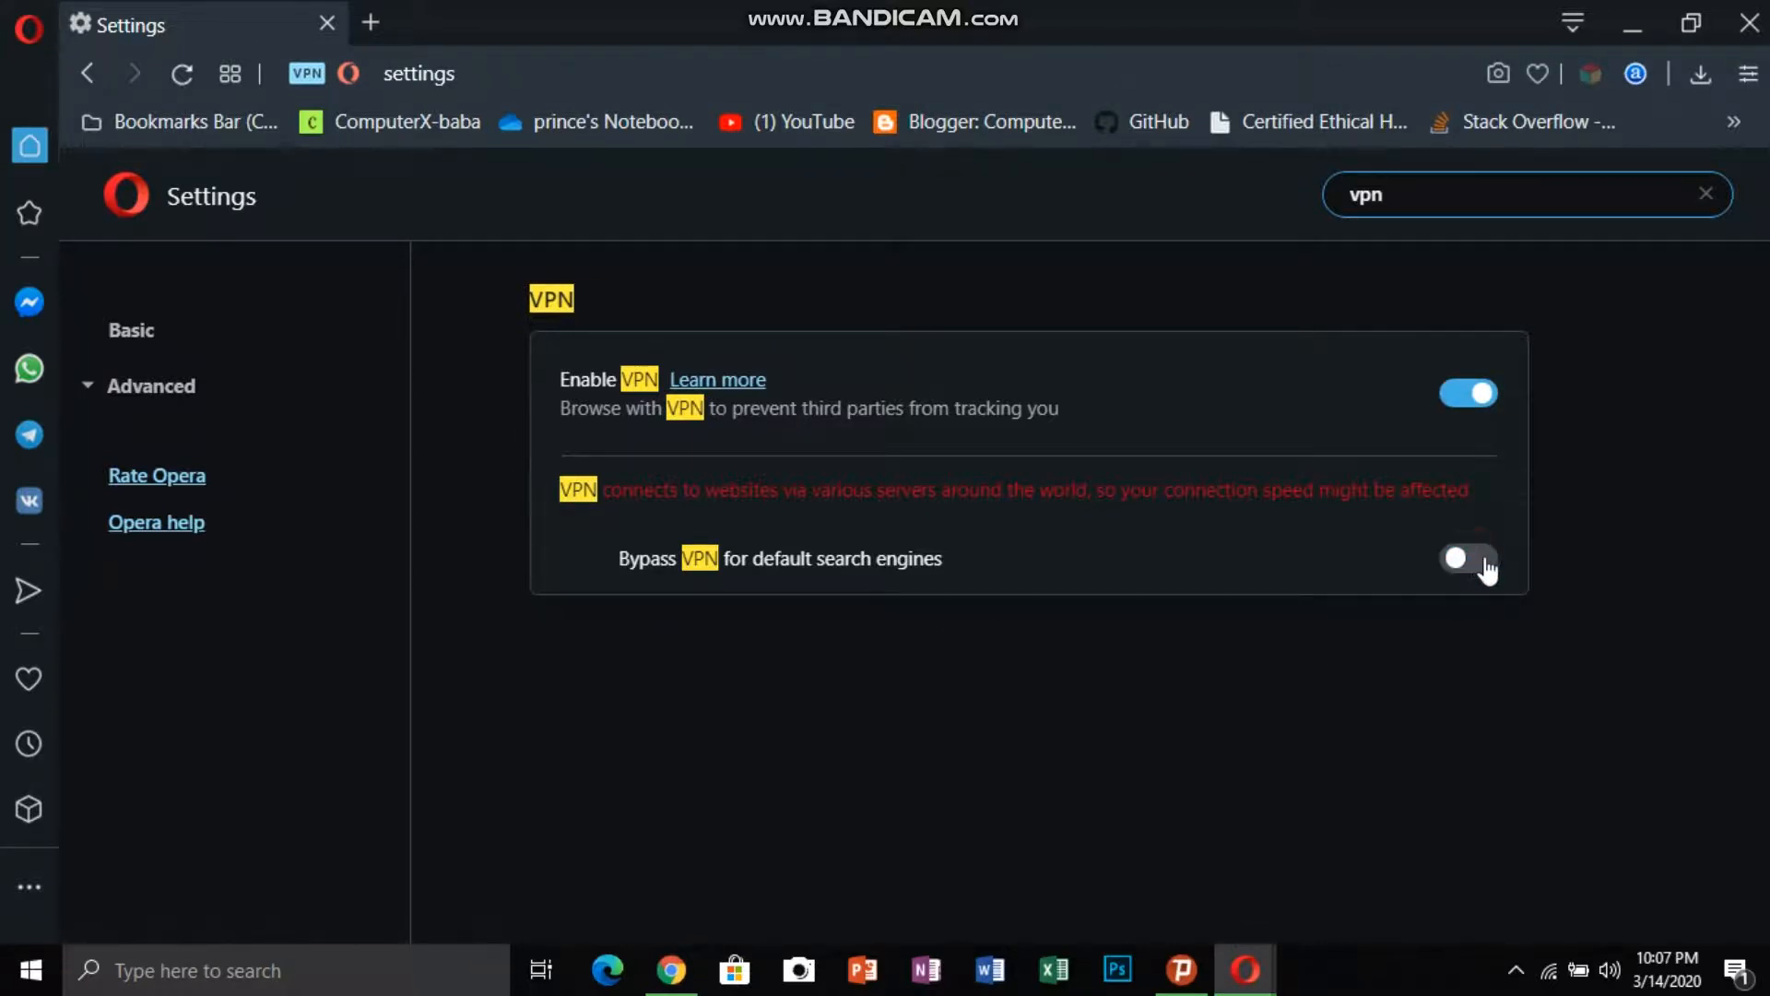
pyautogui.click(1465, 557)
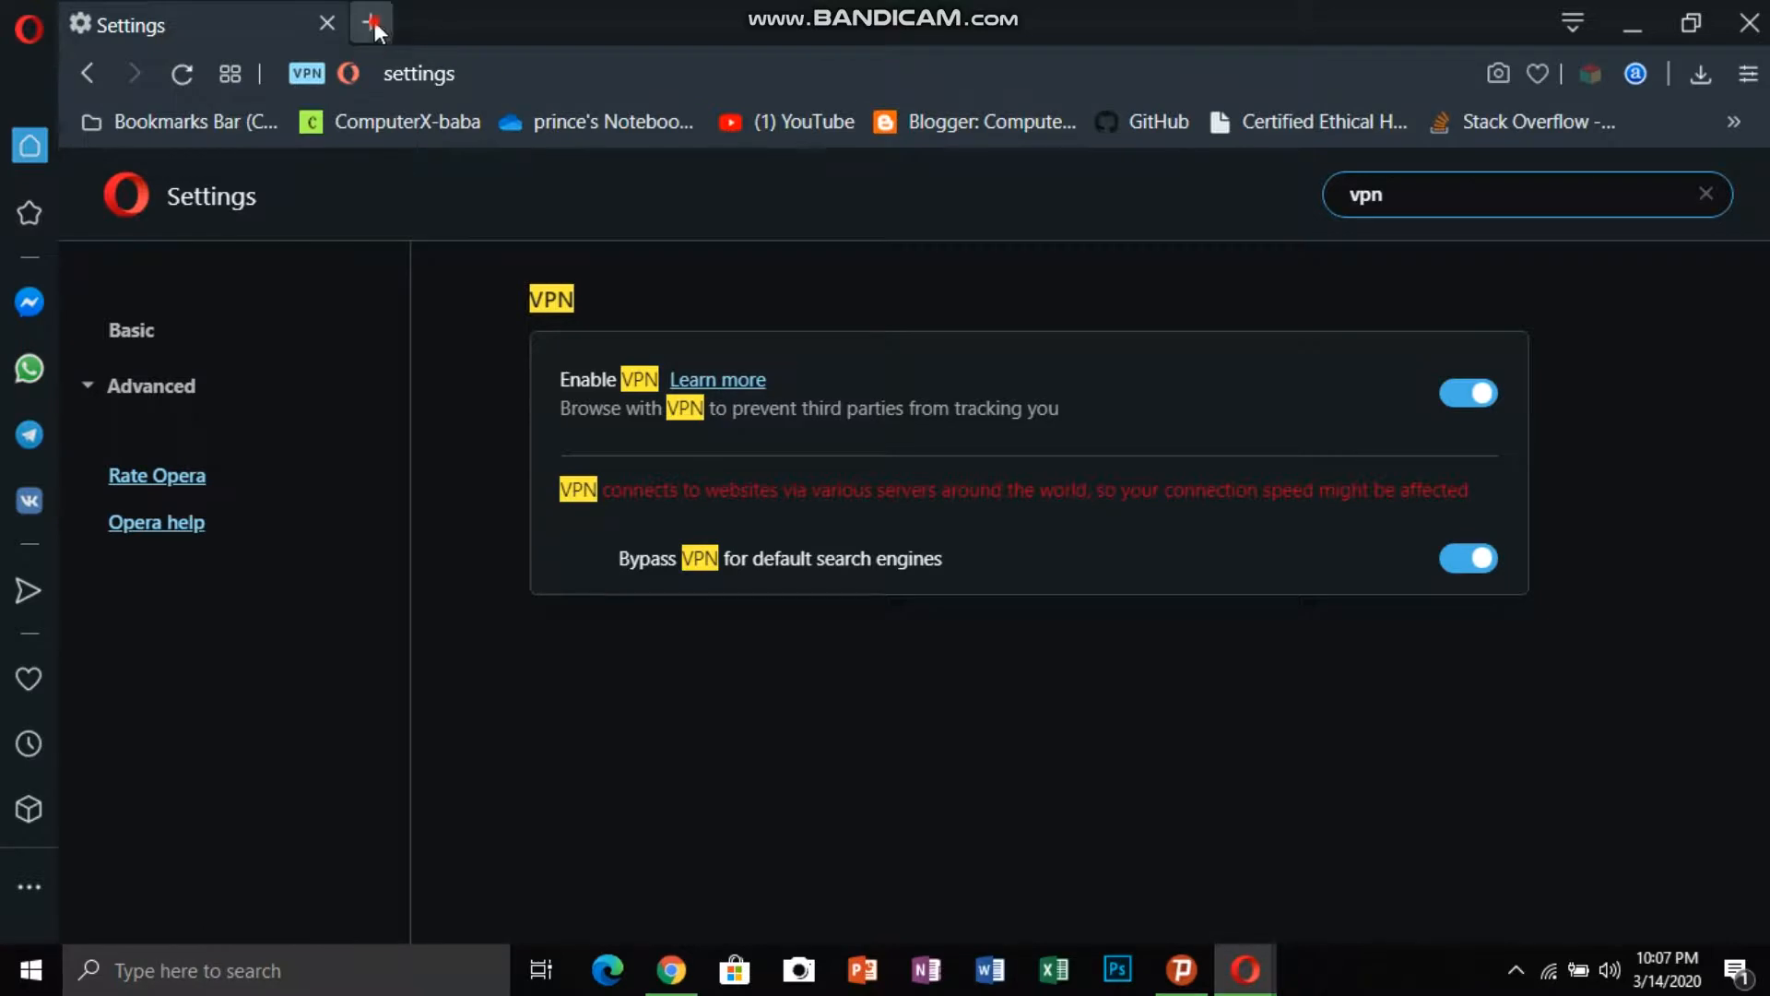
# From a new tab's VPN badge, toggle the VPN on and set the virtual location to Asia
pyautogui.click(370, 24)
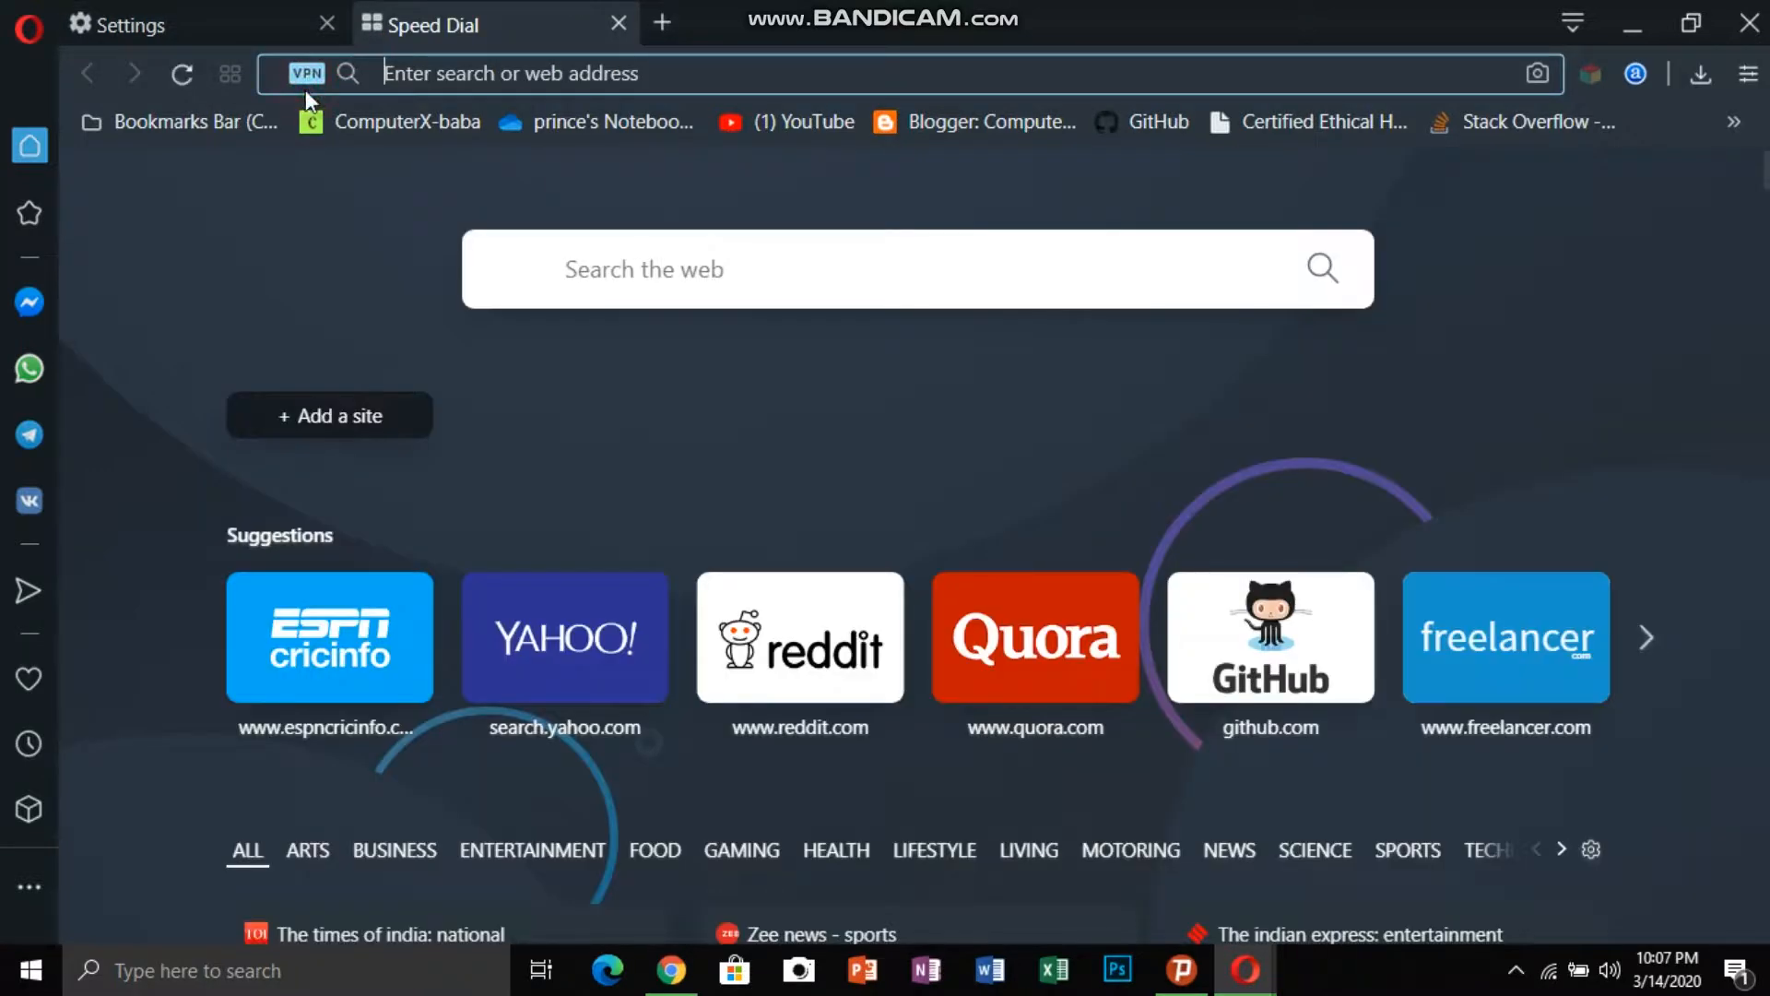
pyautogui.click(304, 74)
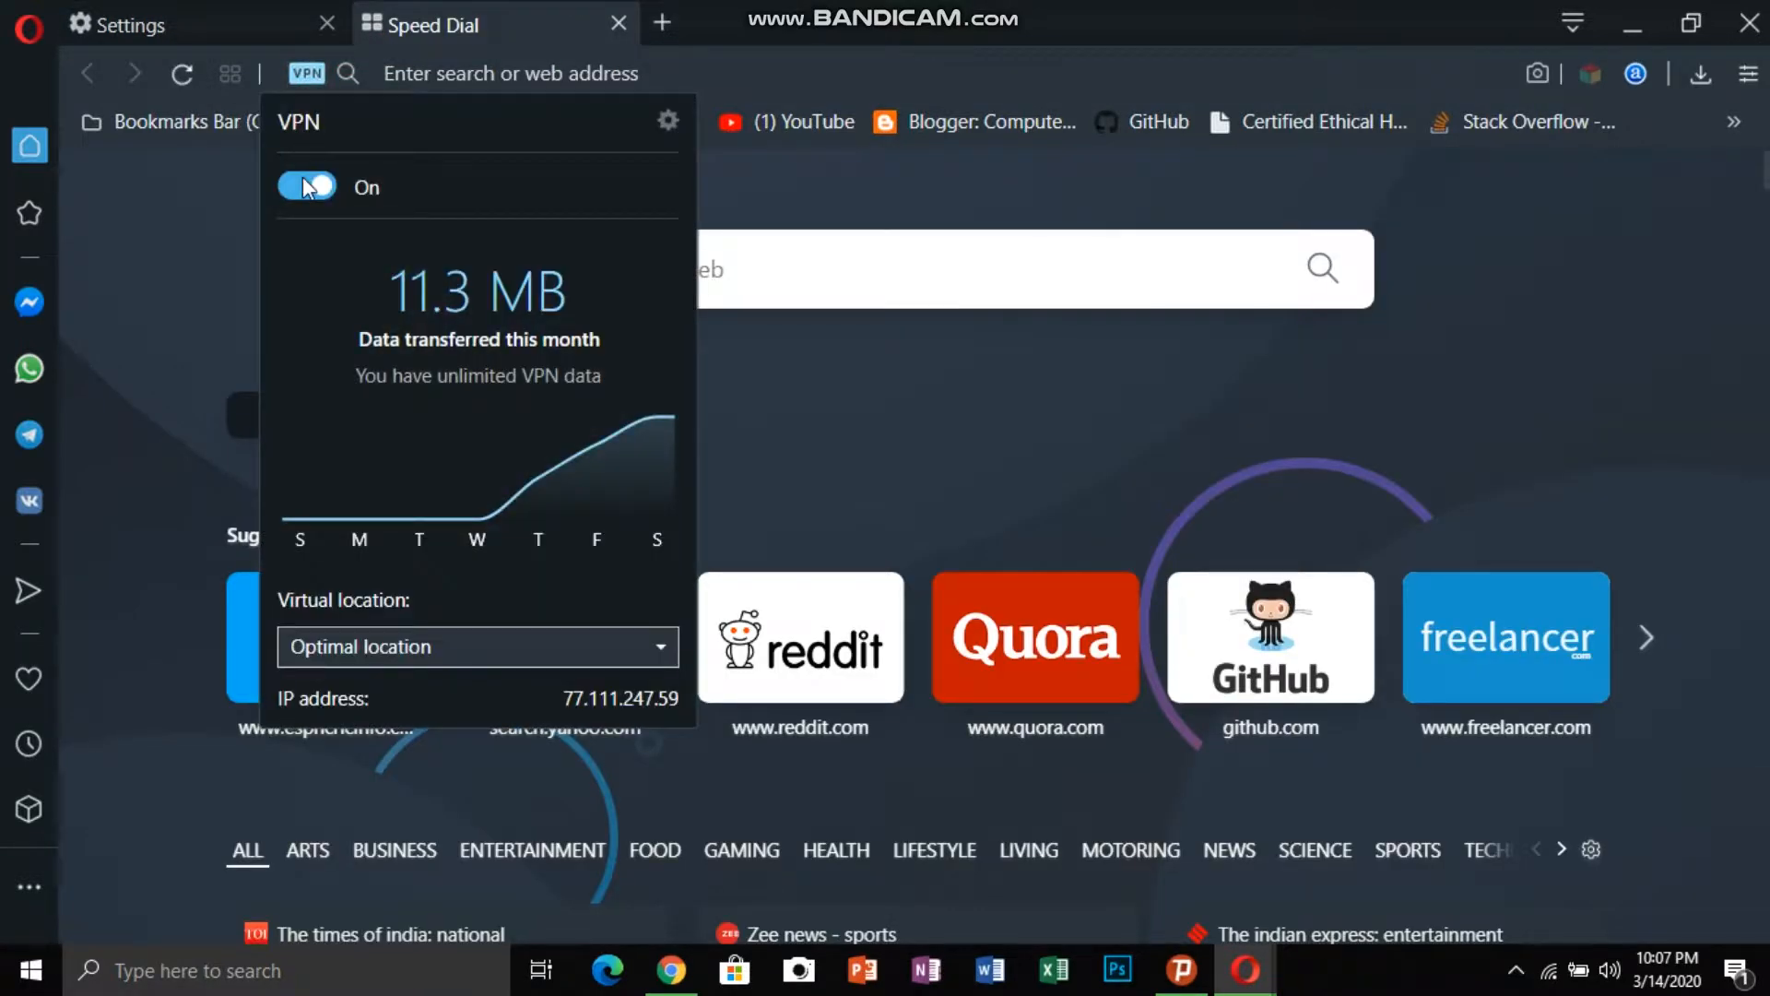
pyautogui.click(308, 185)
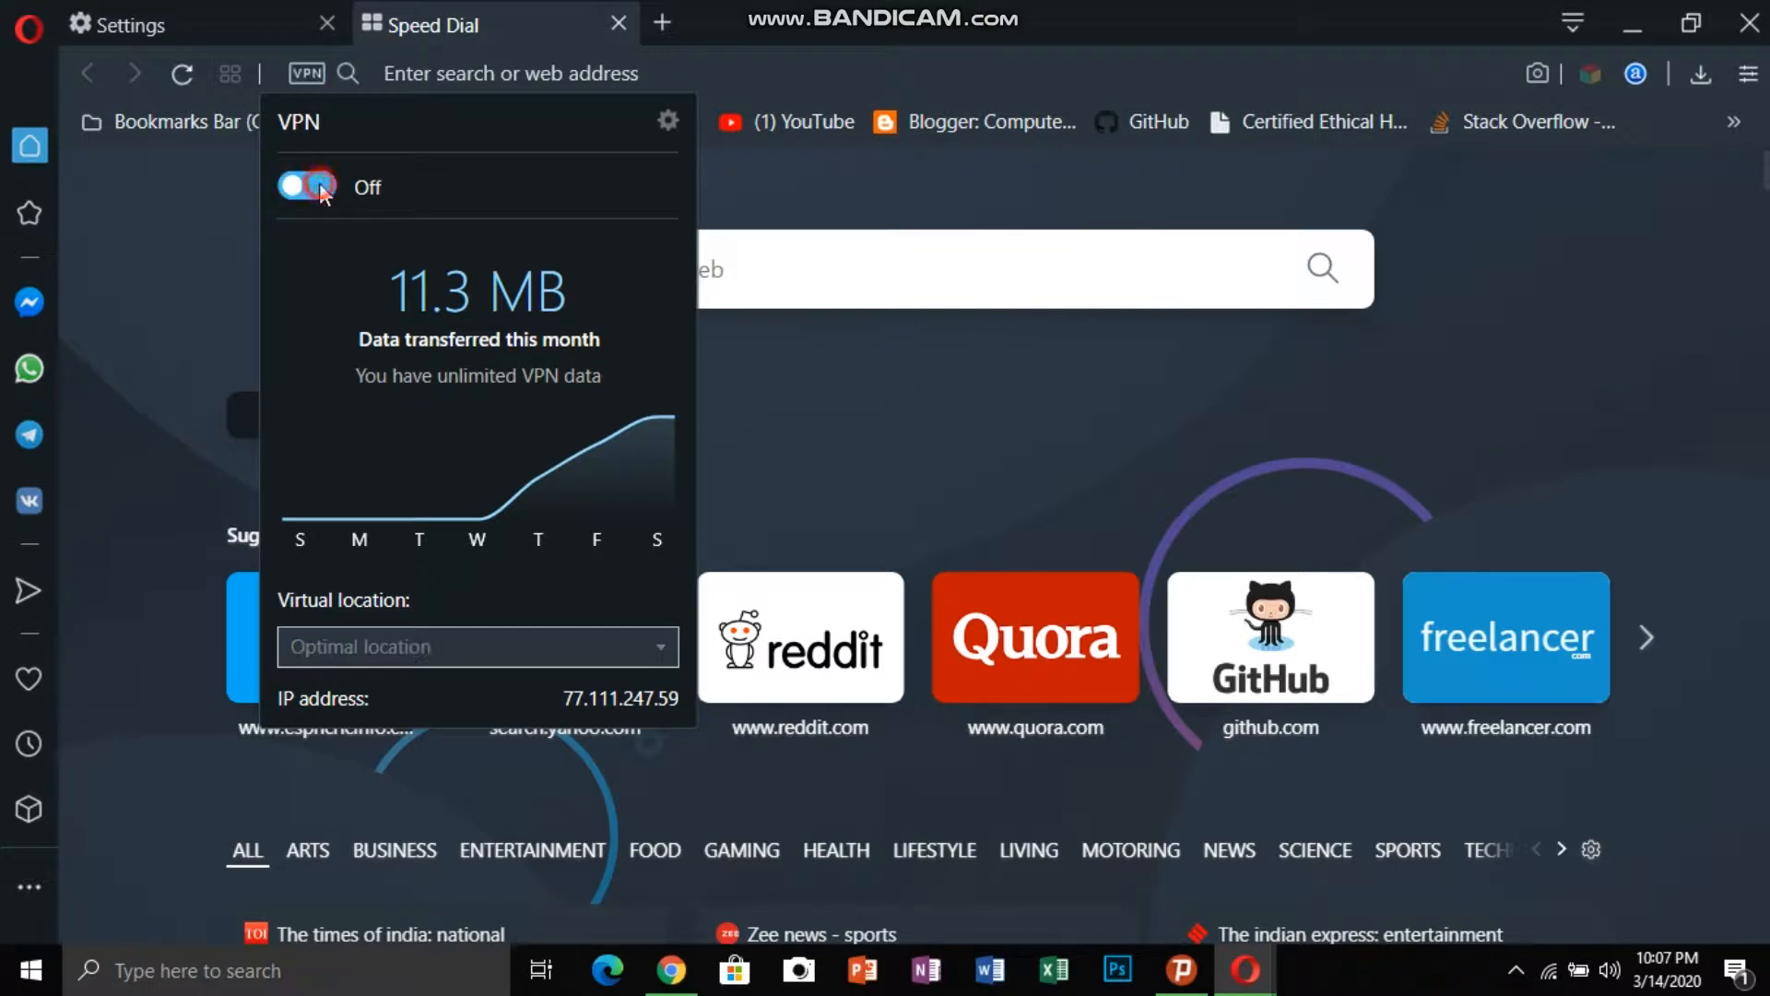
pyautogui.click(306, 187)
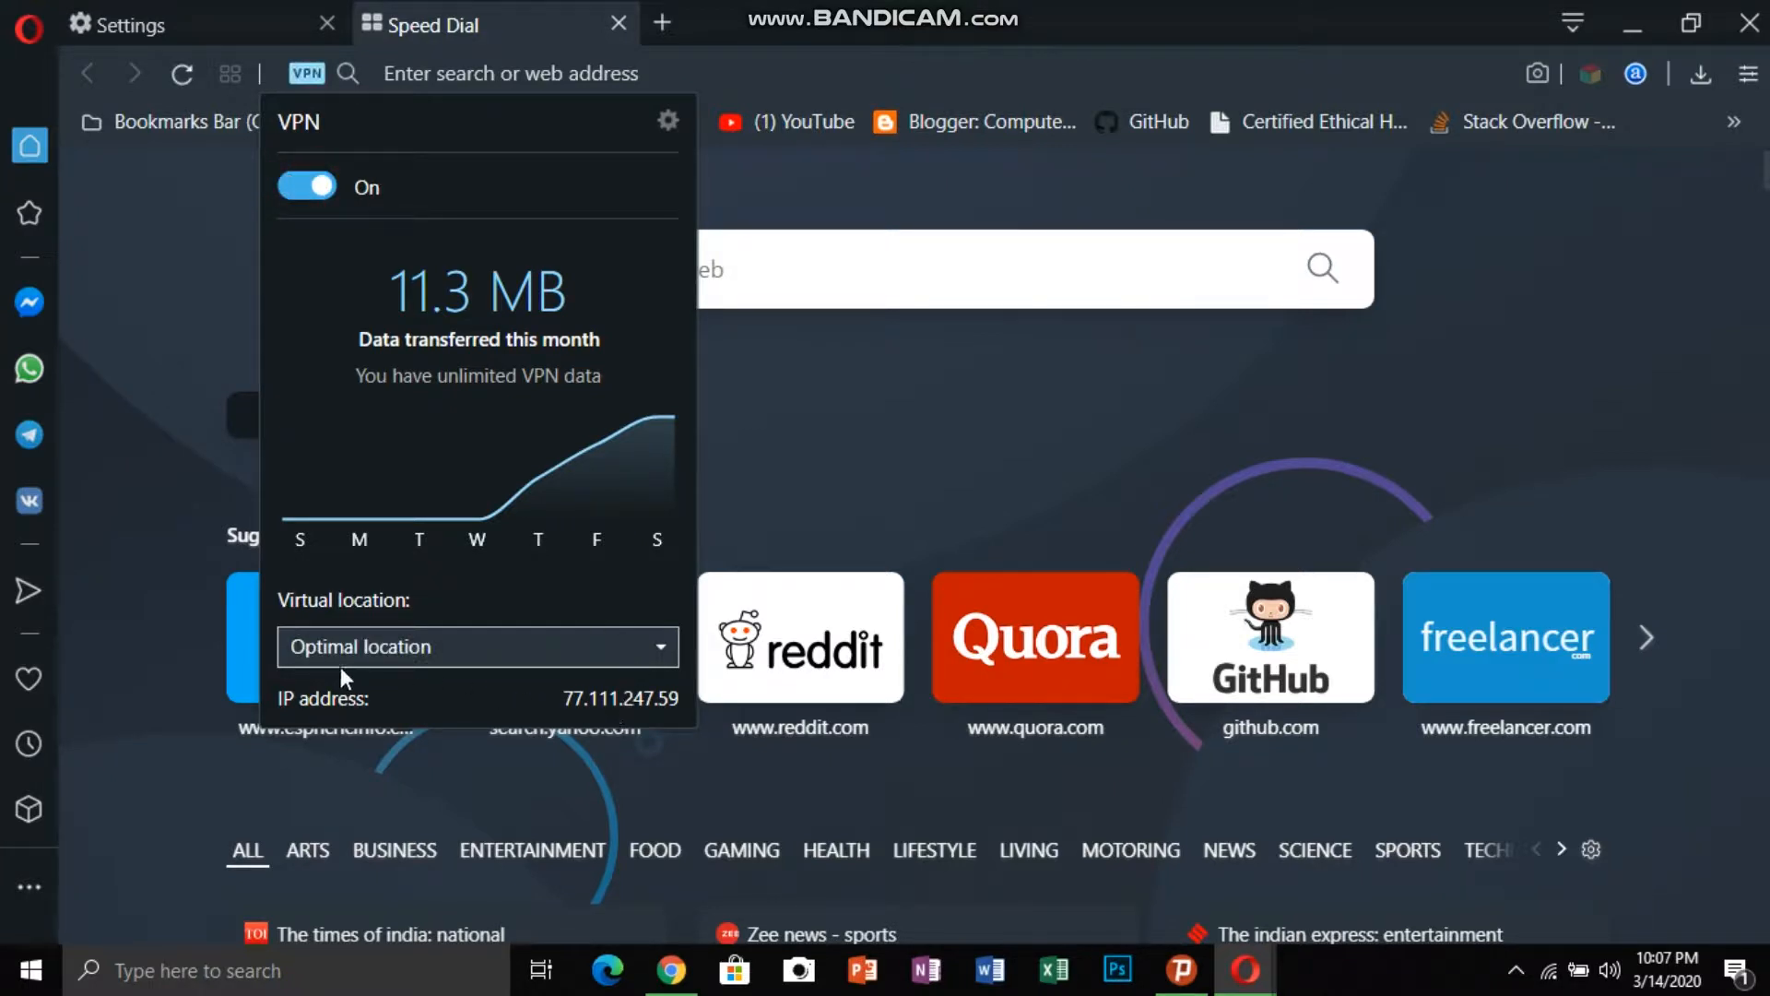
pyautogui.click(660, 647)
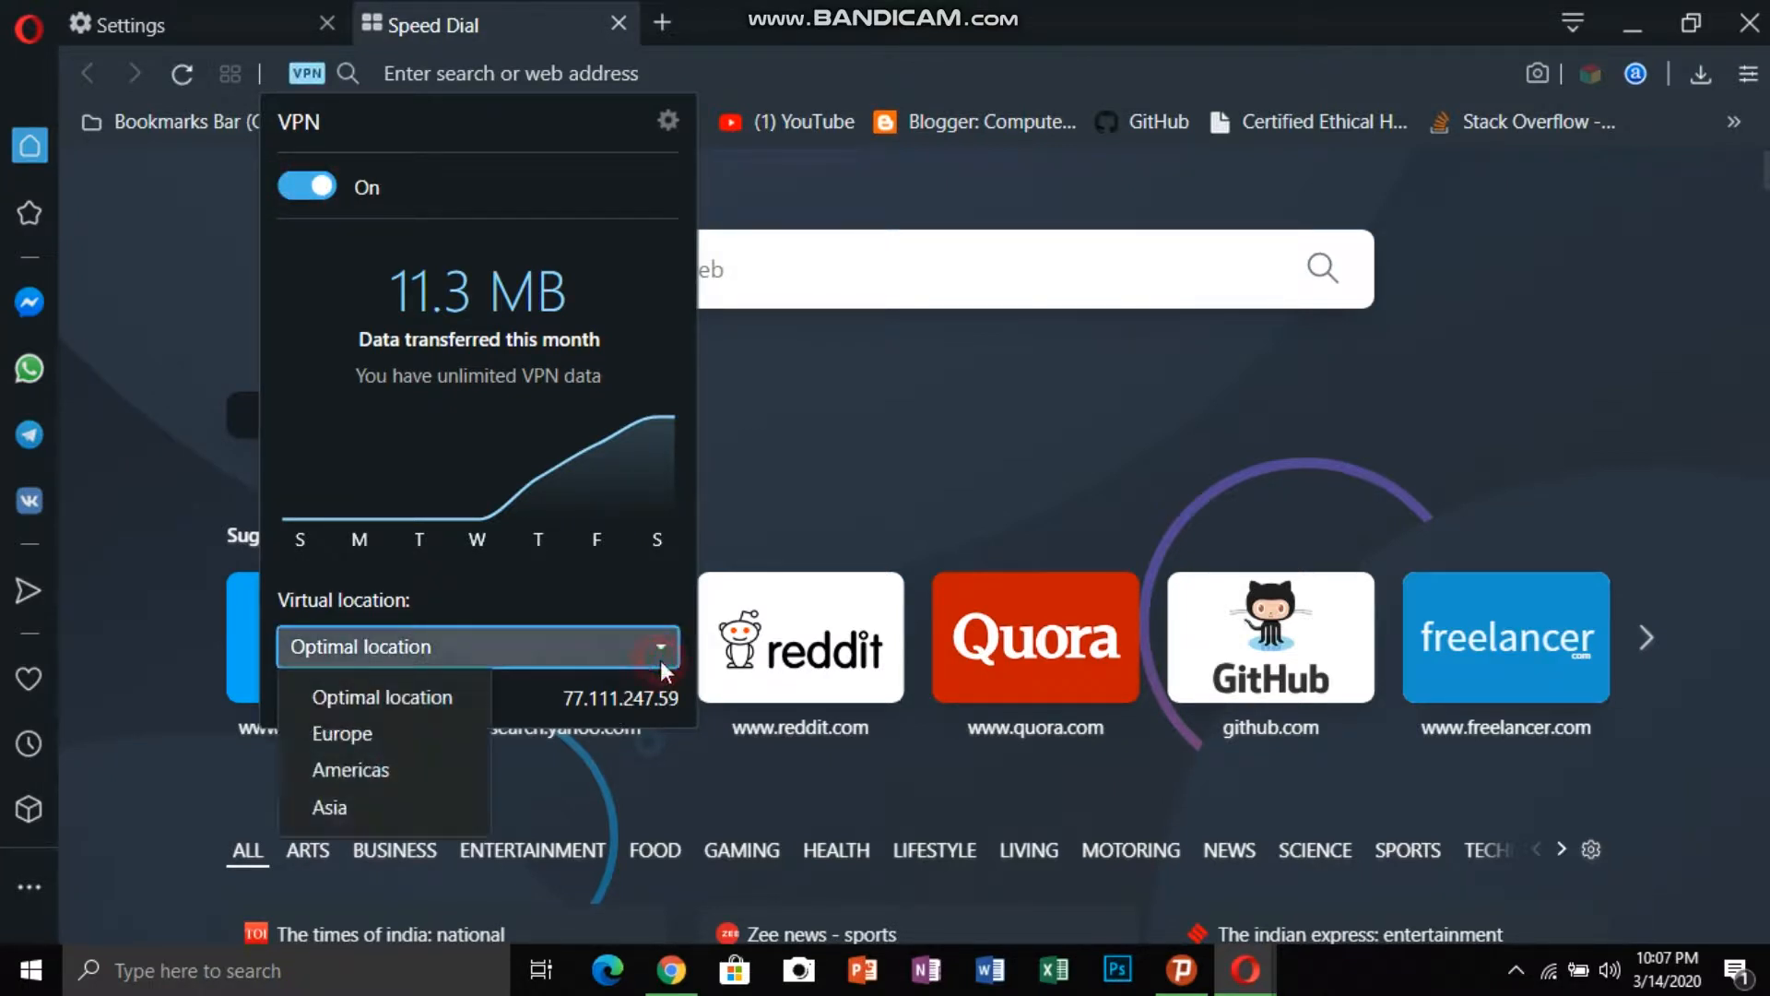
pyautogui.moveTo(330, 808)
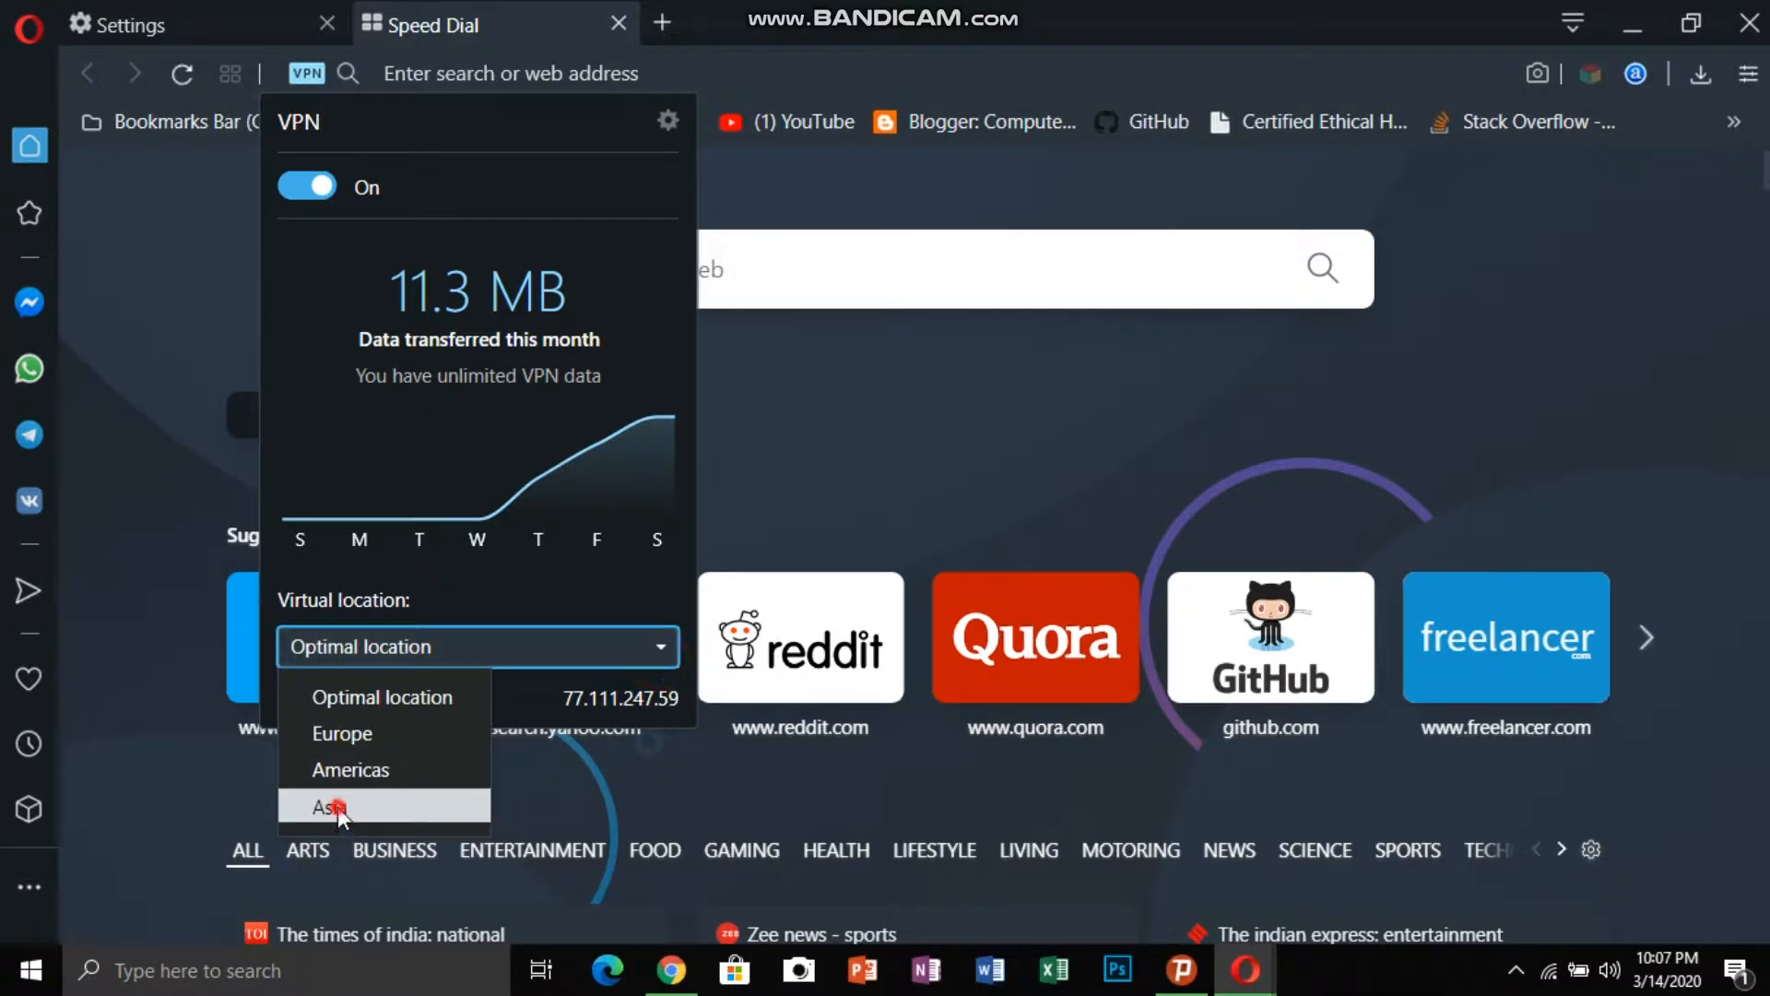
pyautogui.click(330, 808)
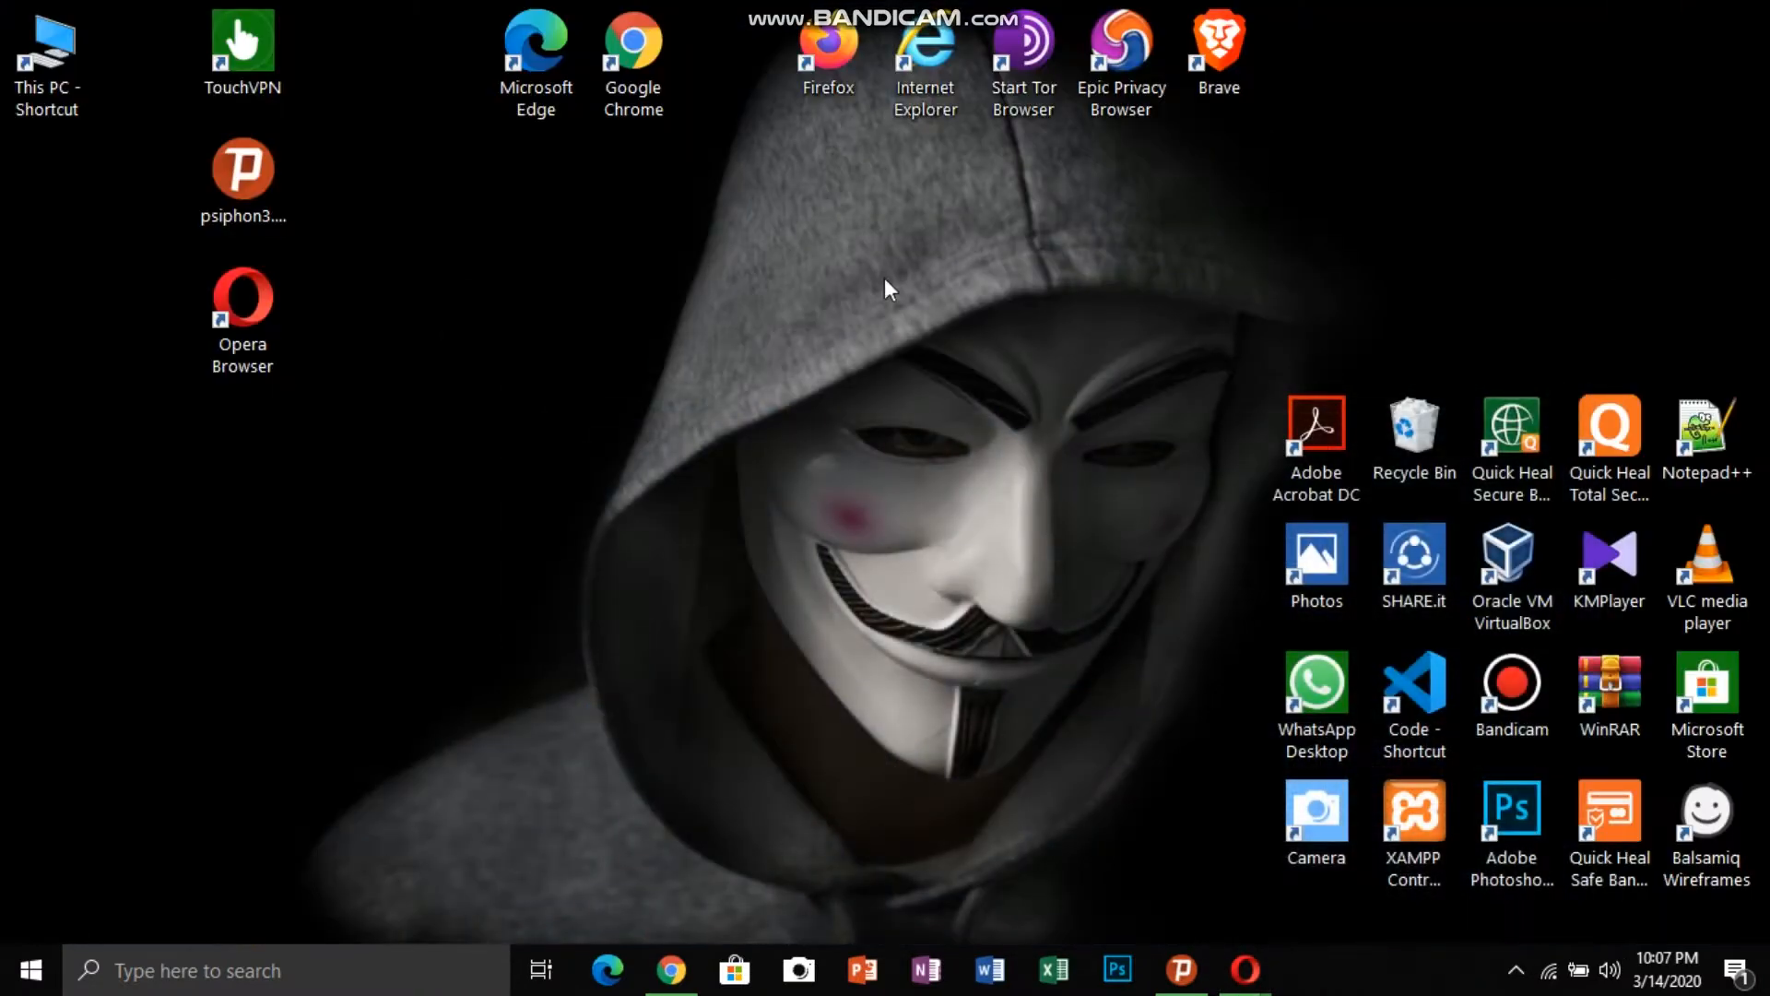
pyautogui.moveTo(350, 312)
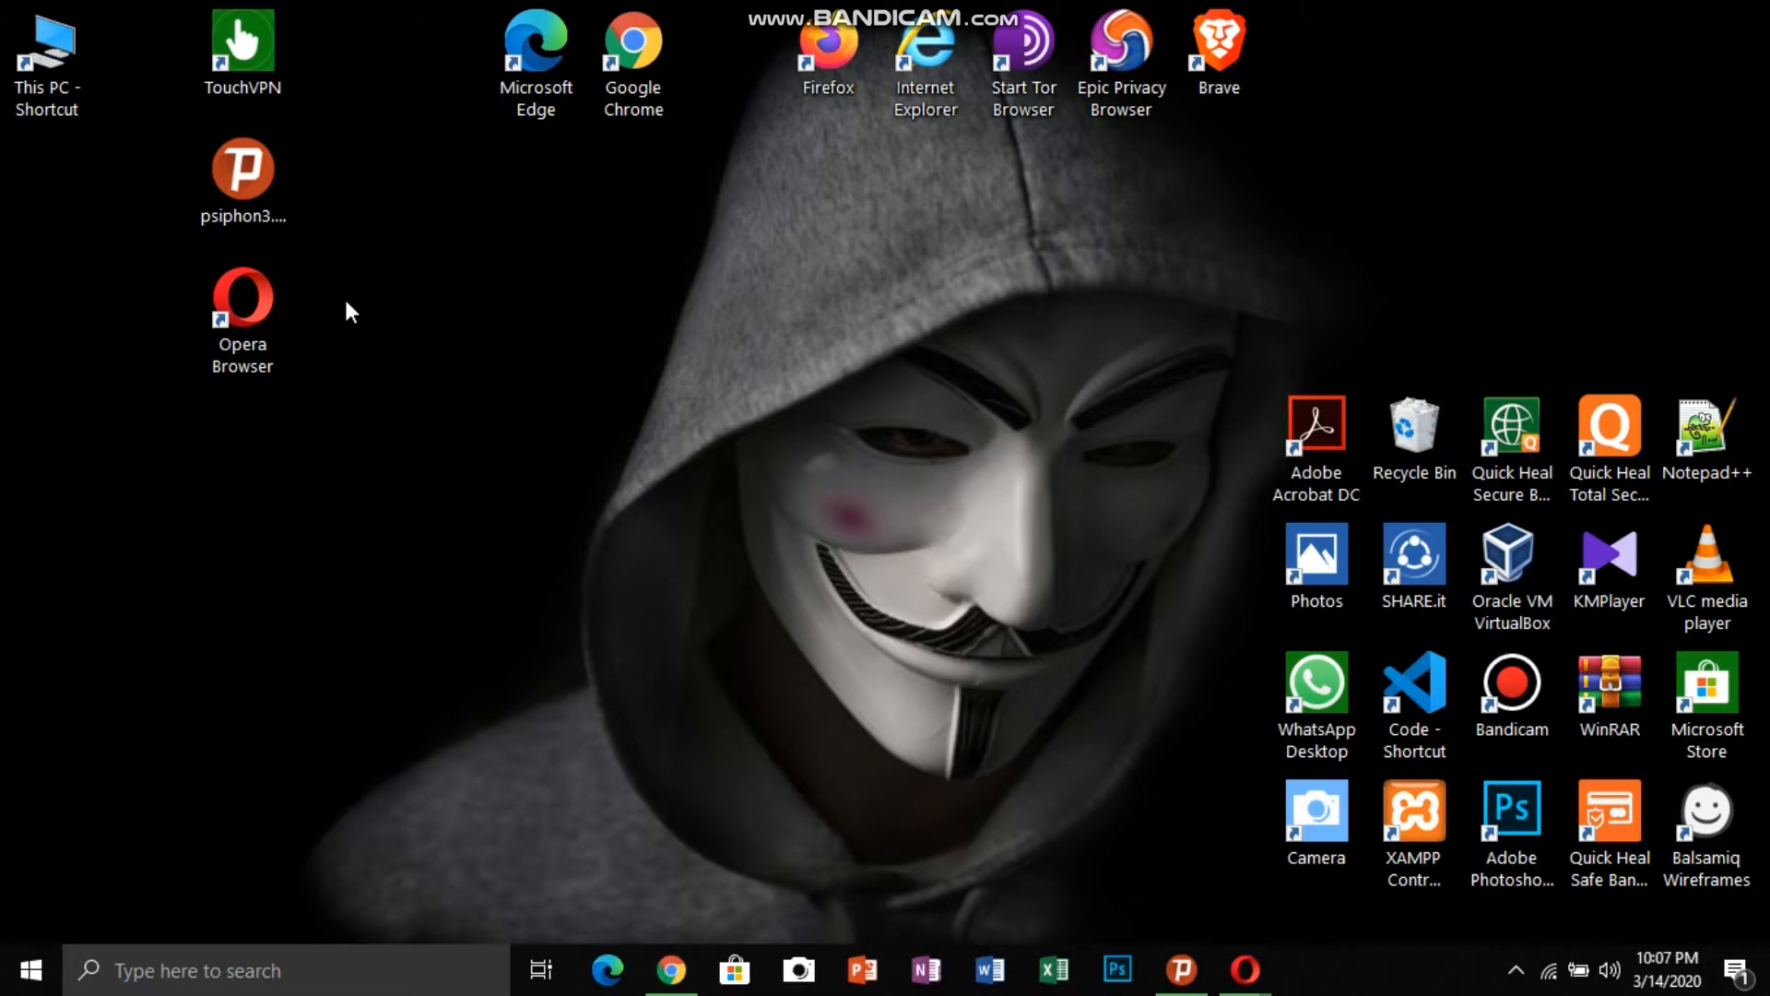
pyautogui.moveTo(761, 11)
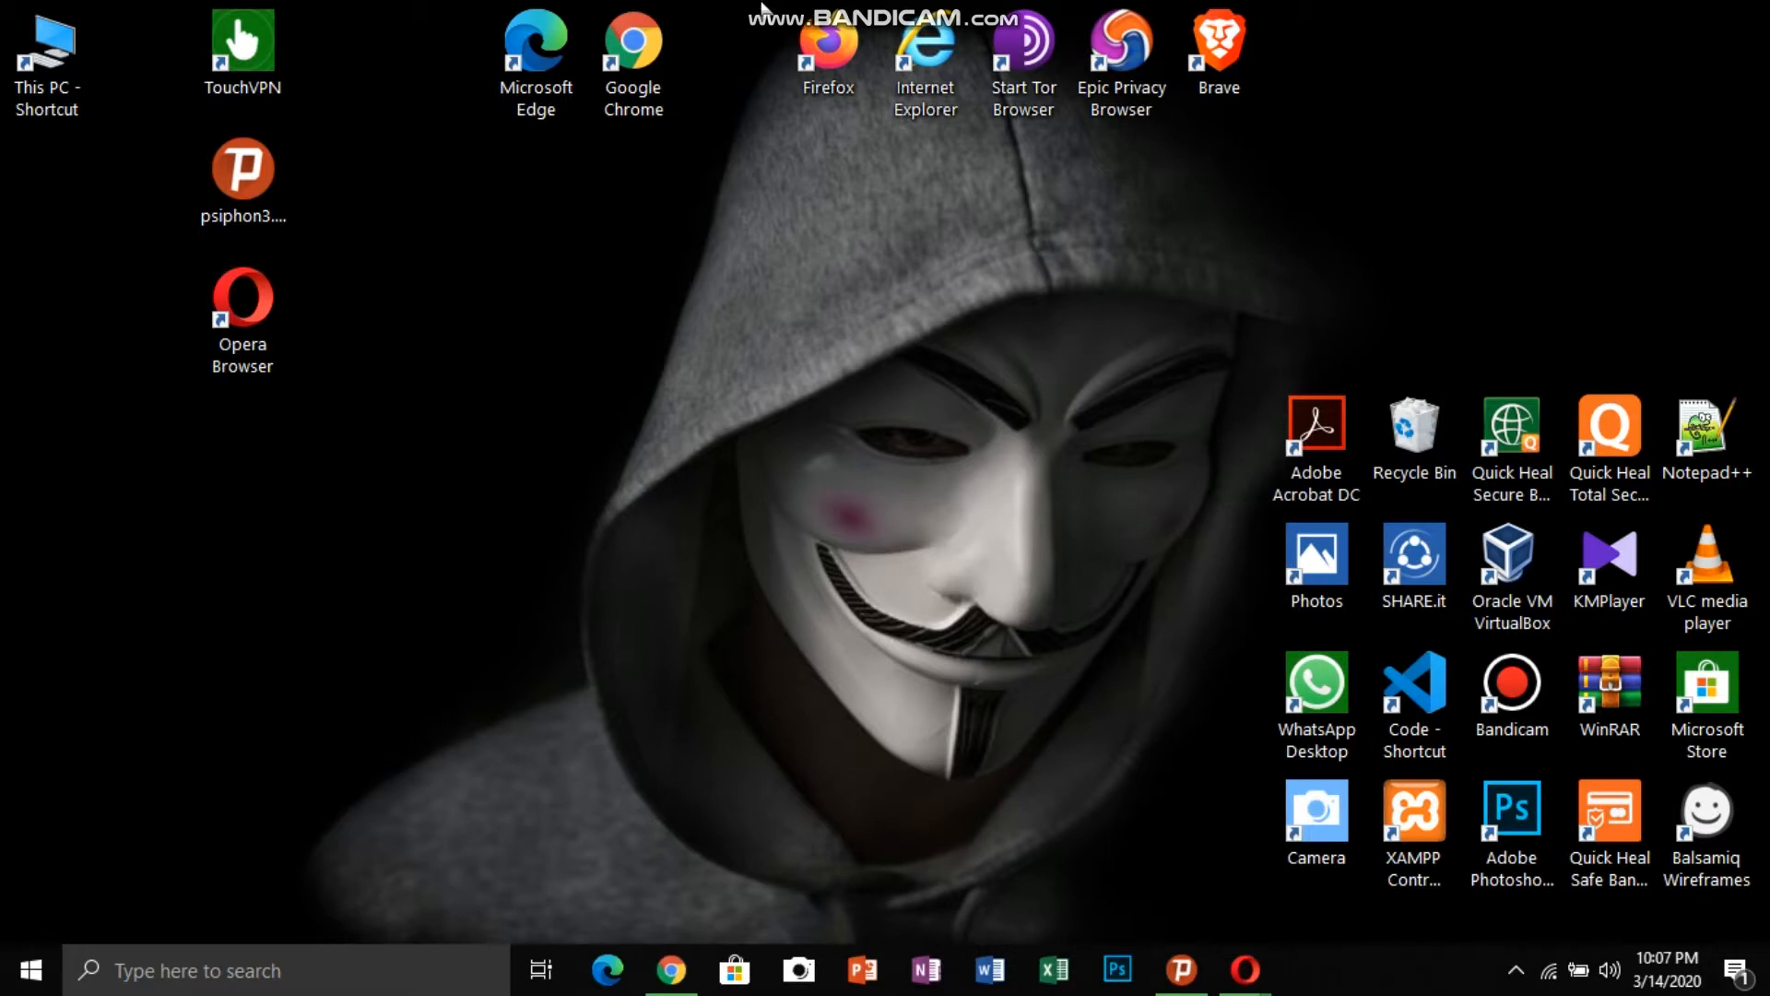
pyautogui.moveTo(743, 328)
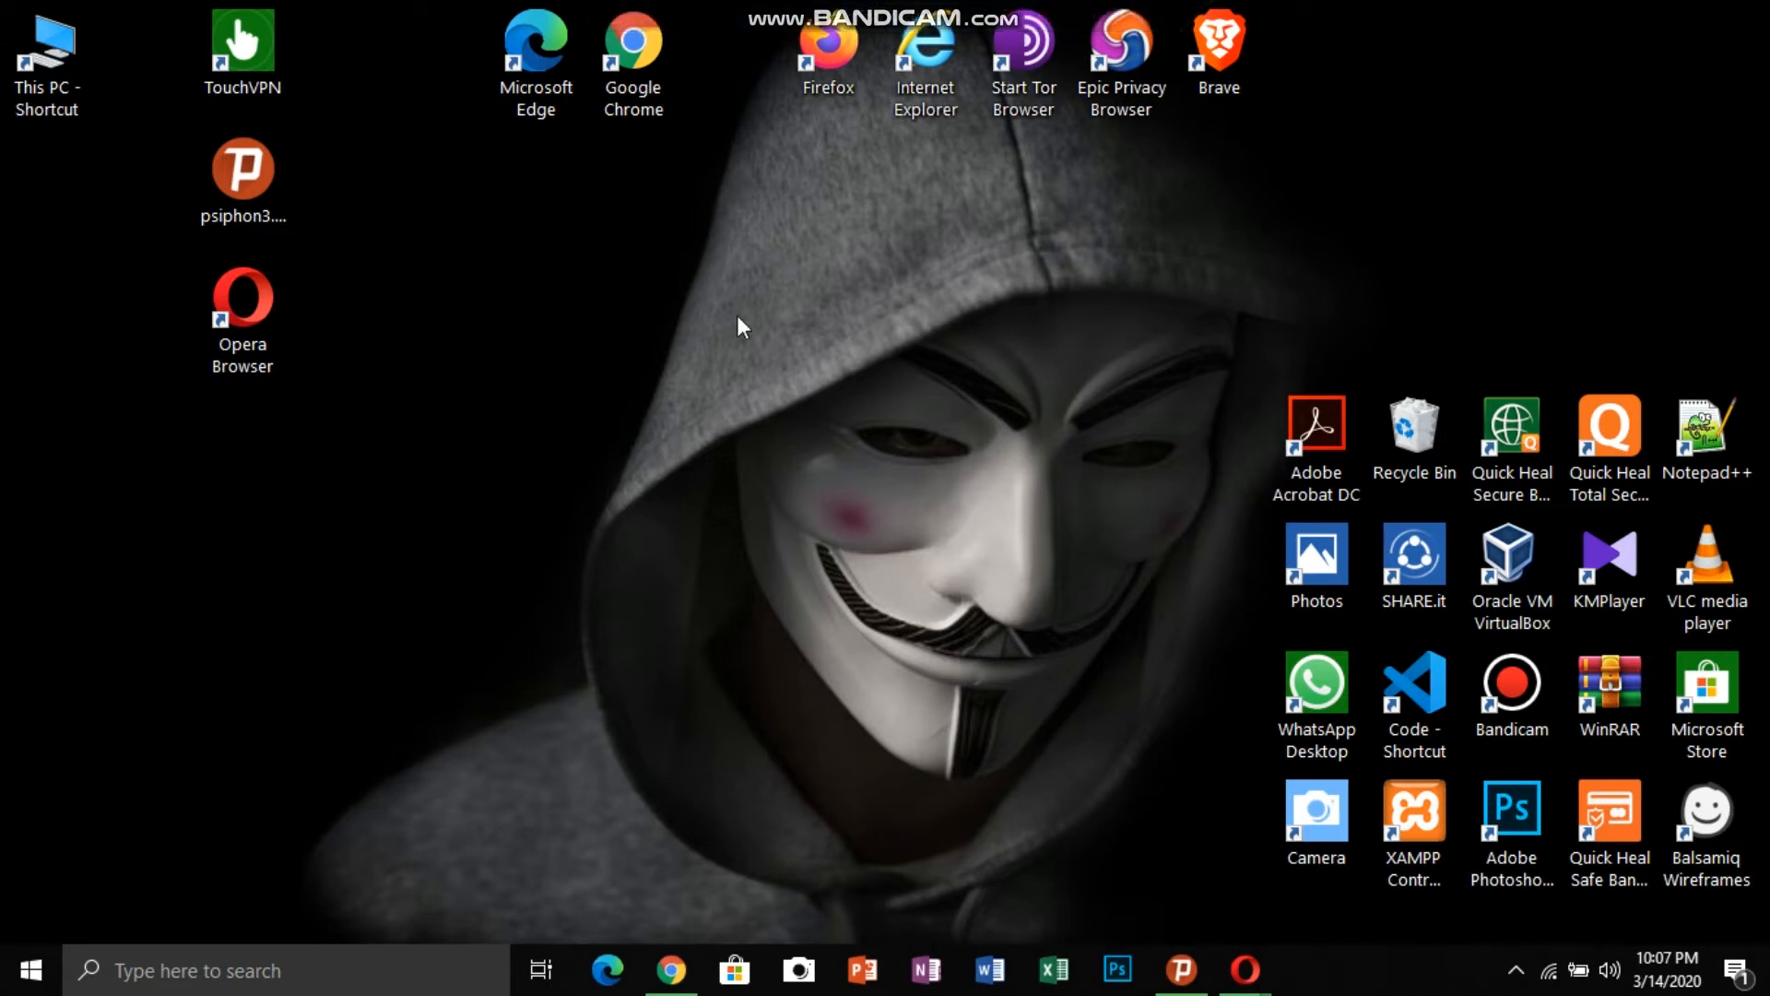